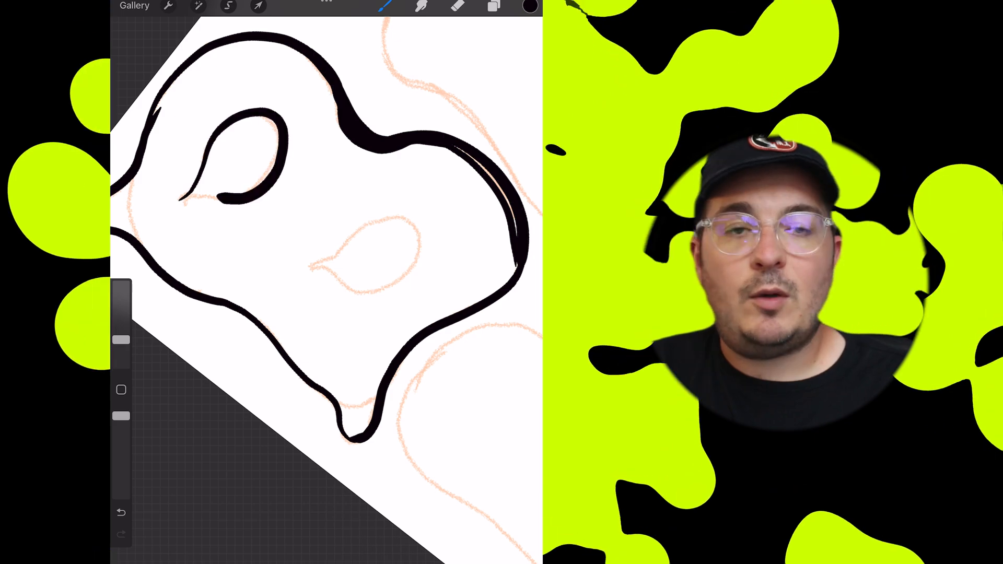
# - Ink the BIG LOVE lettering solid black and bring up the background colour settings
pyautogui.click(531, 7)
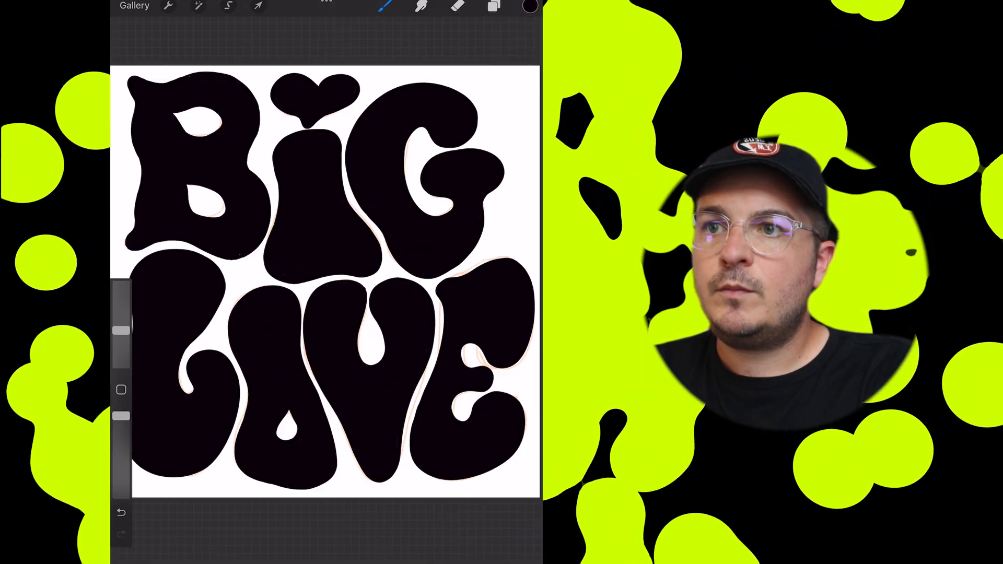
pyautogui.click(492, 8)
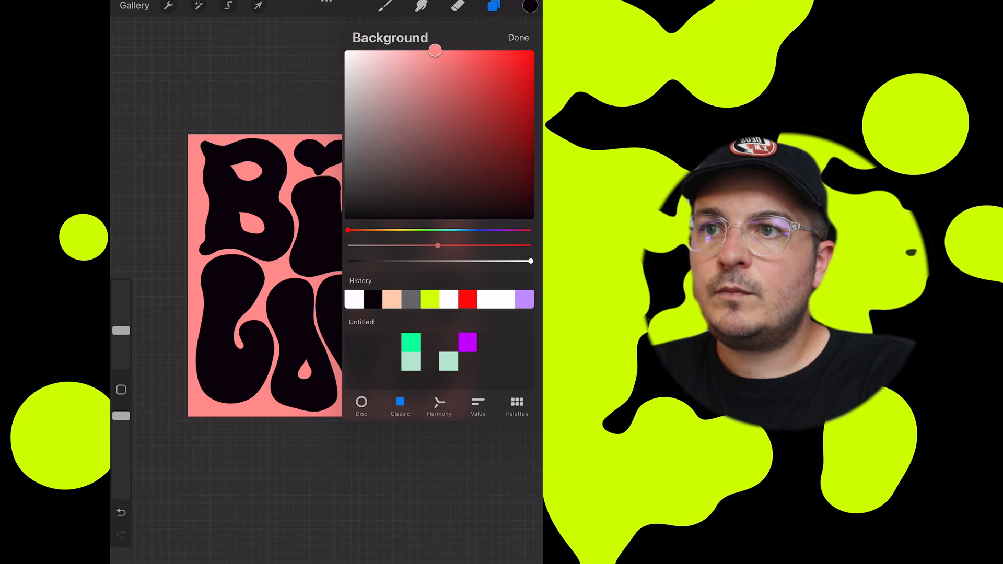
# - Confirm the pink background, pick teal, and switch the drawing guide to radial symmetry for the swirl
pyautogui.click(492, 8)
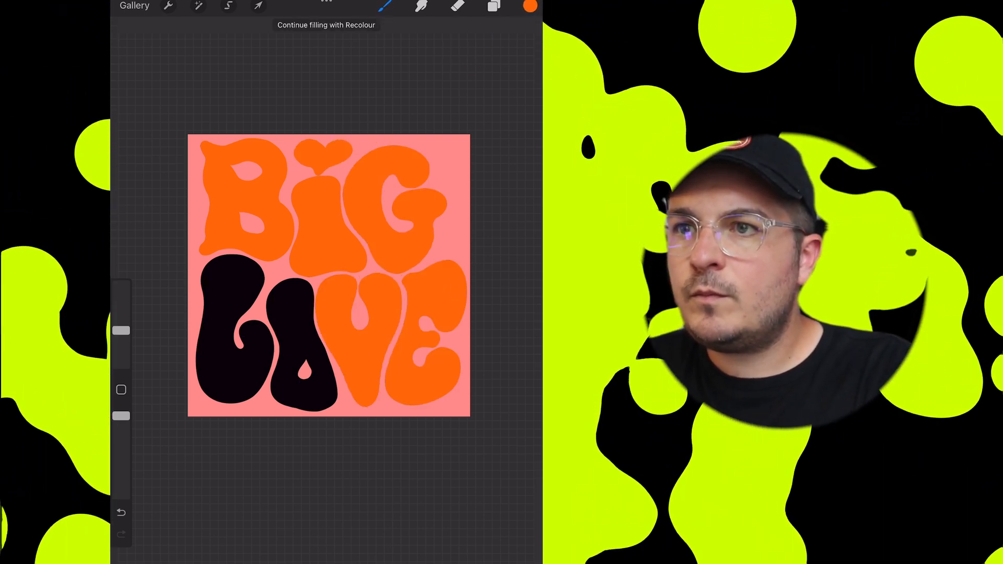
pyautogui.click(530, 8)
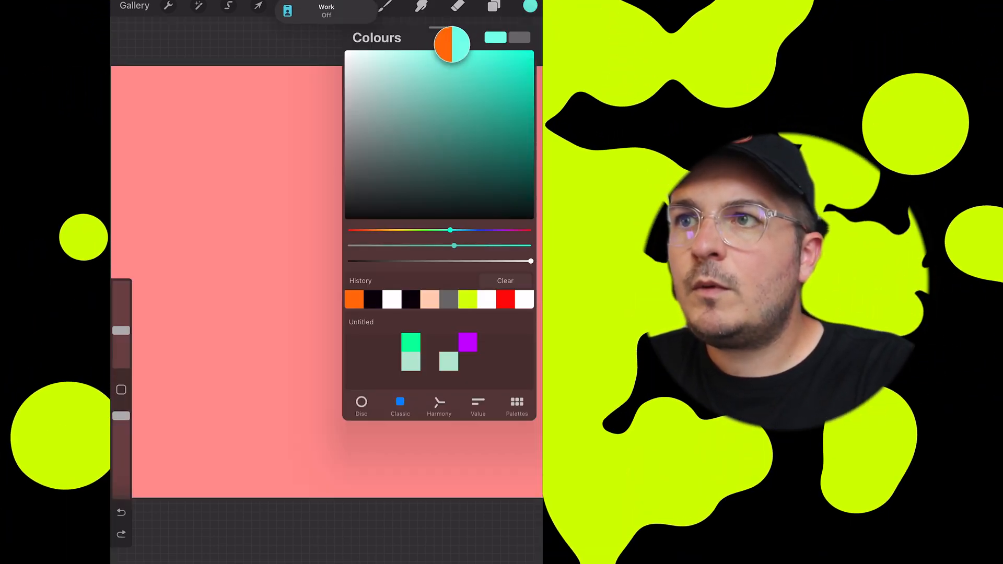
pyautogui.click(168, 8)
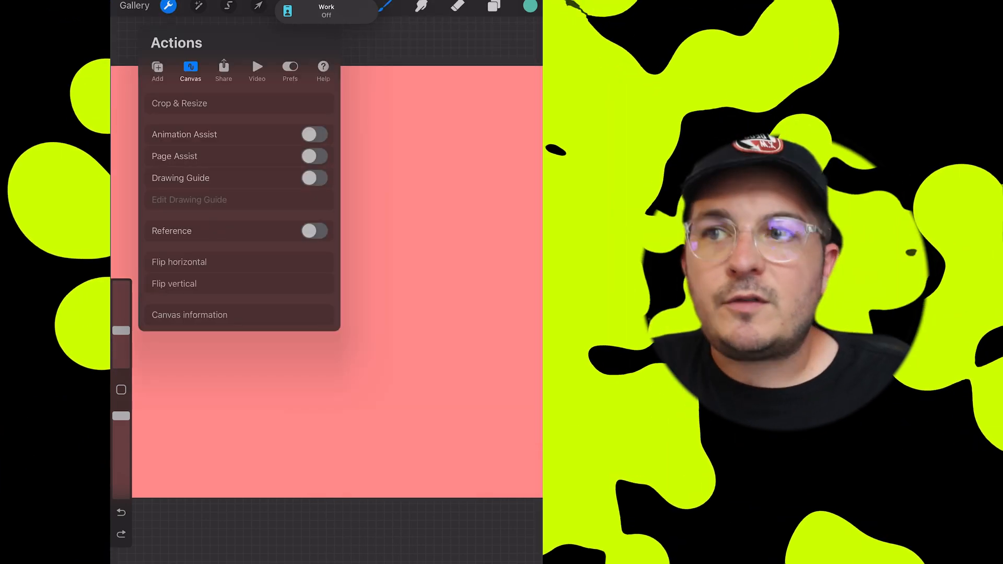
pyautogui.click(313, 178)
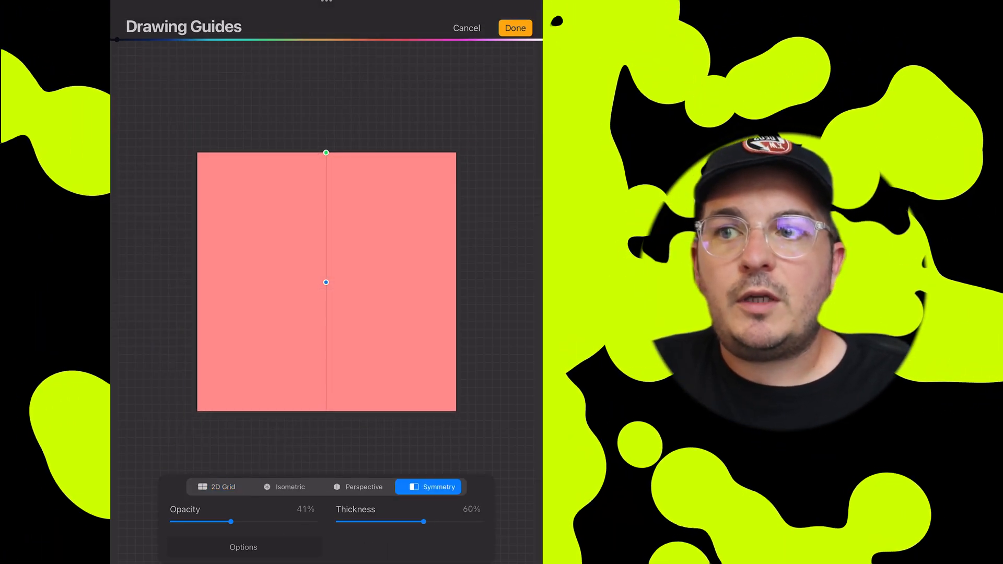
pyautogui.click(285, 487)
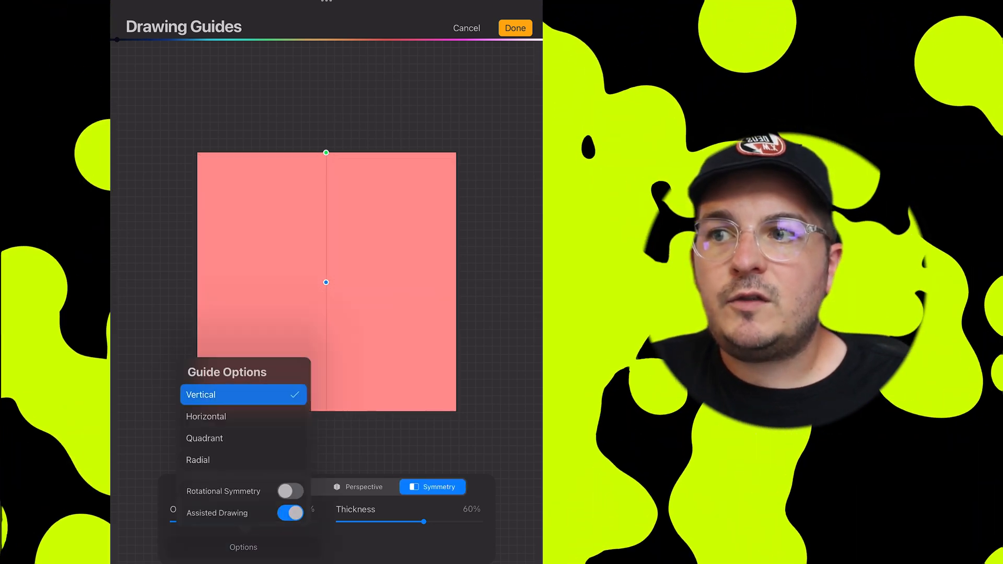
pyautogui.click(198, 460)
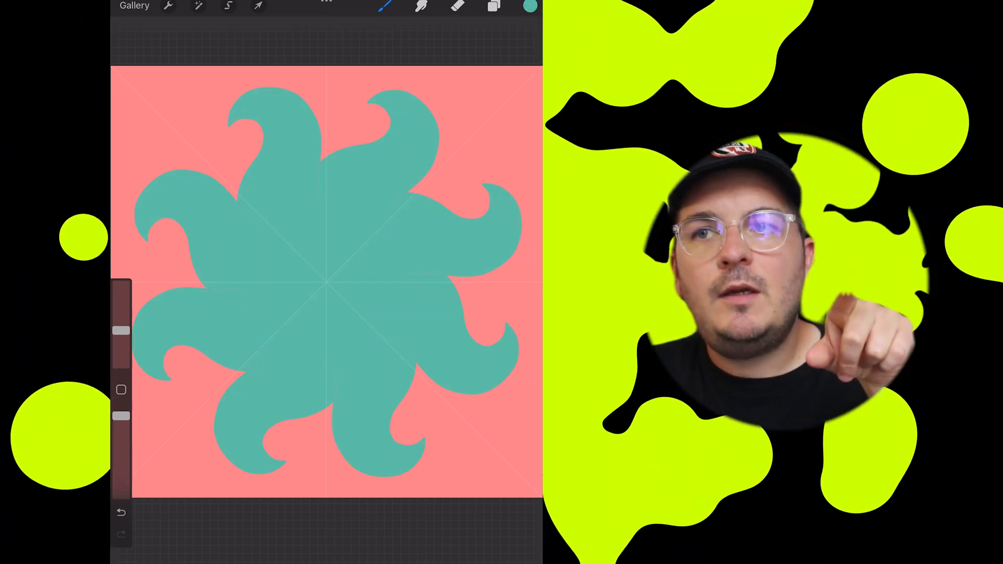
# - Hide the lettering layer to draw curls around the swirl, then show and slightly enlarge the lettering
pyautogui.click(492, 8)
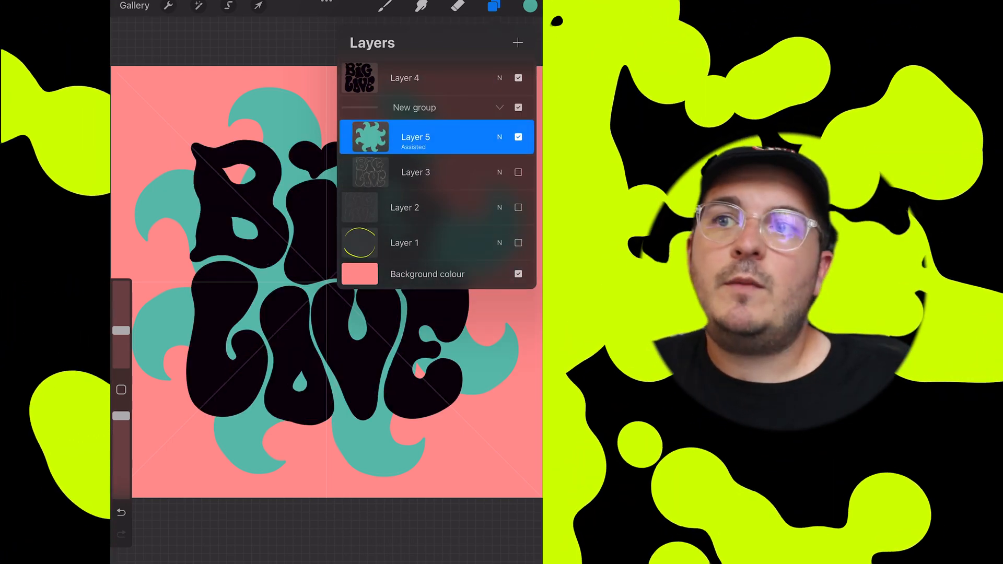
pyautogui.click(493, 7)
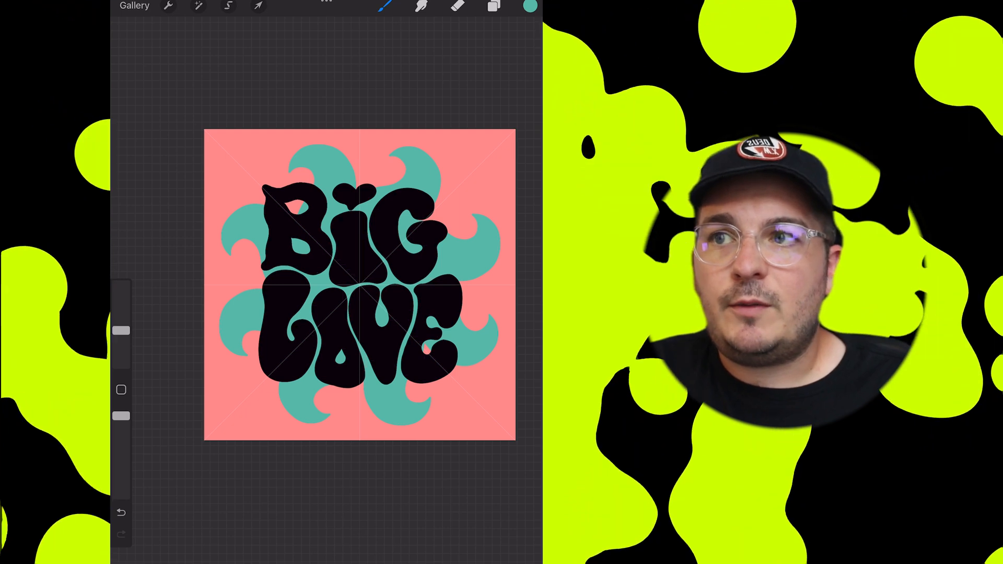
pyautogui.click(493, 6)
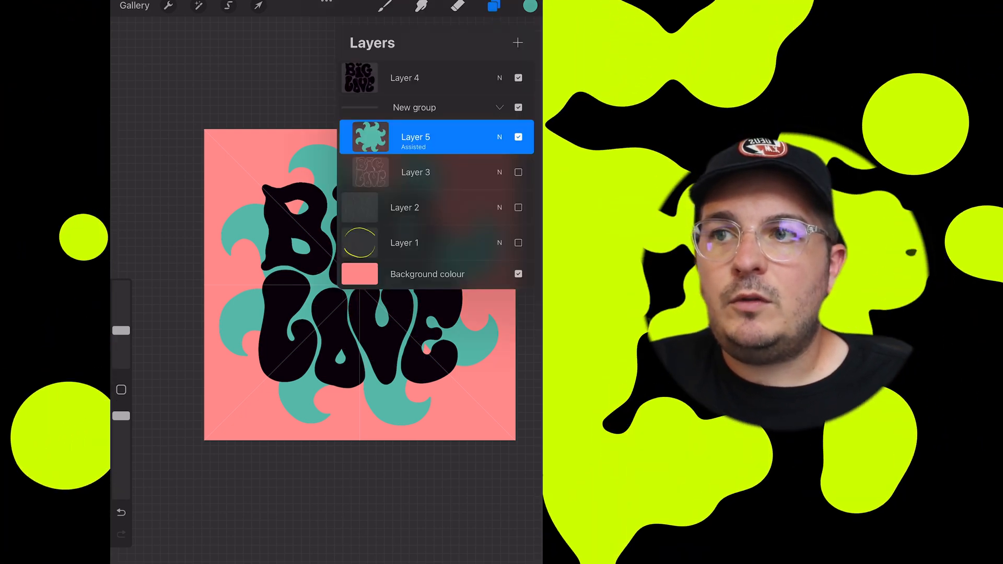
pyautogui.click(517, 77)
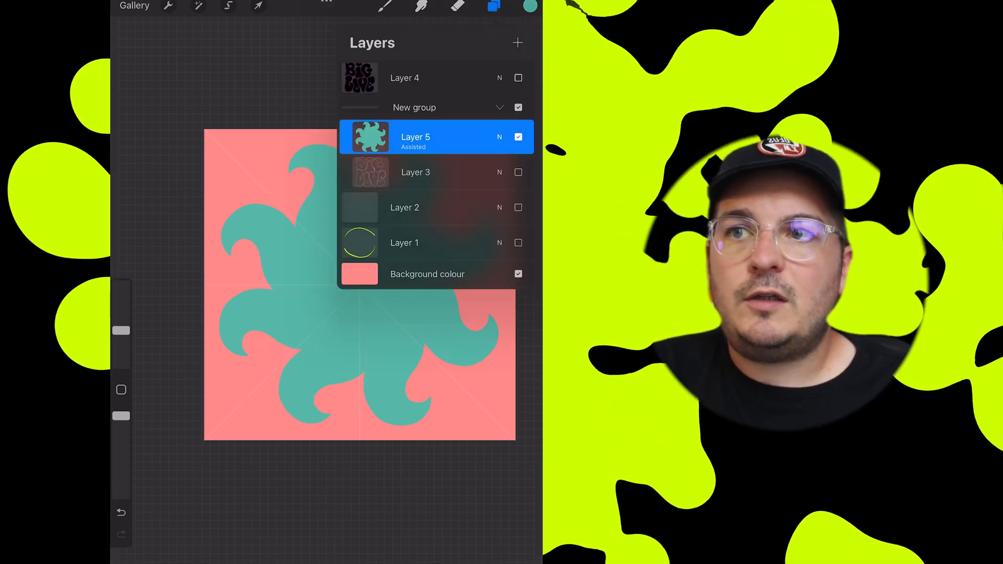
pyautogui.click(492, 7)
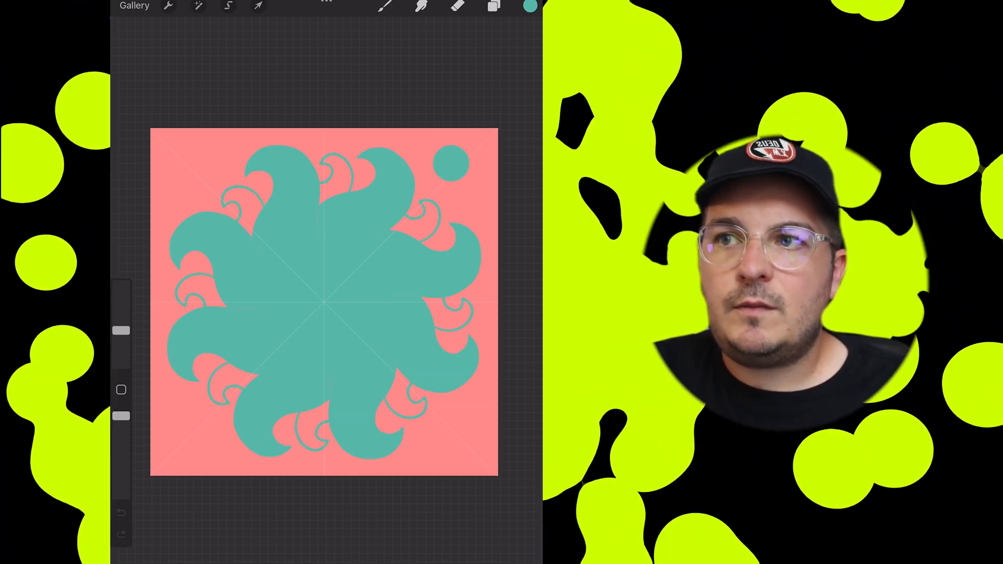
pyautogui.click(493, 8)
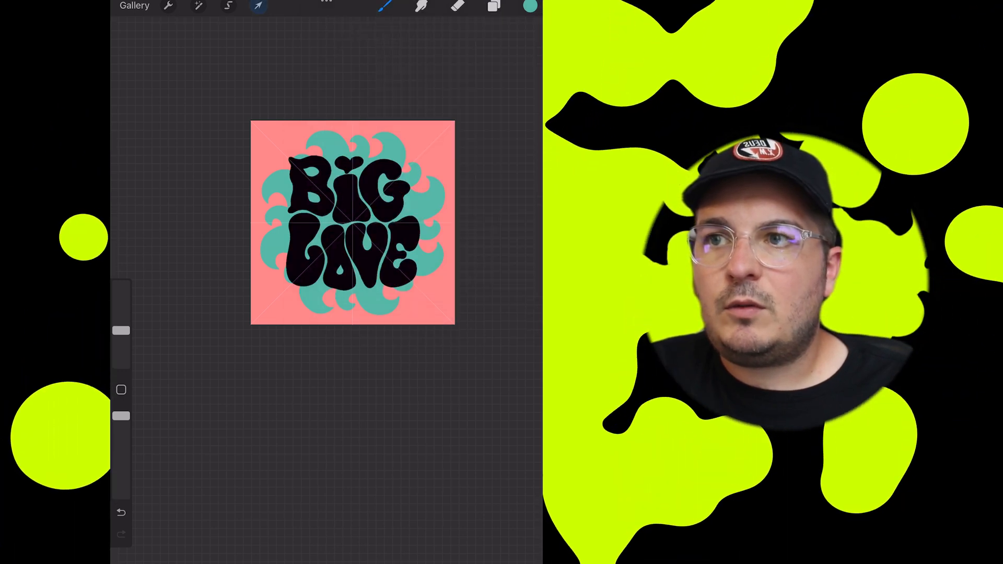
pyautogui.click(493, 7)
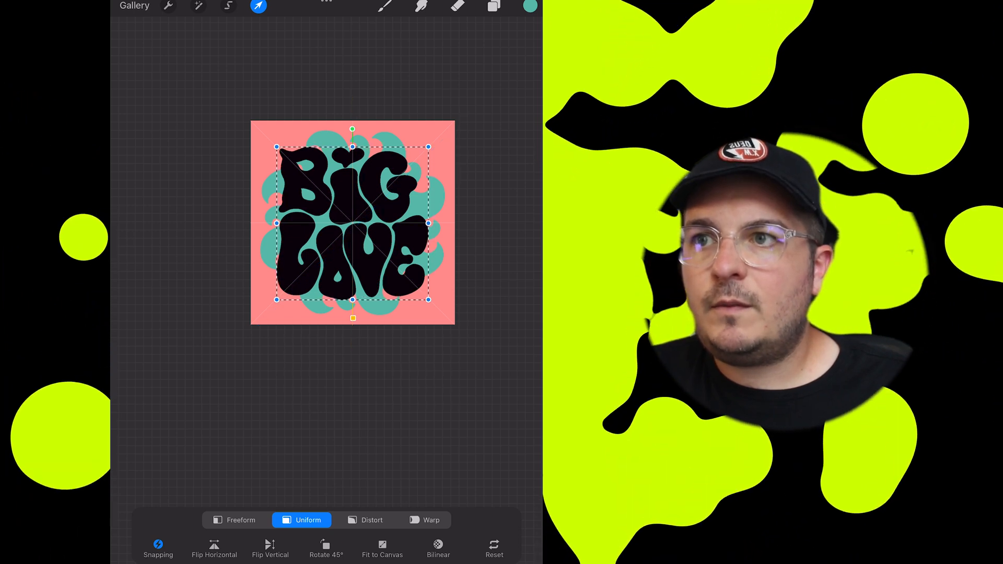
# - Add a new layer above the lettering and paint a large peach heart on it
pyautogui.click(492, 7)
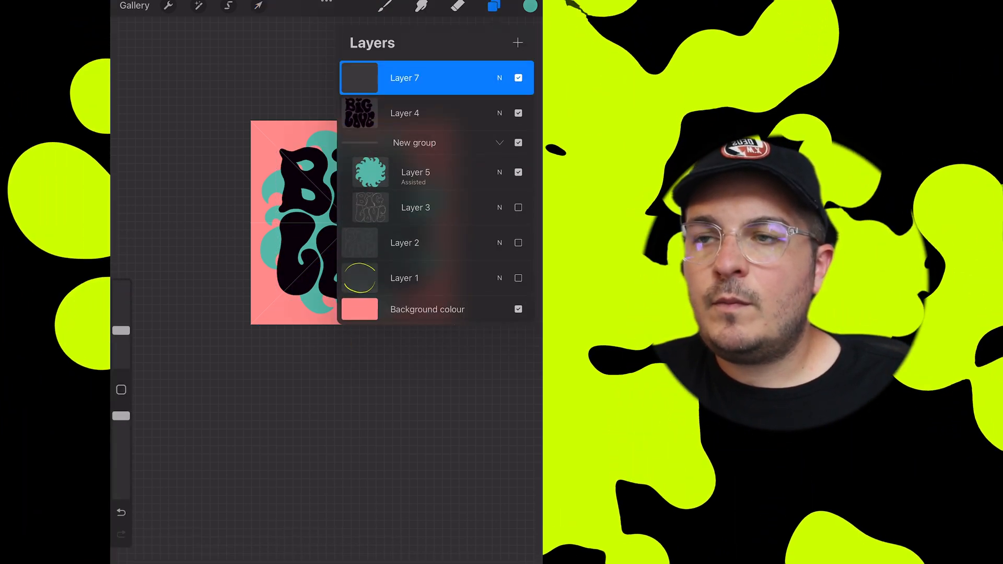
pyautogui.click(530, 6)
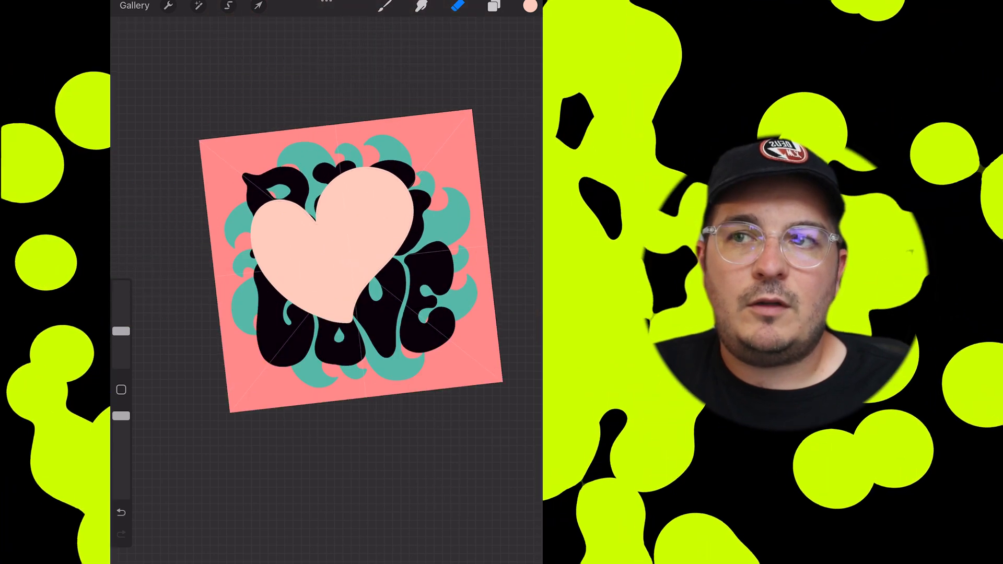
pyautogui.click(257, 6)
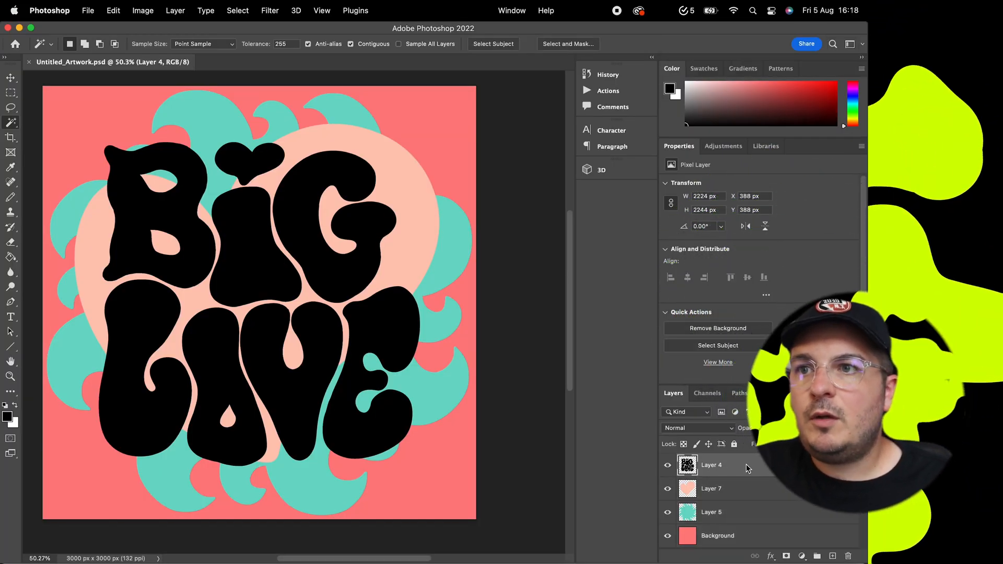
# - Apply white #ffffff colour overlays to the lettering and swirl layers via Layer Style
pyautogui.doubleClick(711, 465)
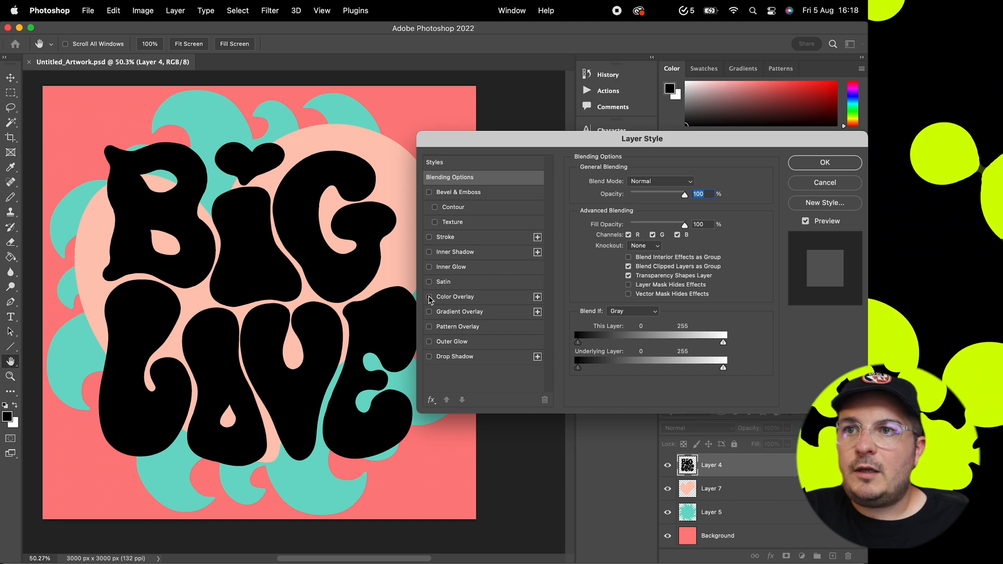
pyautogui.click(690, 183)
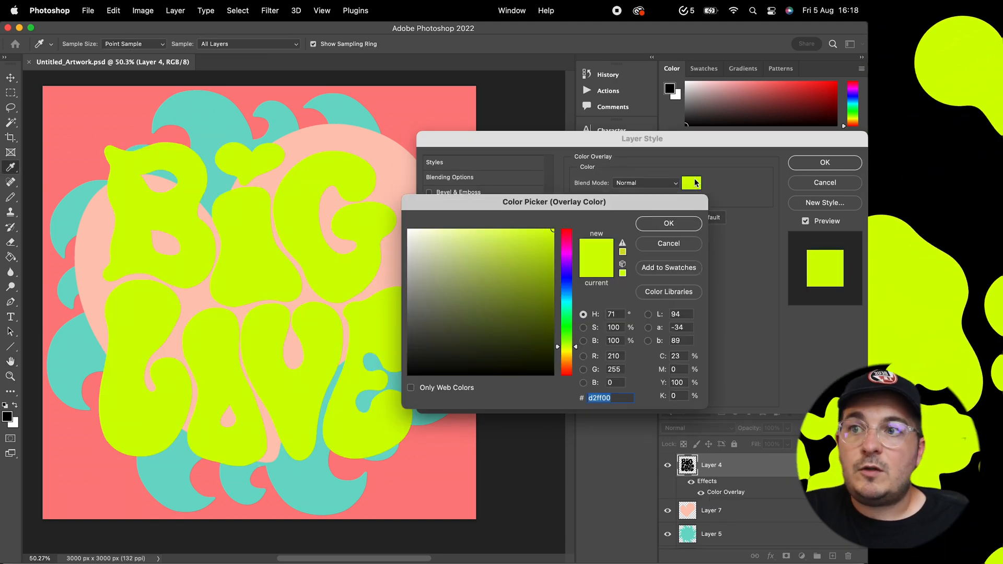
pyautogui.click(443, 275)
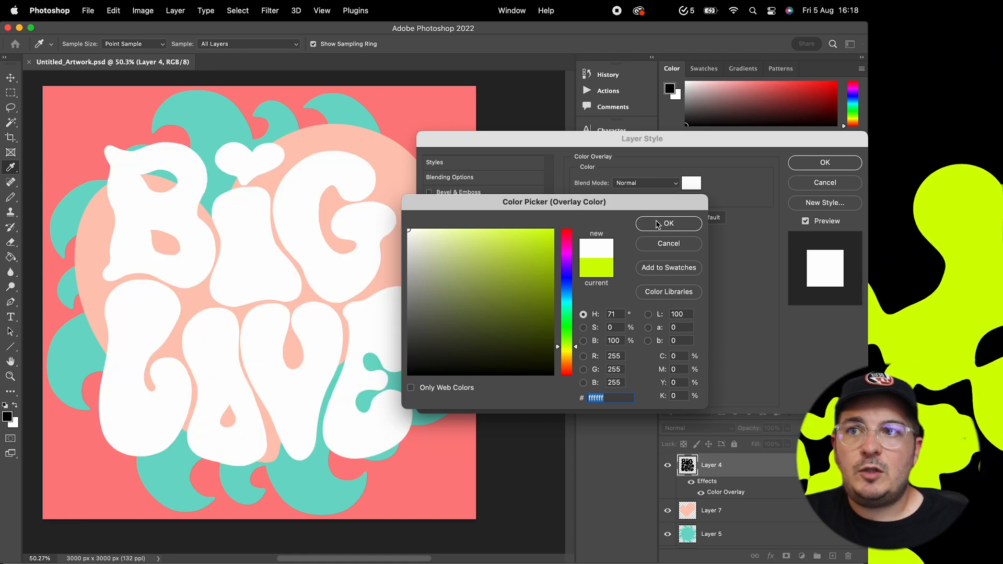
pyautogui.click(668, 223)
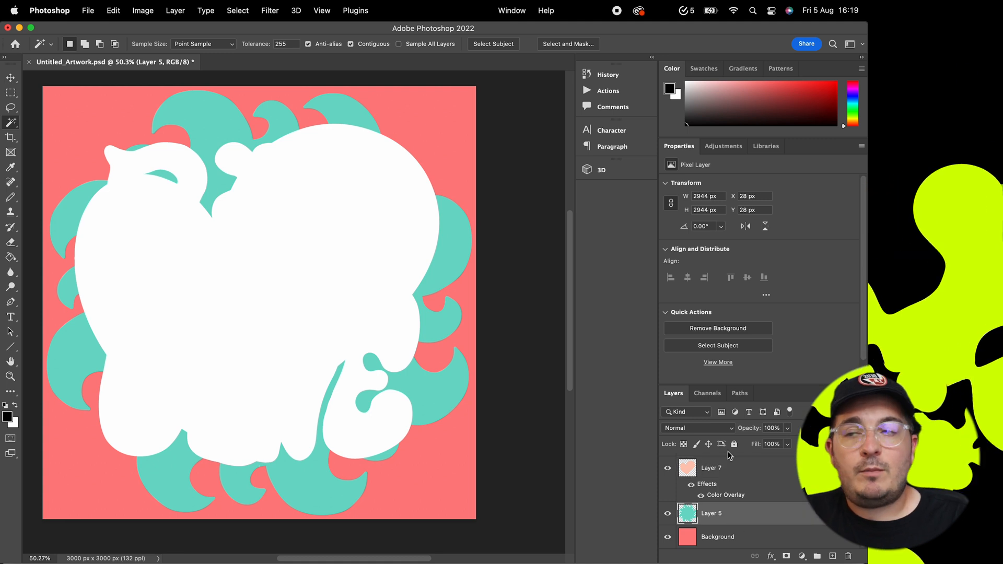
pyautogui.doubleClick(712, 513)
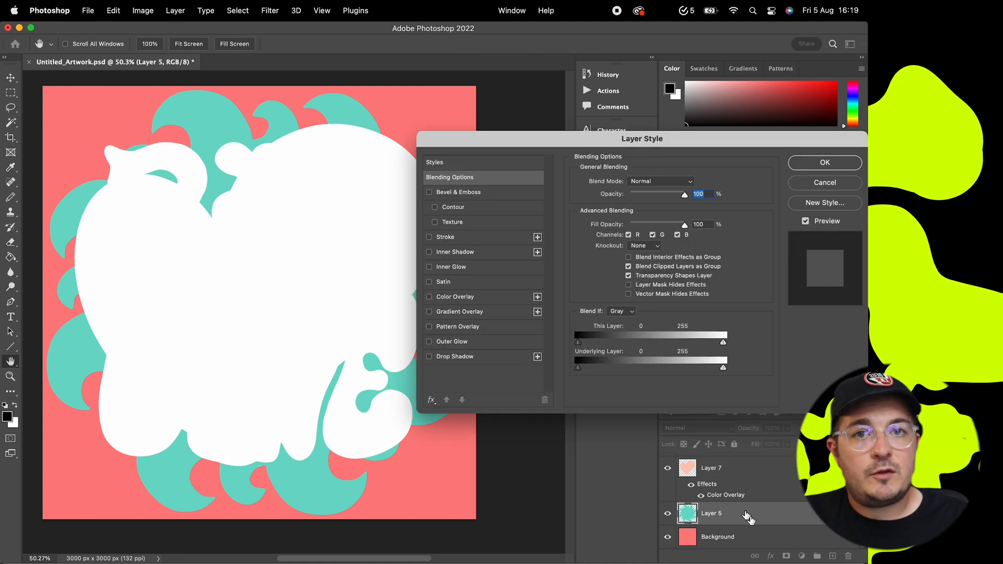
pyautogui.click(454, 295)
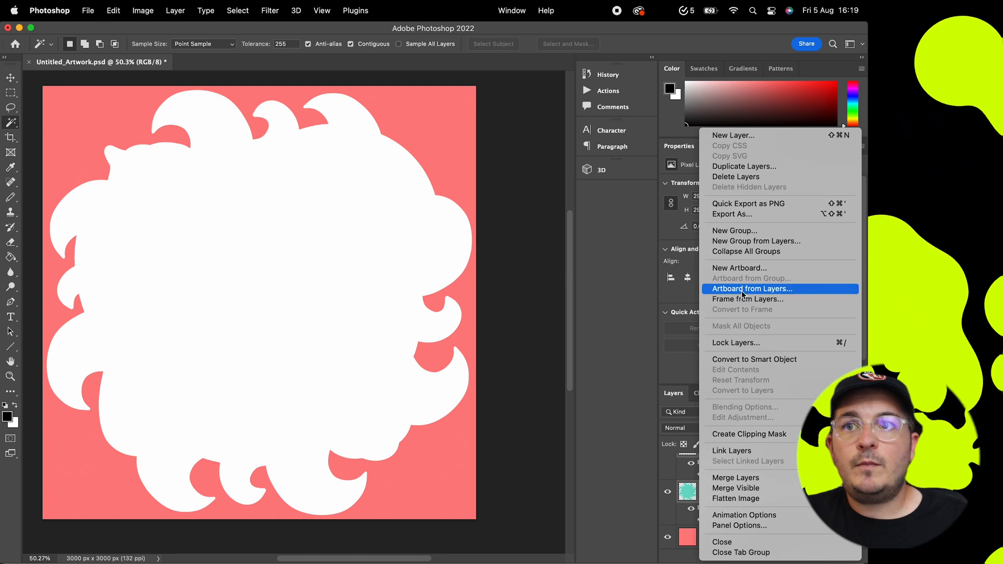
pyautogui.moveTo(741, 214)
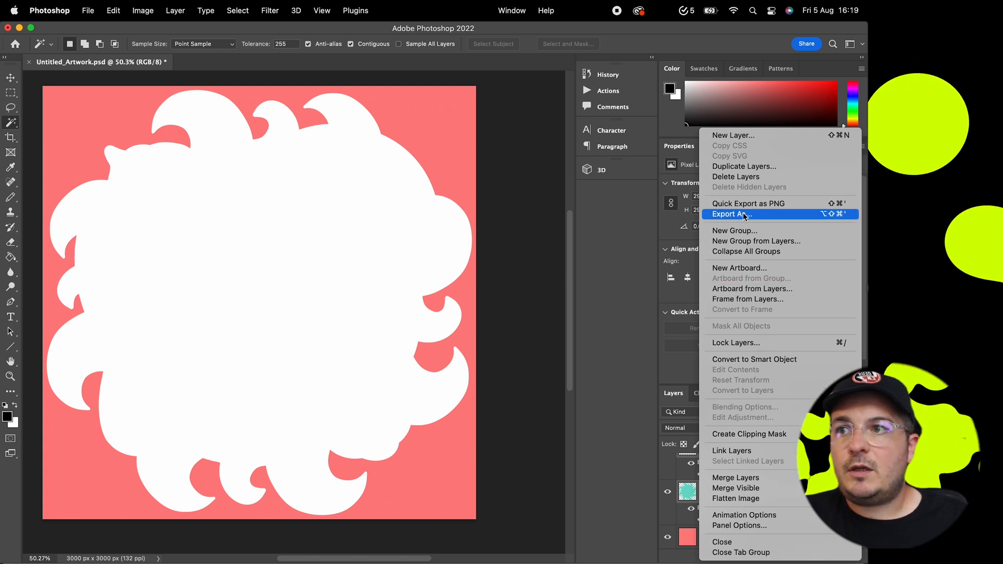
# - In Export As, set the Layer 4 and Layer 7 PNG canvases to 3000 px square
pyautogui.click(728, 213)
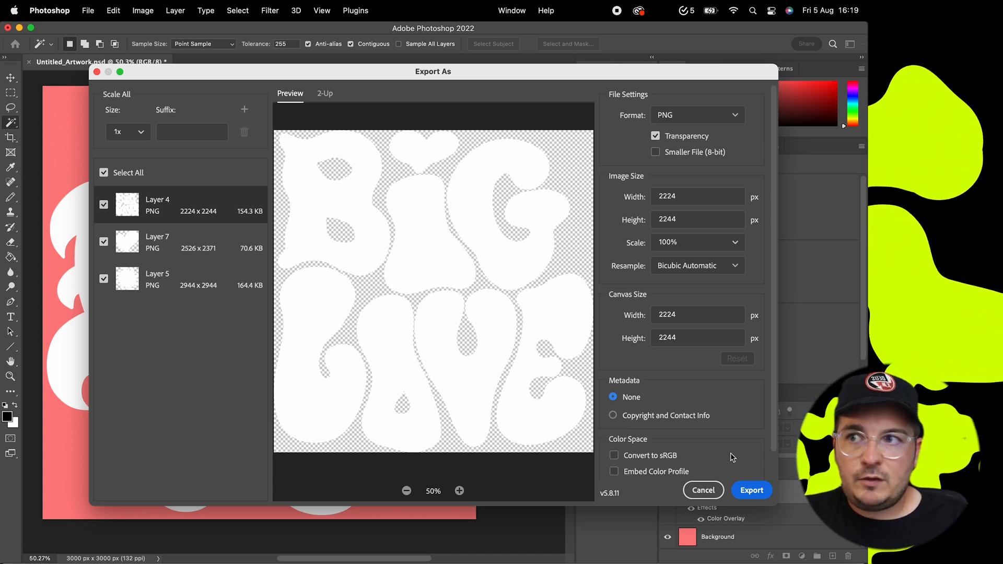
pyautogui.moveTo(346, 261)
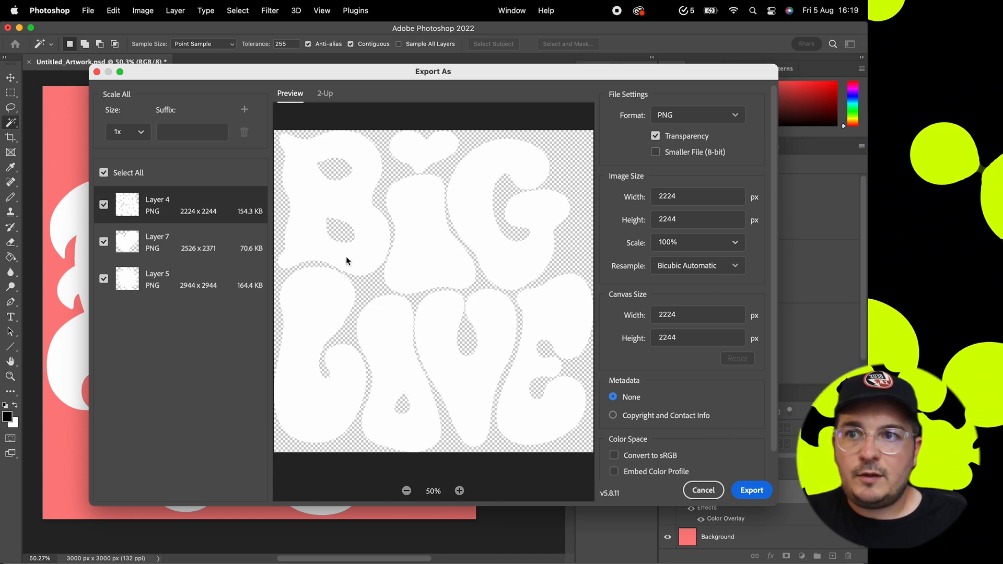
pyautogui.moveTo(687, 314)
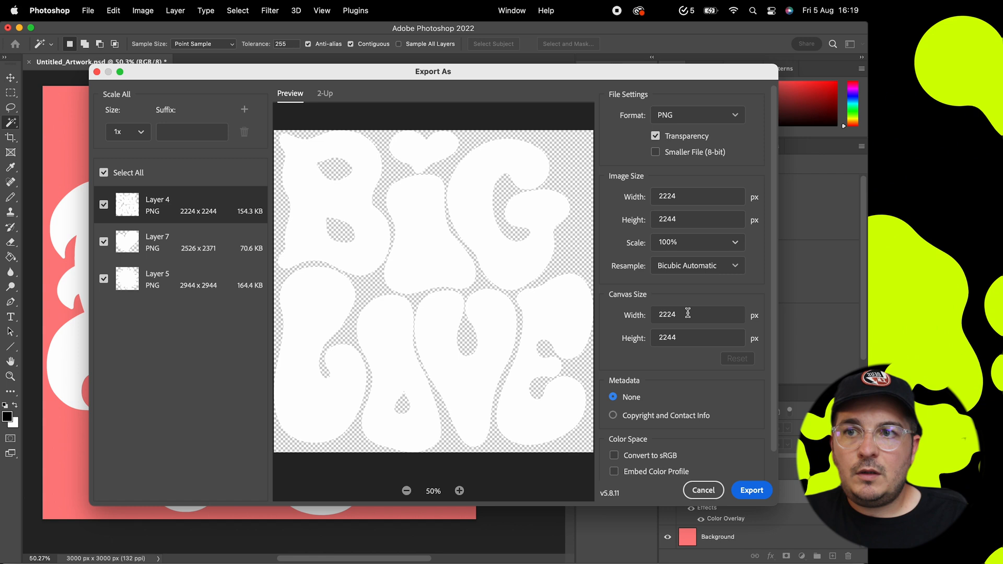
pyautogui.click(697, 315)
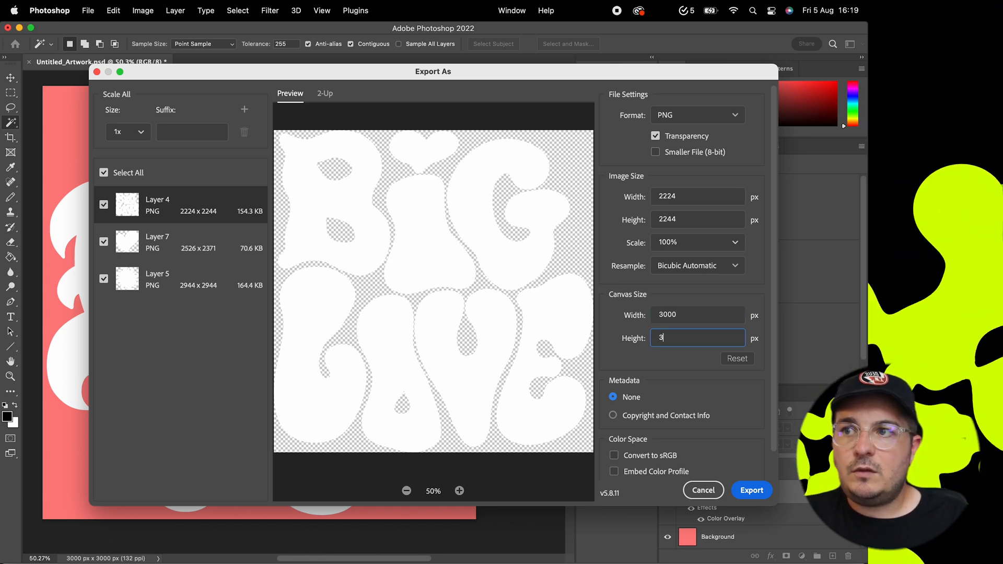
pyautogui.write('000')
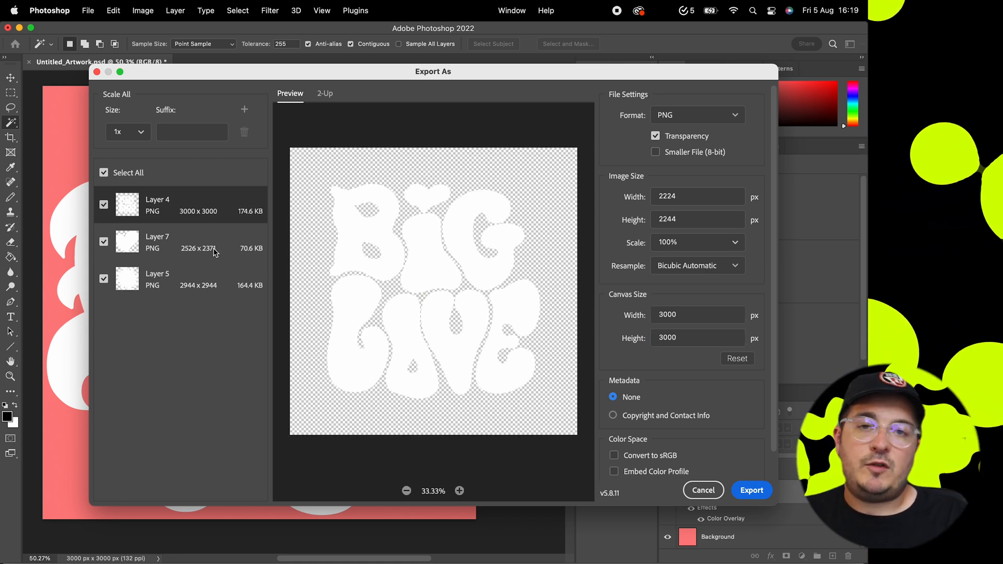
pyautogui.click(157, 242)
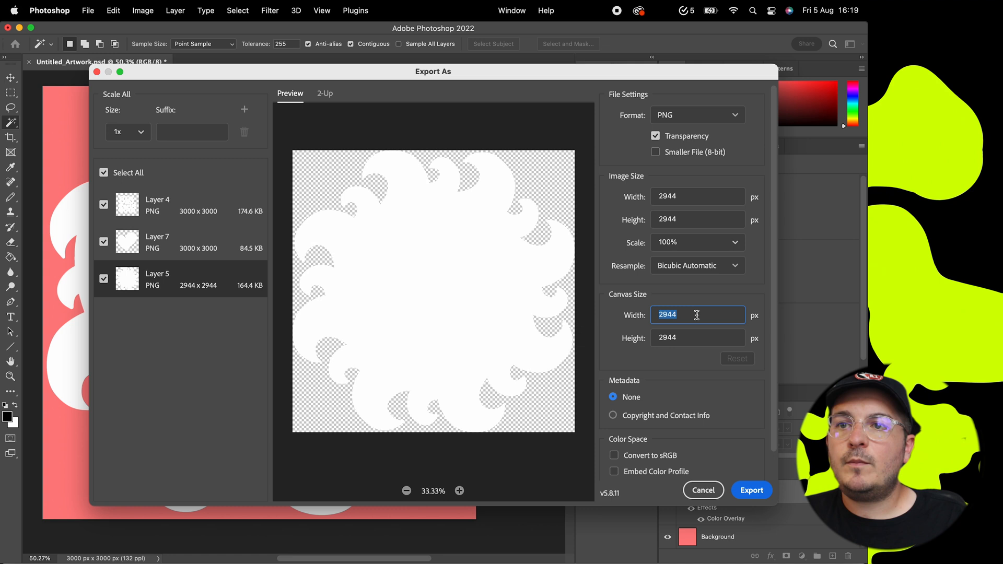
pyautogui.write('30')
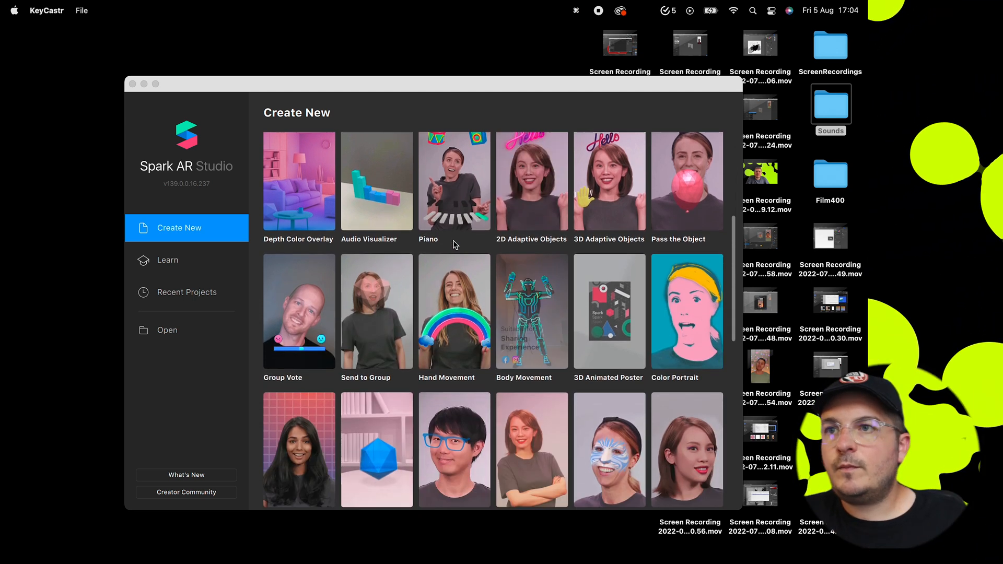
pyautogui.scroll(-3)
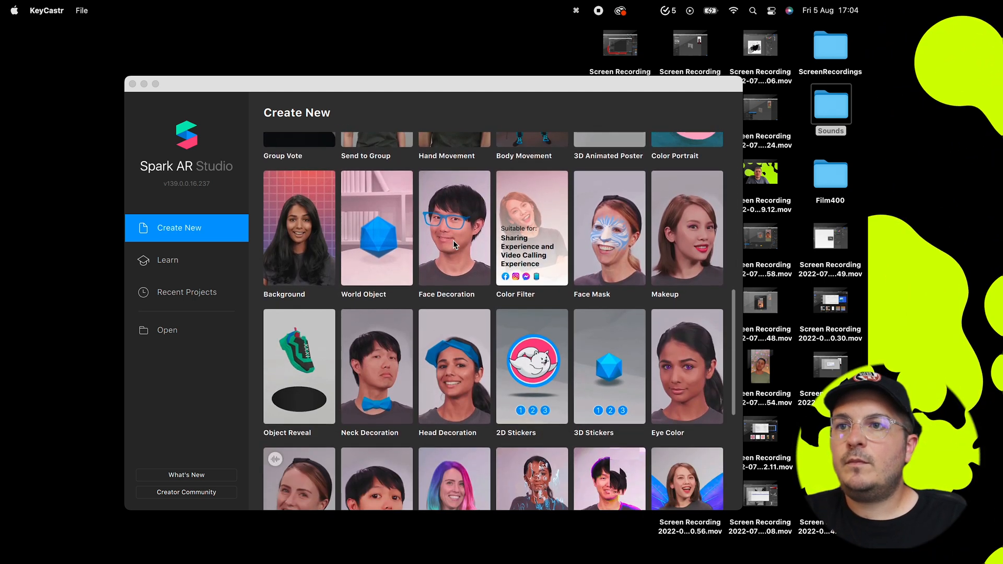
pyautogui.scroll(-3)
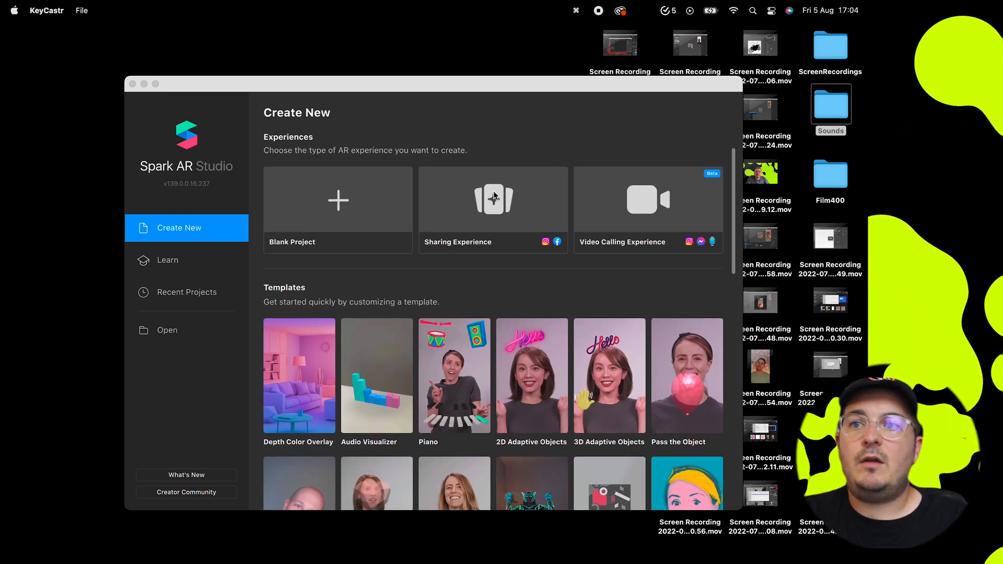
pyautogui.moveTo(492, 194)
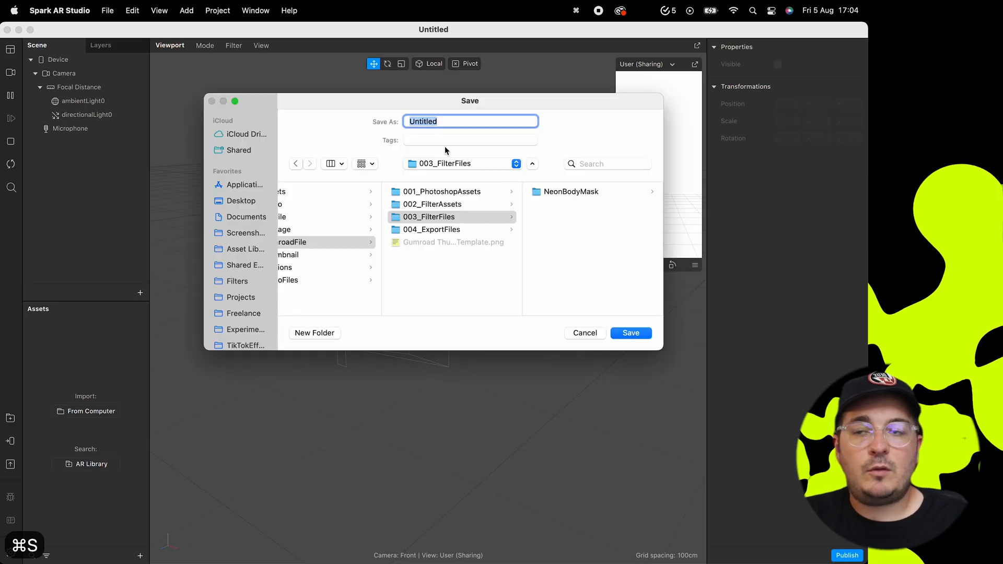
# - Save the project as v0 in 005_2D Sticker Tutorial > Versions
pyautogui.click(293, 241)
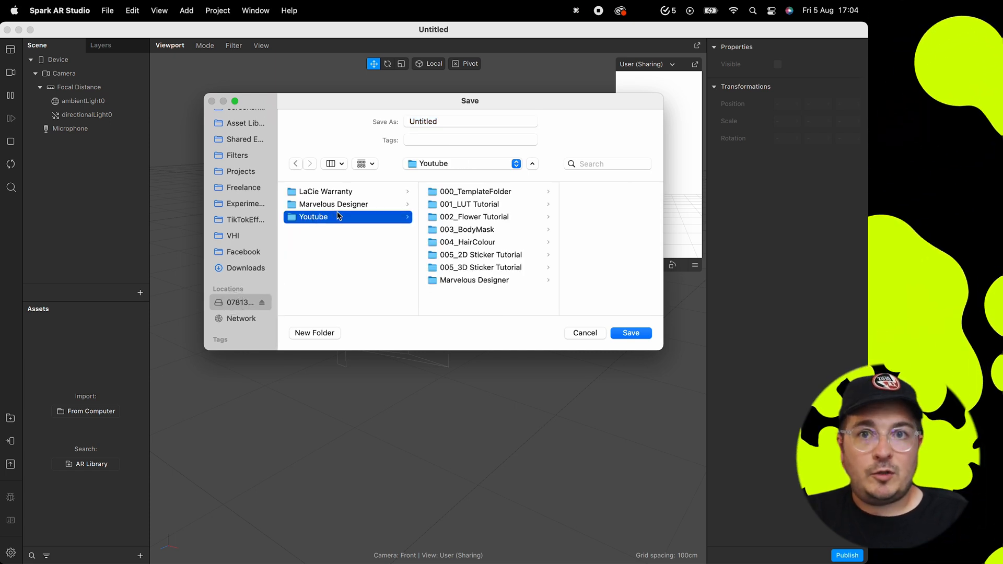
pyautogui.click(480, 255)
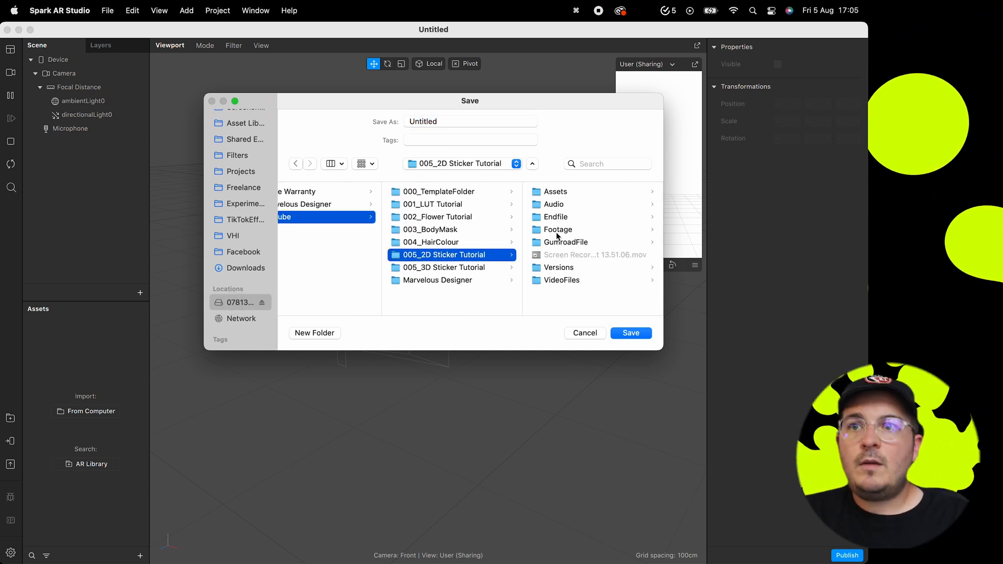
pyautogui.click(558, 267)
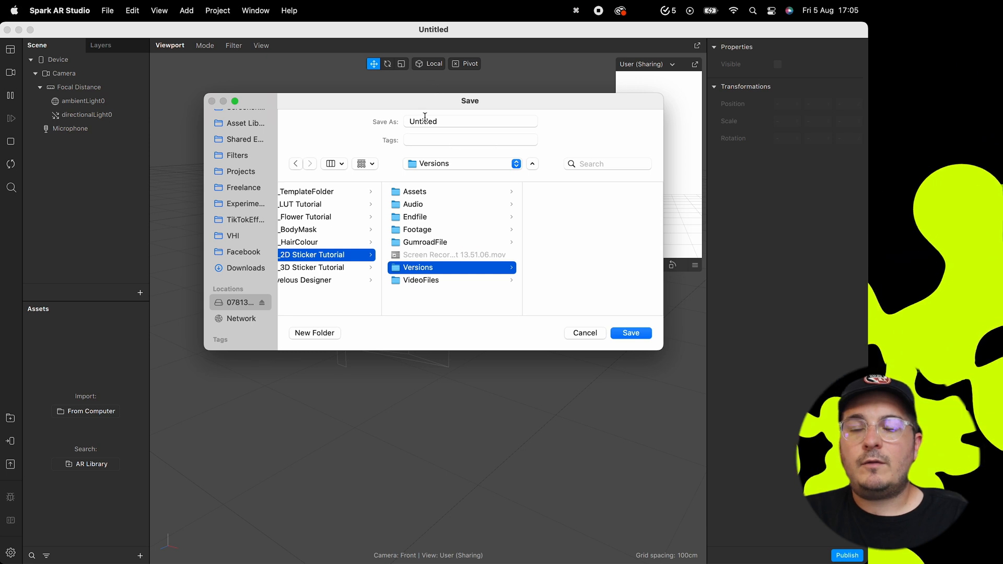
pyautogui.click(629, 332)
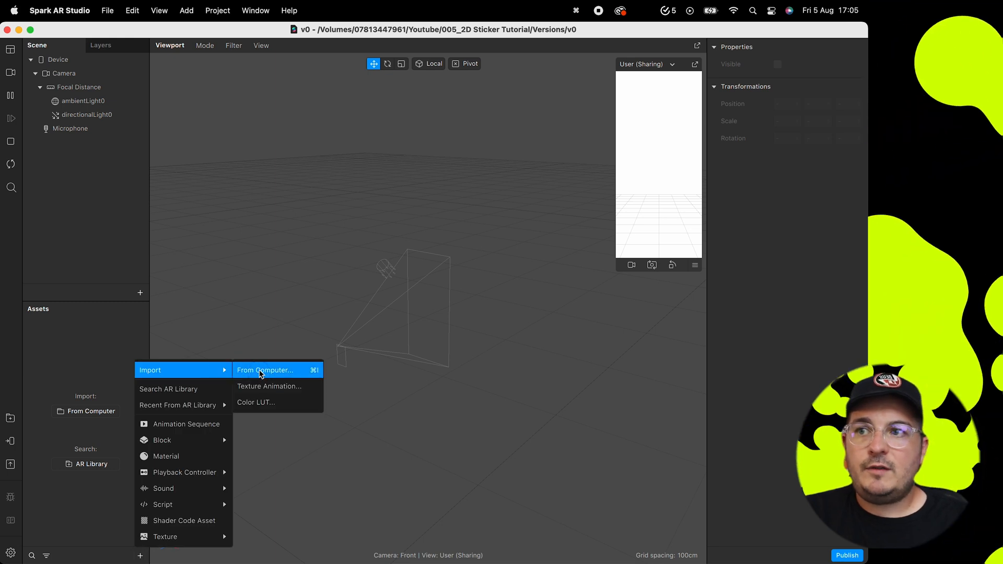
# - Import the three layer PNGs from the computer and start renaming the Layer 7 texture
pyautogui.click(264, 370)
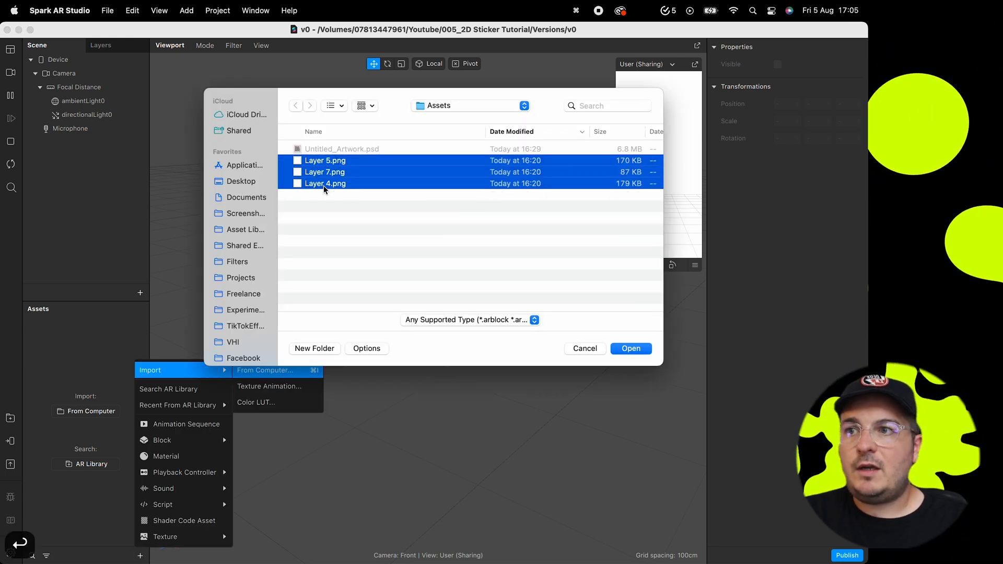
pyautogui.click(629, 348)
pyautogui.write('Text')
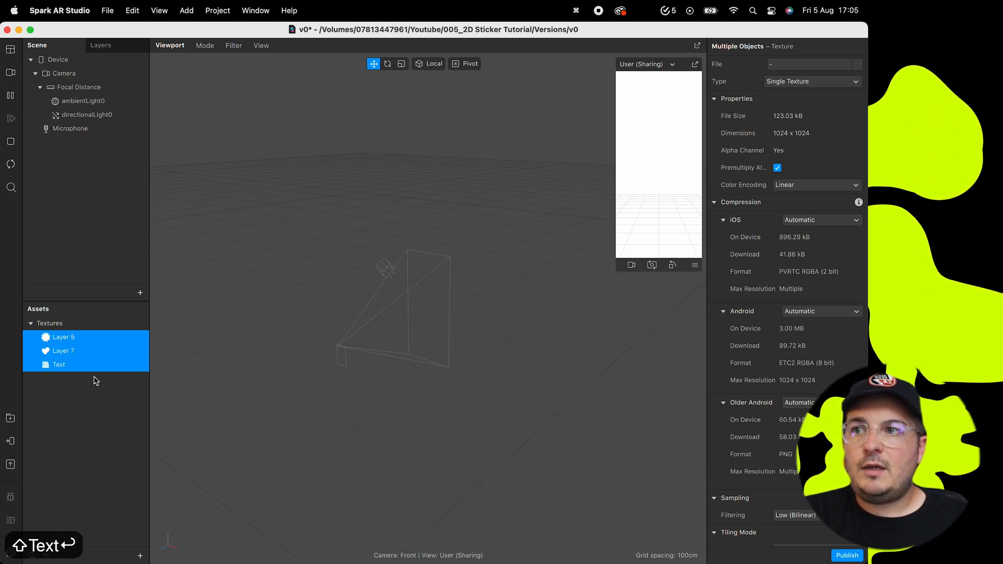
pyautogui.doubleClick(61, 351)
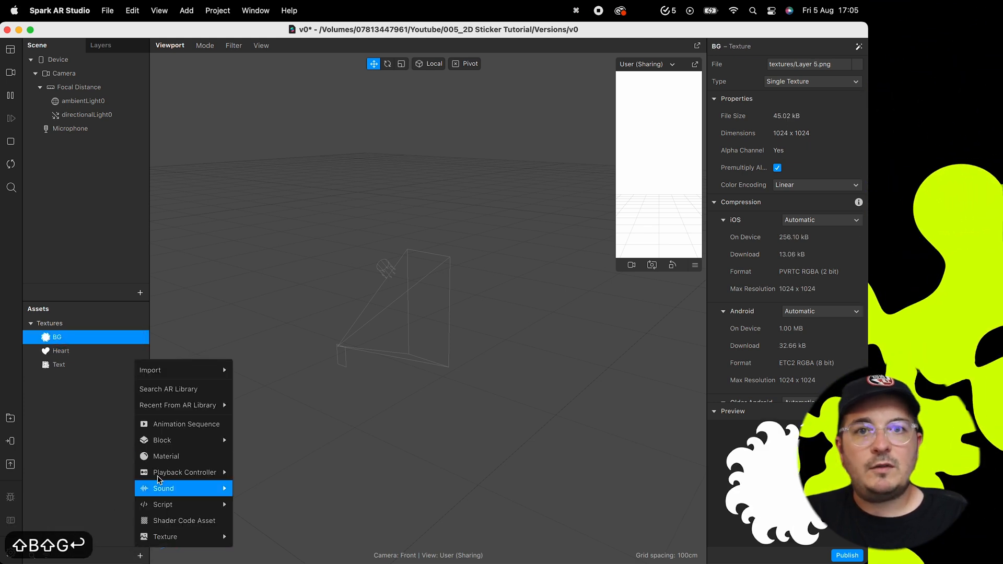
# - Create a material, duplicate it into Text, Heart and BG, and select all three to set their shader type
pyautogui.click(166, 457)
pyautogui.write('Text')
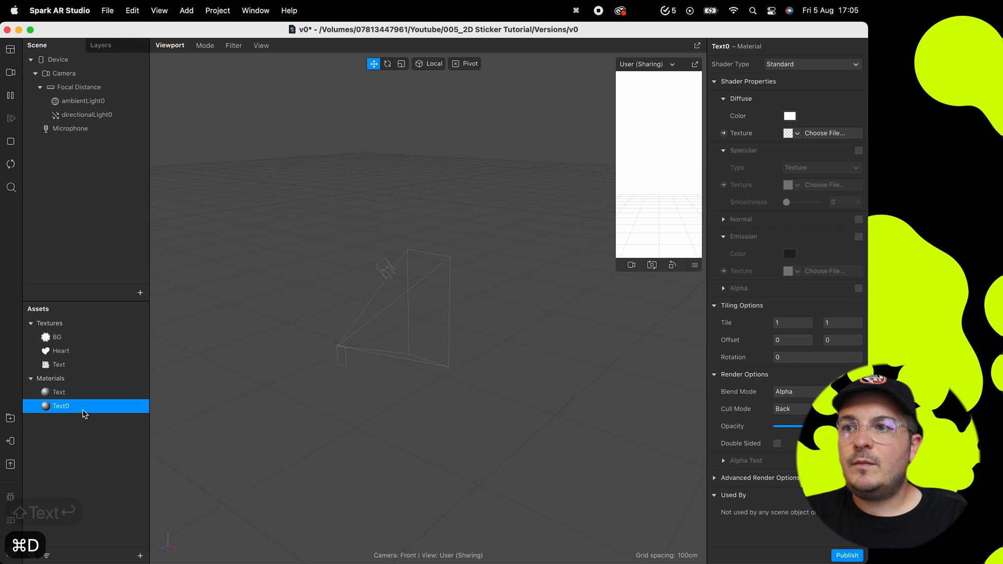
pyautogui.click(61, 405)
pyautogui.write('Heart')
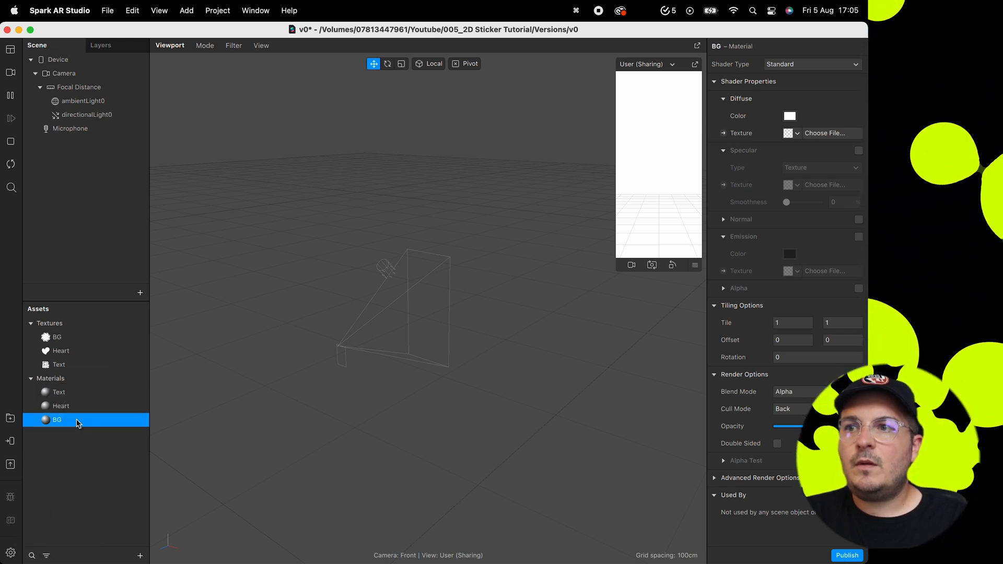
pyautogui.click(58, 392)
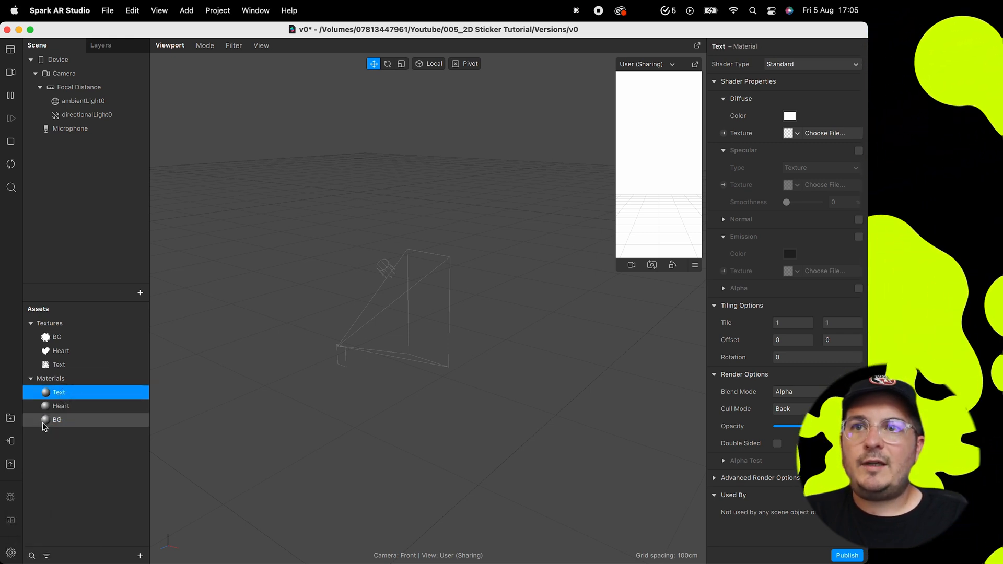
pyautogui.click(58, 420)
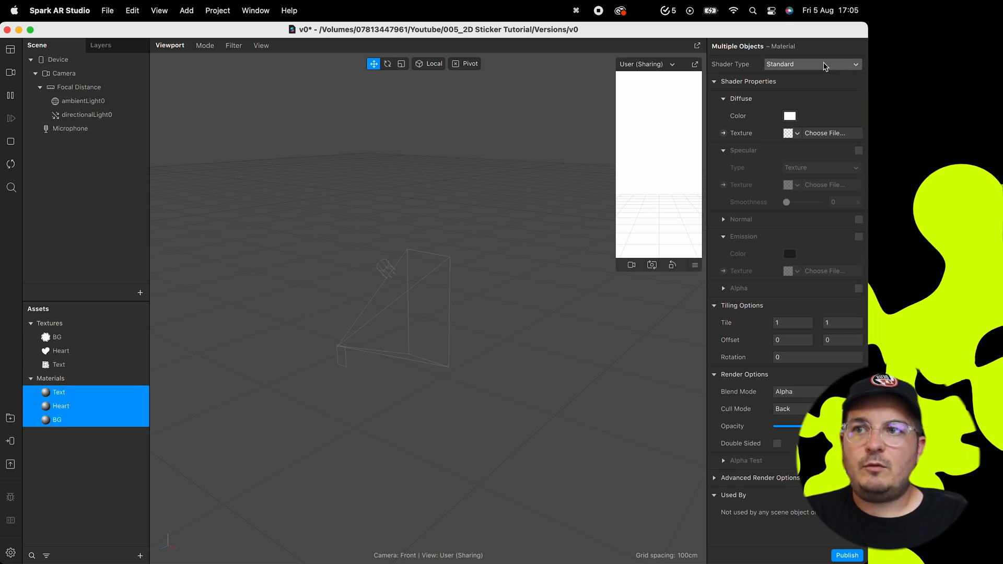
pyautogui.click(812, 64)
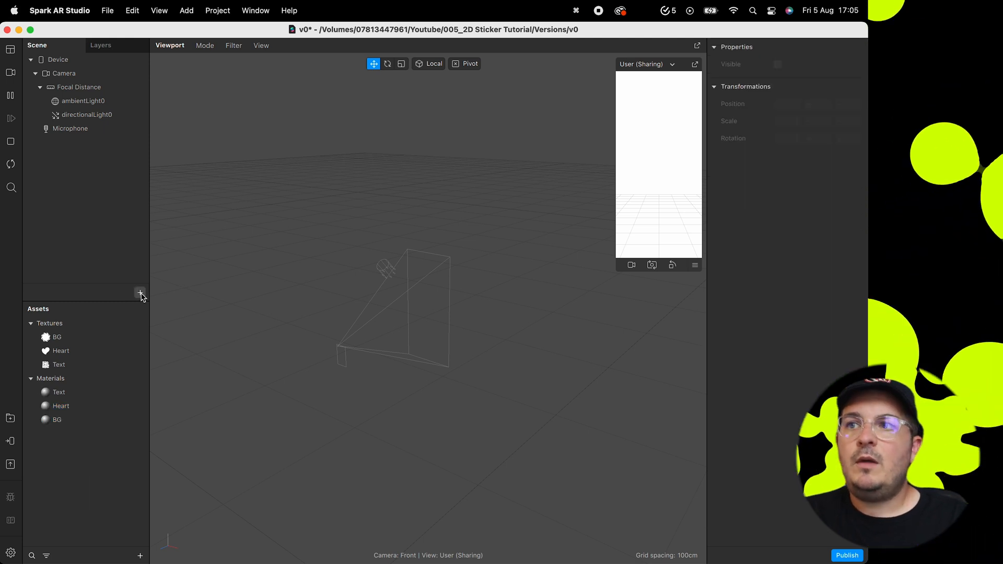
# - Insert a Plane Tracker and a Null Object under it to become the Sticker null
pyautogui.click(140, 292)
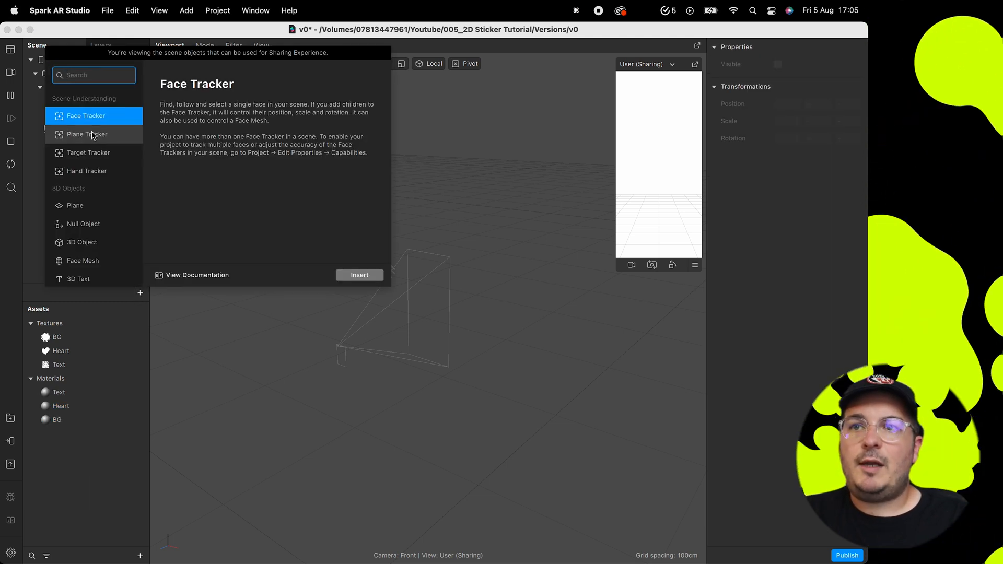
pyautogui.click(87, 135)
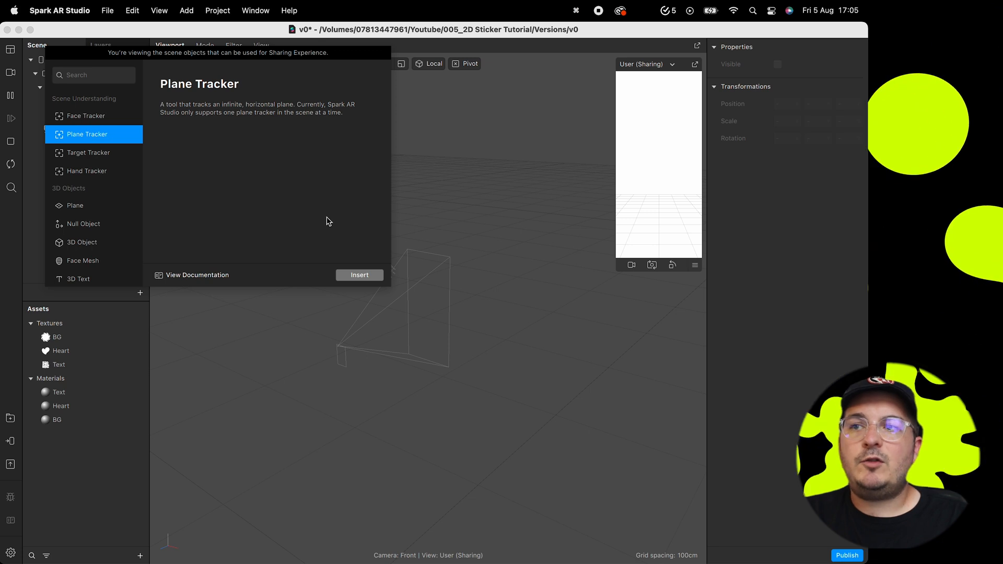
pyautogui.click(359, 275)
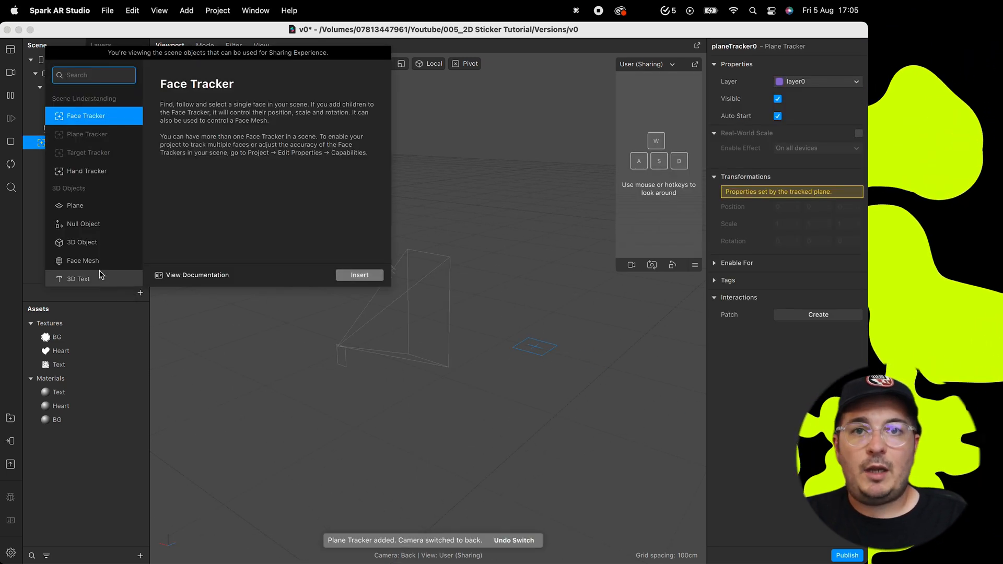
pyautogui.click(83, 224)
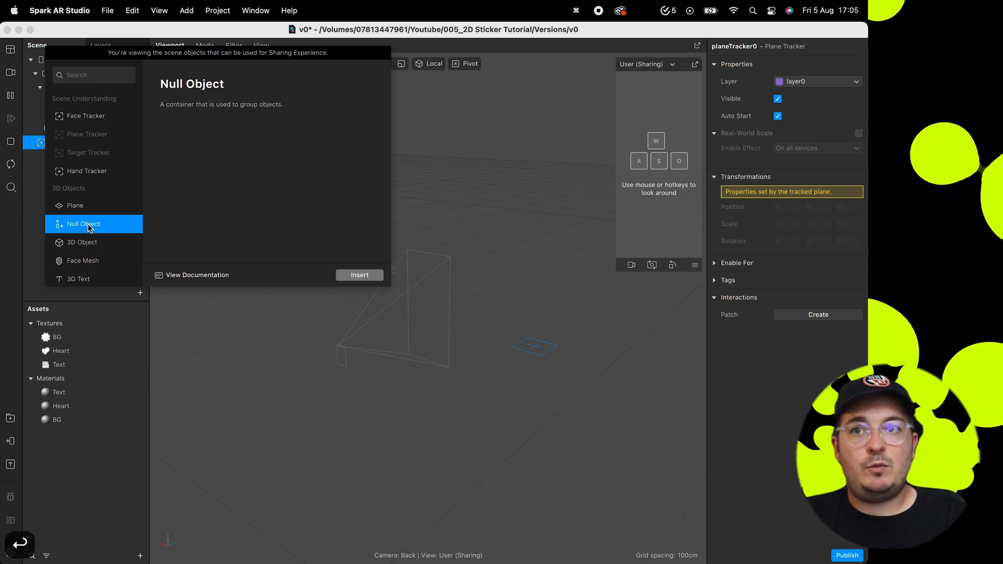
pyautogui.click(360, 275)
pyautogui.write('Sticker')
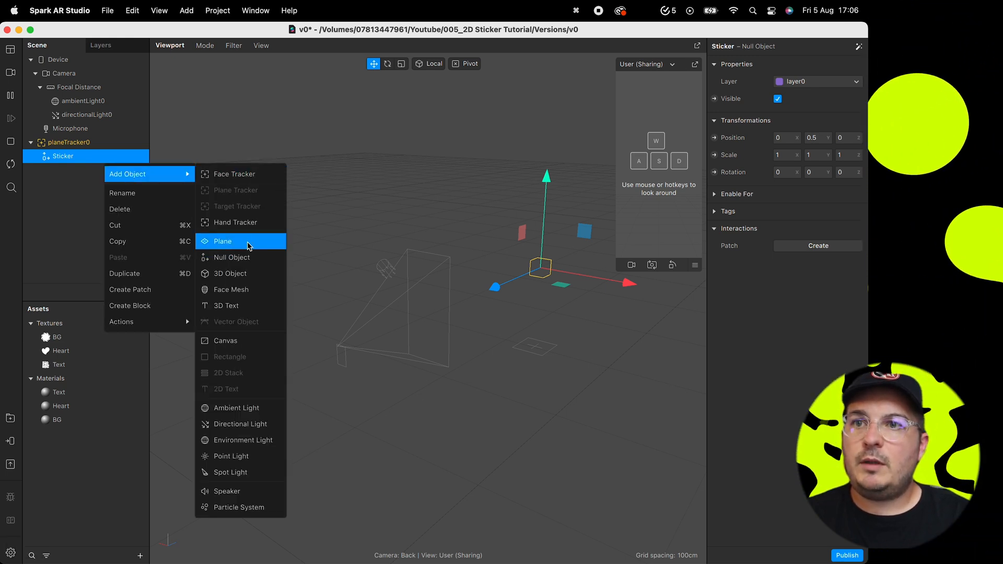
# - Add a plane inside Sticker scaled to 4 and select the BG material for it
pyautogui.click(221, 242)
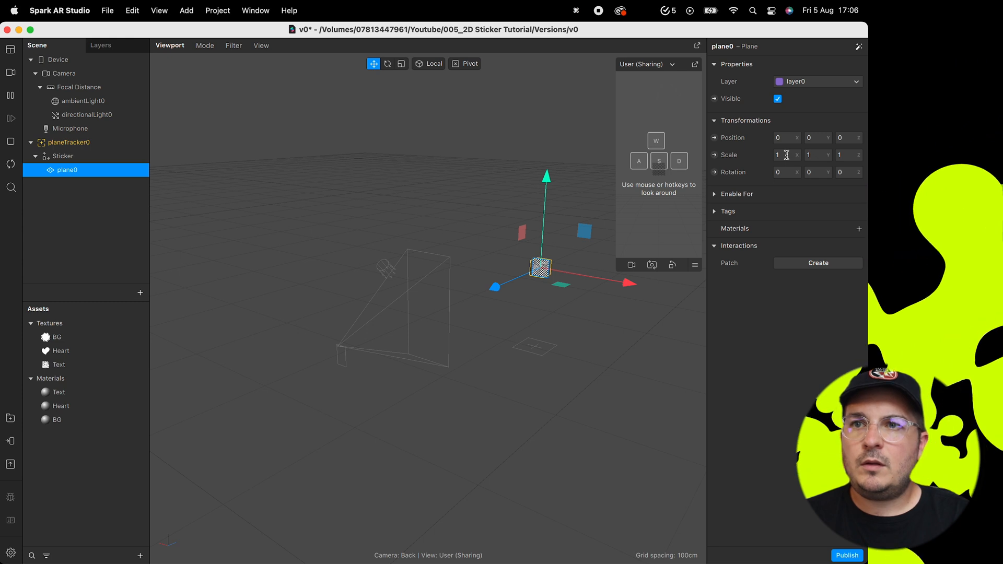
pyautogui.click(786, 155)
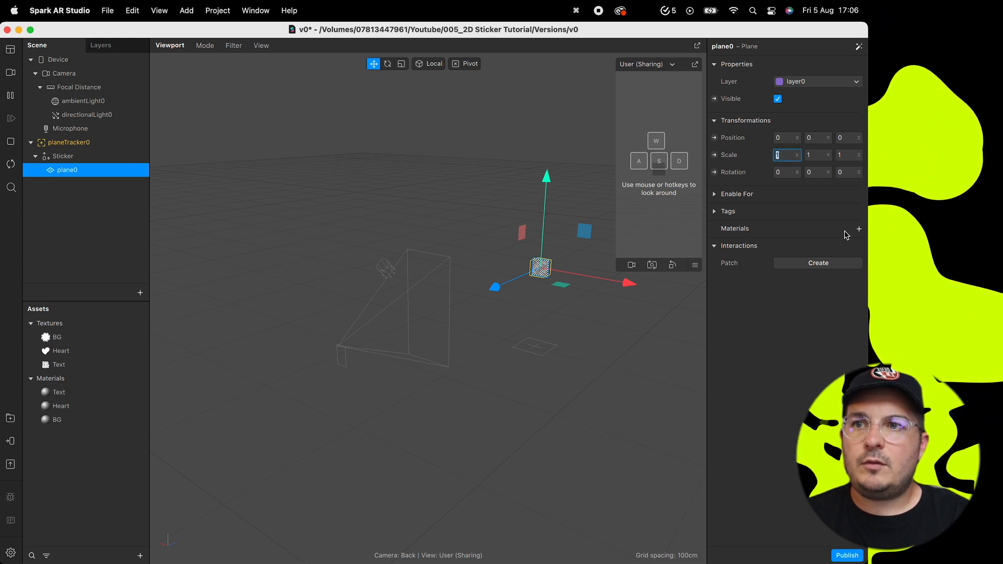
pyautogui.write('4')
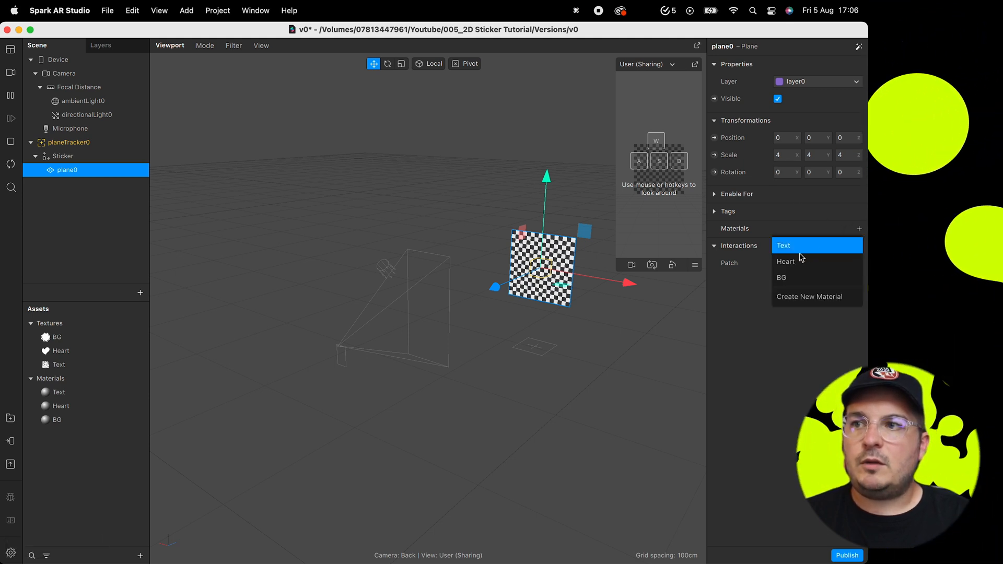
pyautogui.click(781, 277)
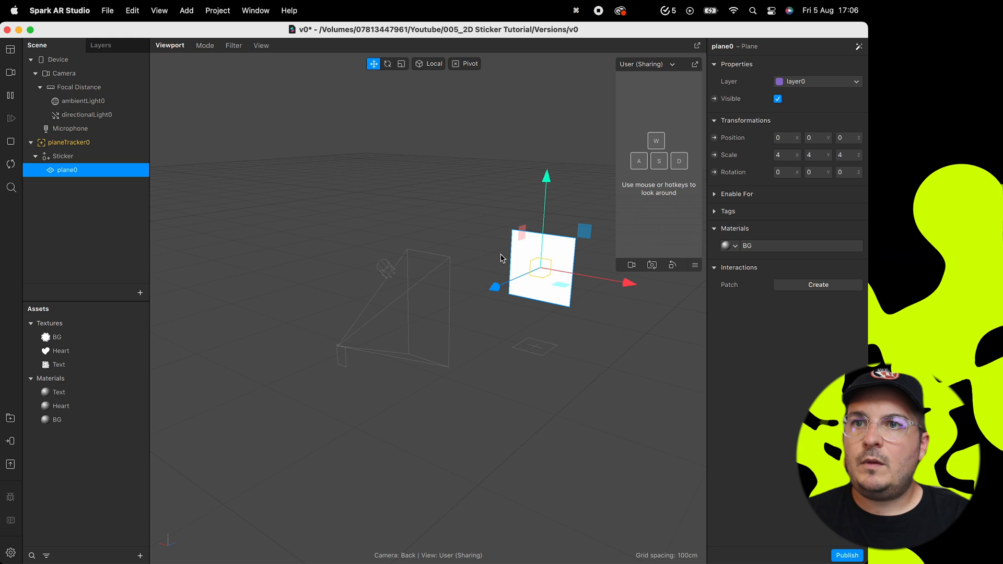
pyautogui.click(56, 419)
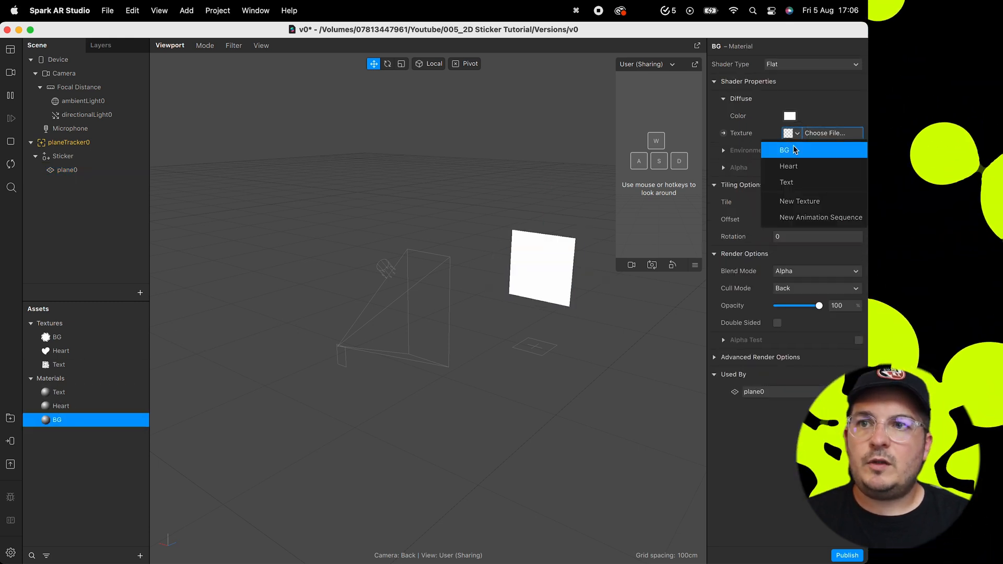
# - Use the BG texture as the alpha mask only and set the material colour to coral red
pyautogui.click(785, 150)
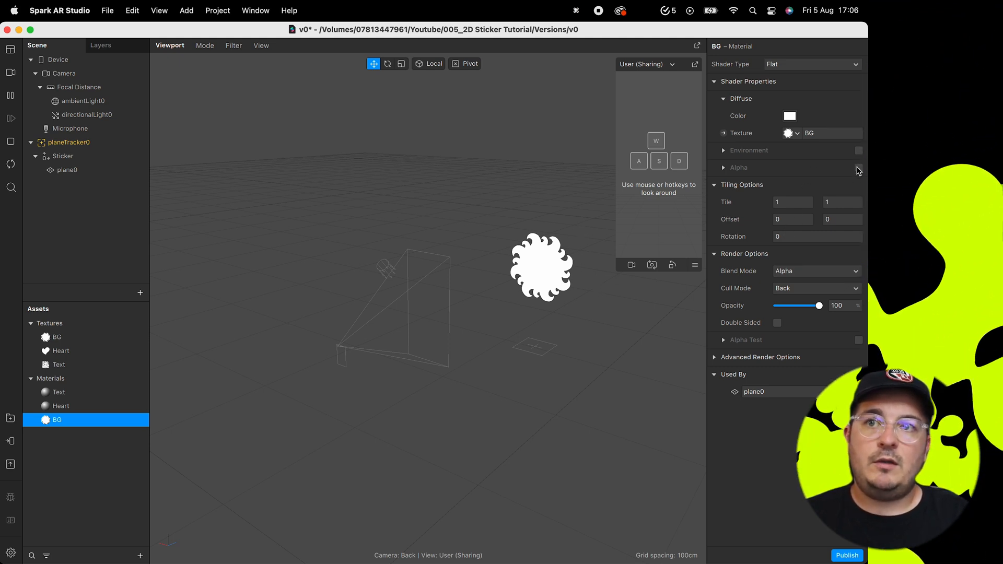
pyautogui.click(859, 167)
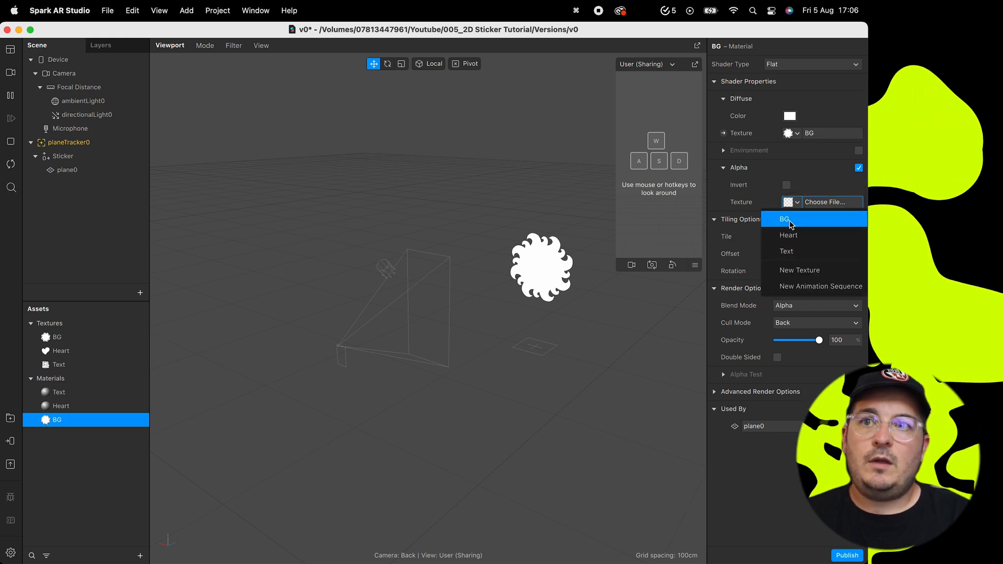
pyautogui.click(784, 219)
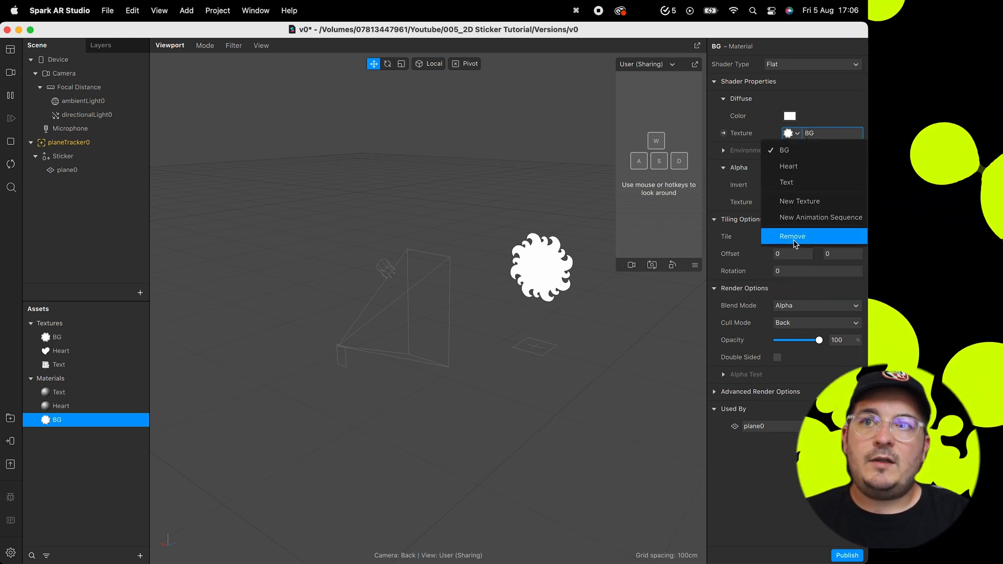
pyautogui.click(793, 236)
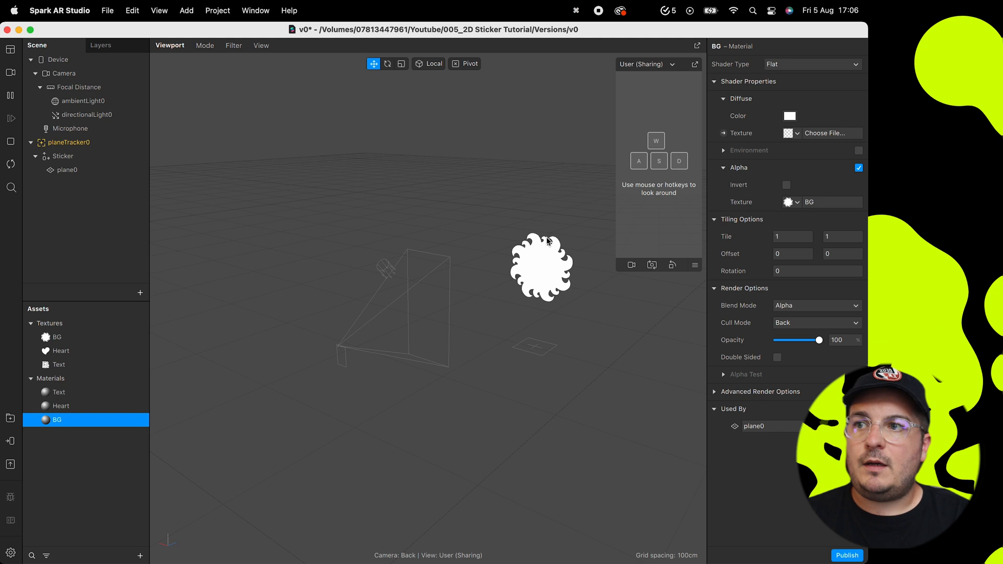
pyautogui.click(790, 116)
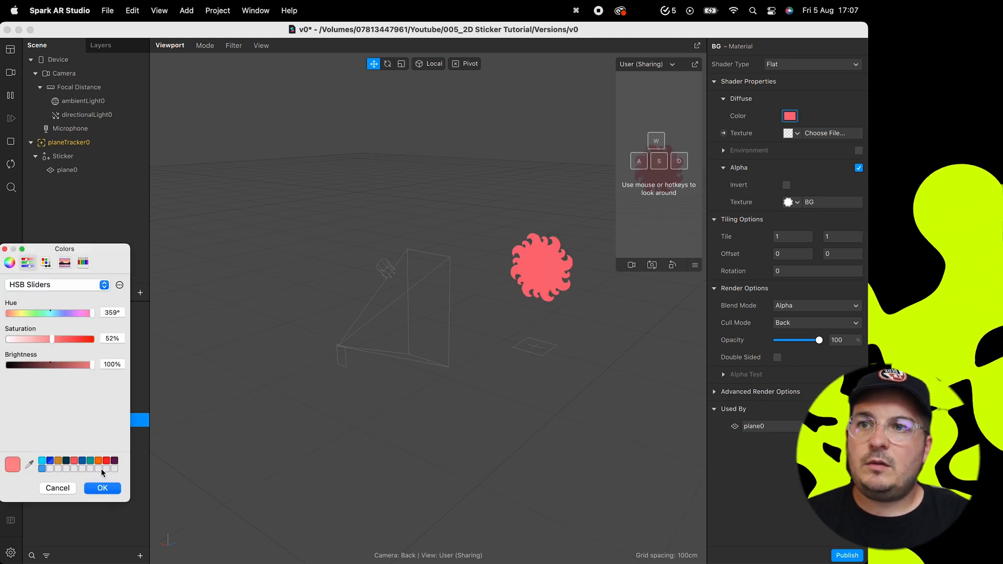
pyautogui.click(102, 488)
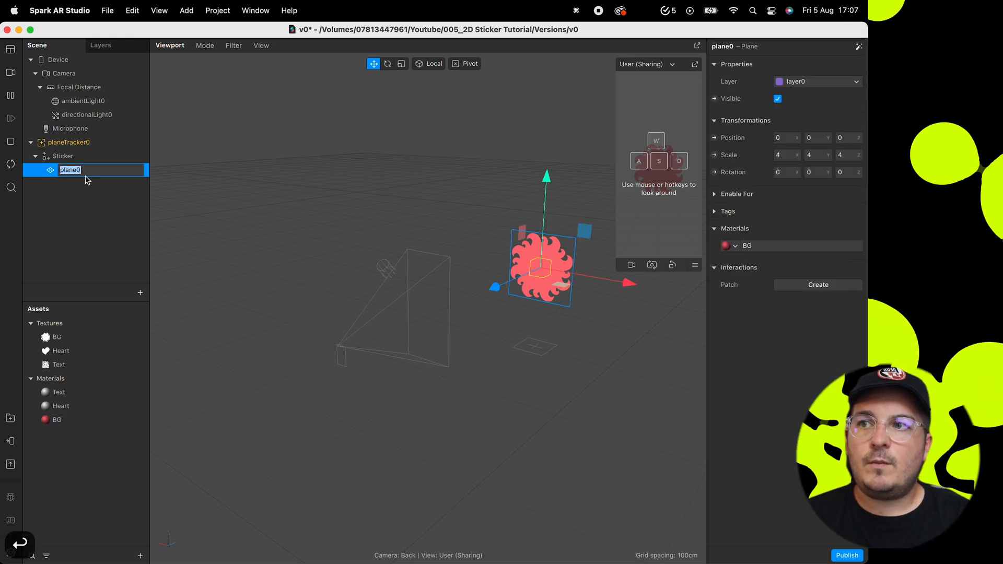
# - Rename the plane to BG and set its Position Z to -0.1
pyautogui.write('BG')
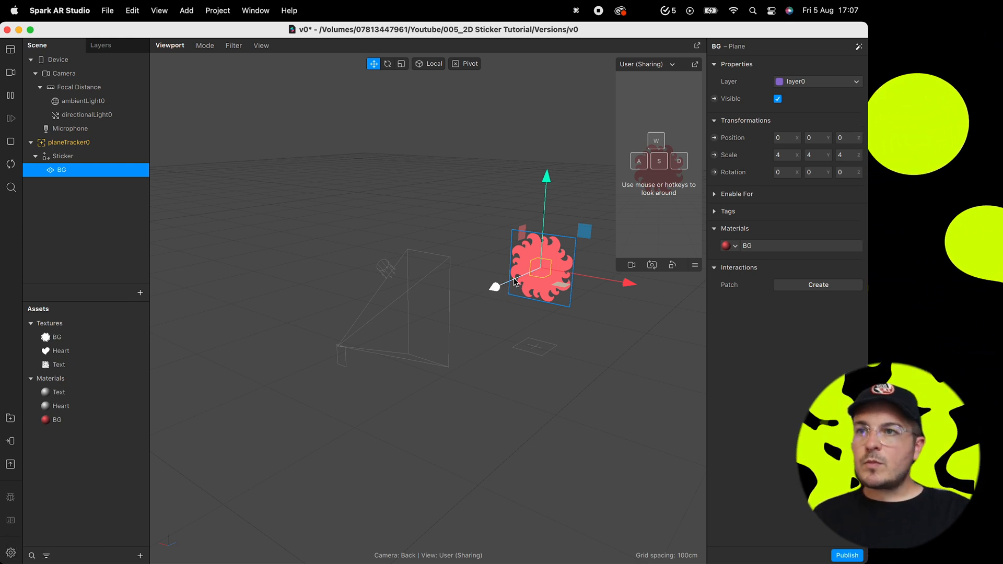
pyautogui.click(842, 138)
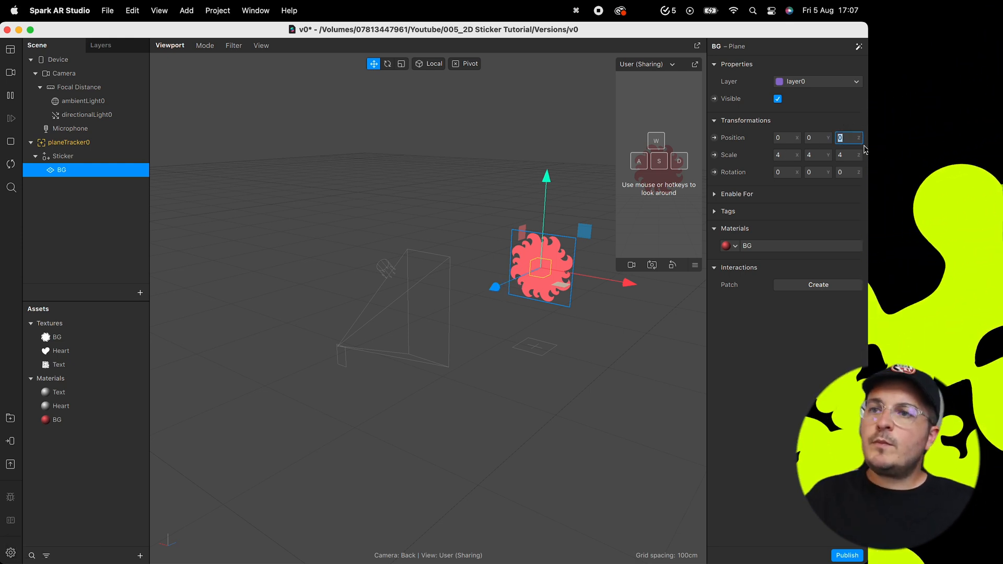
pyautogui.write('-')
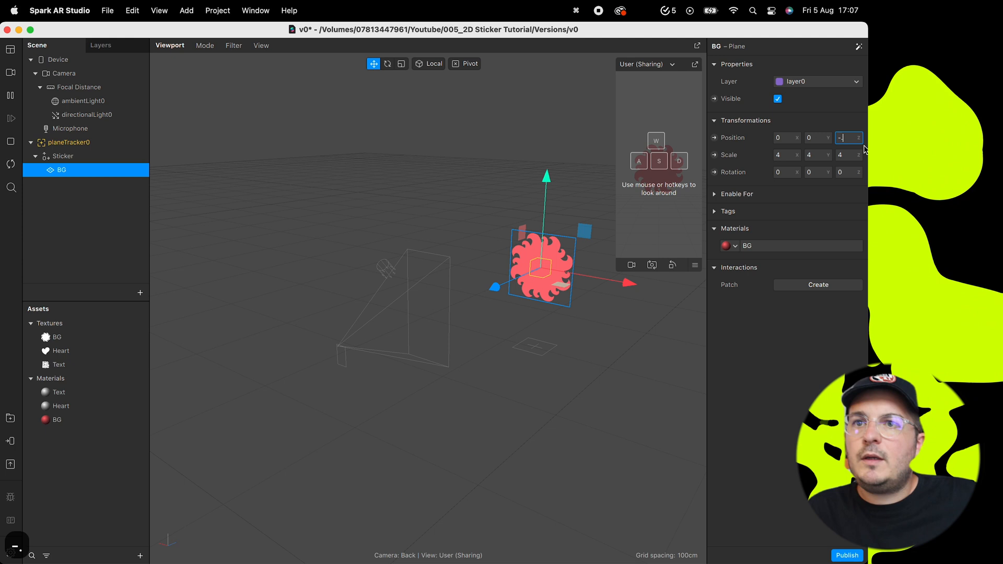
pyautogui.write('-0.1')
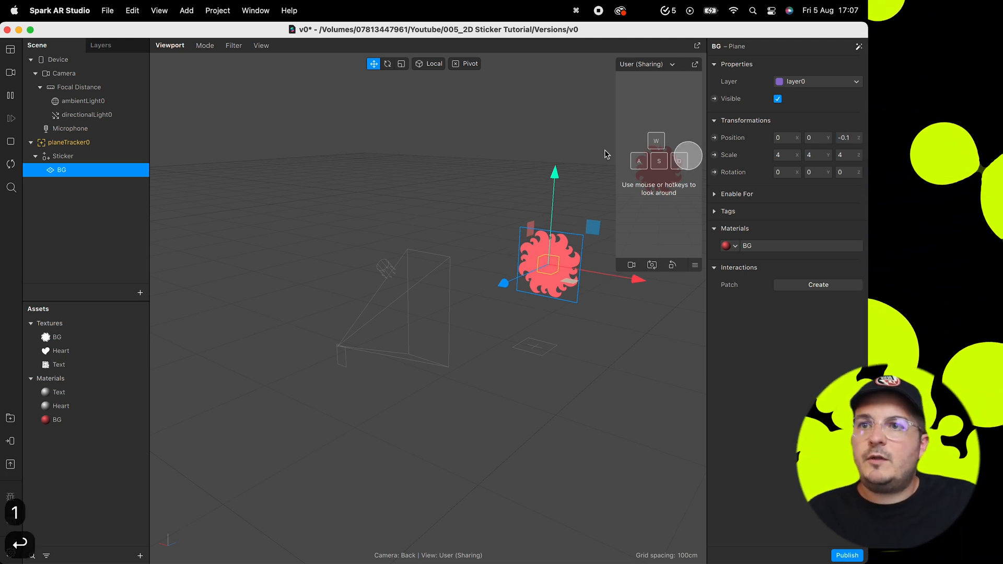
pyautogui.moveTo(320, 201)
pyautogui.write('Heart')
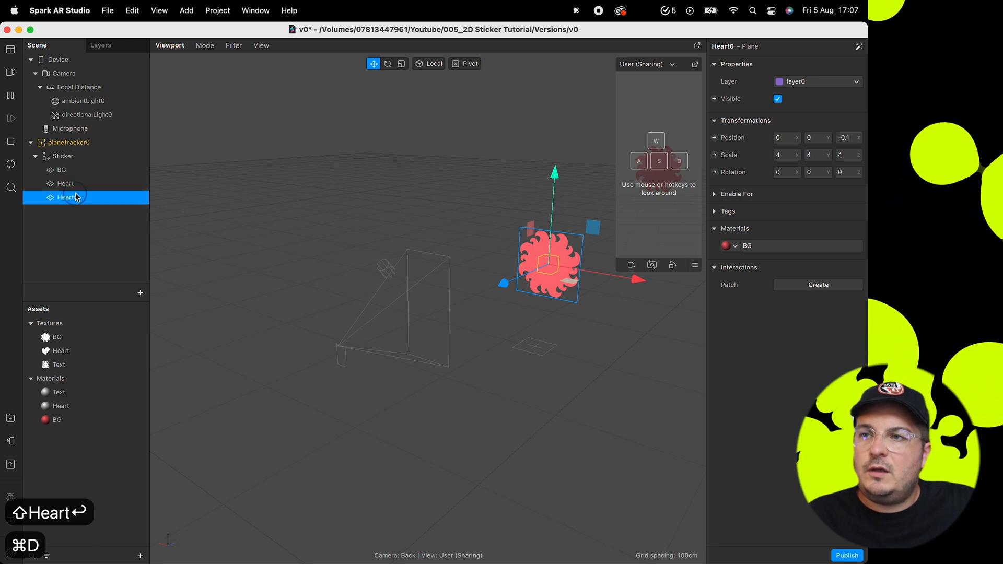
# - Duplicate BG into Heart and Text planes, setting Text's Position Z to 0.1
pyautogui.click(64, 197)
pyautogui.write('Text')
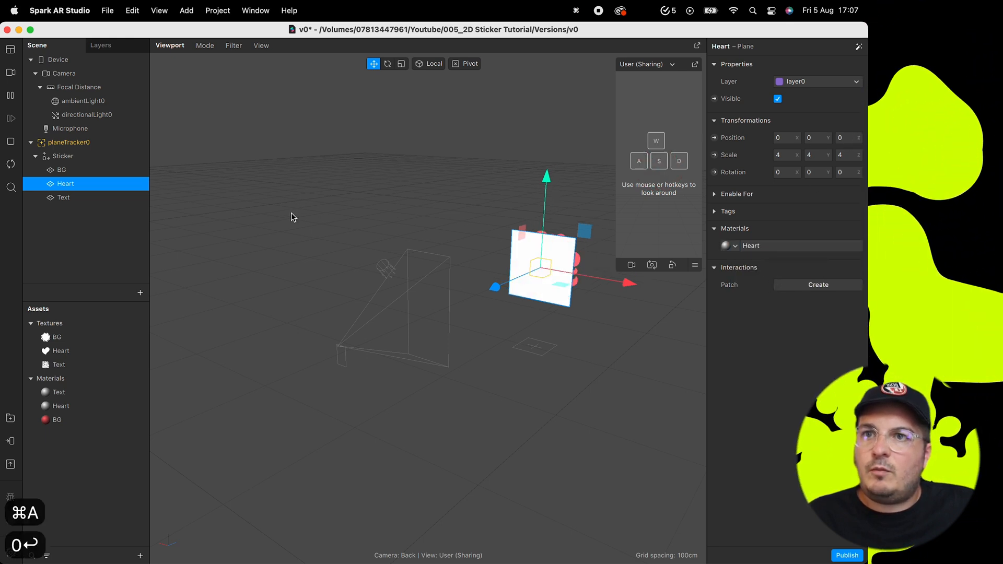
pyautogui.click(63, 197)
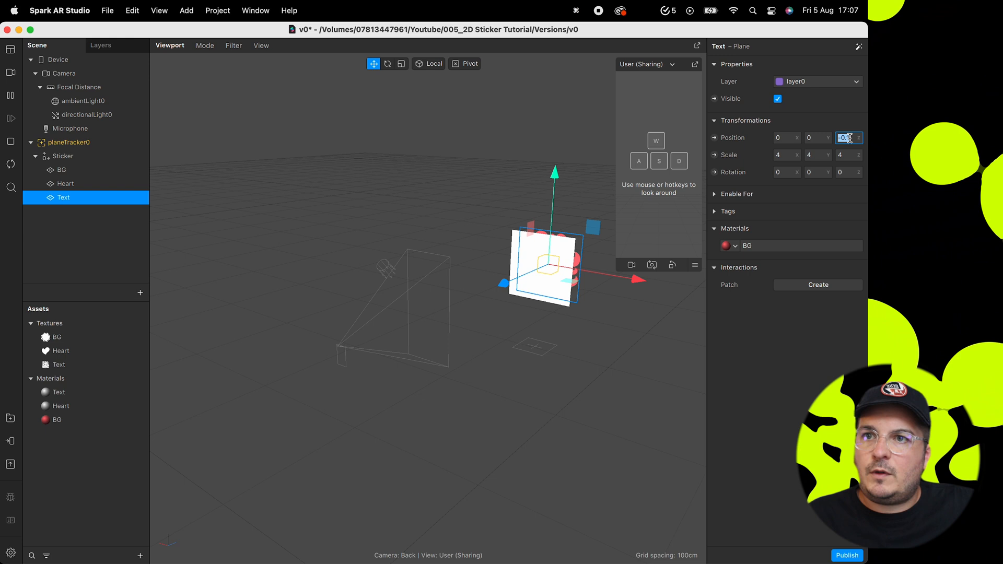
pyautogui.write('0.1')
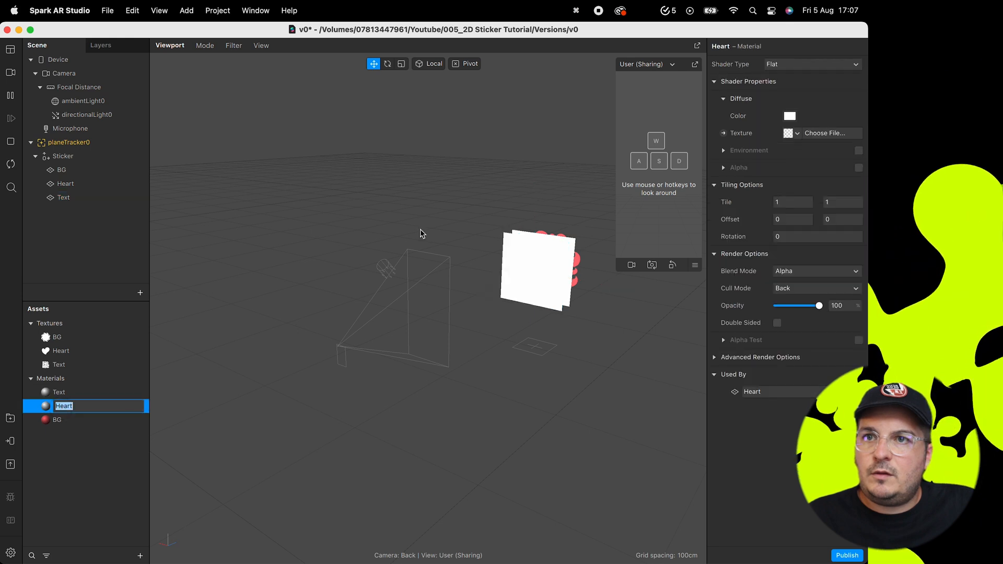
# - Enable Alpha on the Heart and Text materials, masking each with its own texture
pyautogui.click(723, 167)
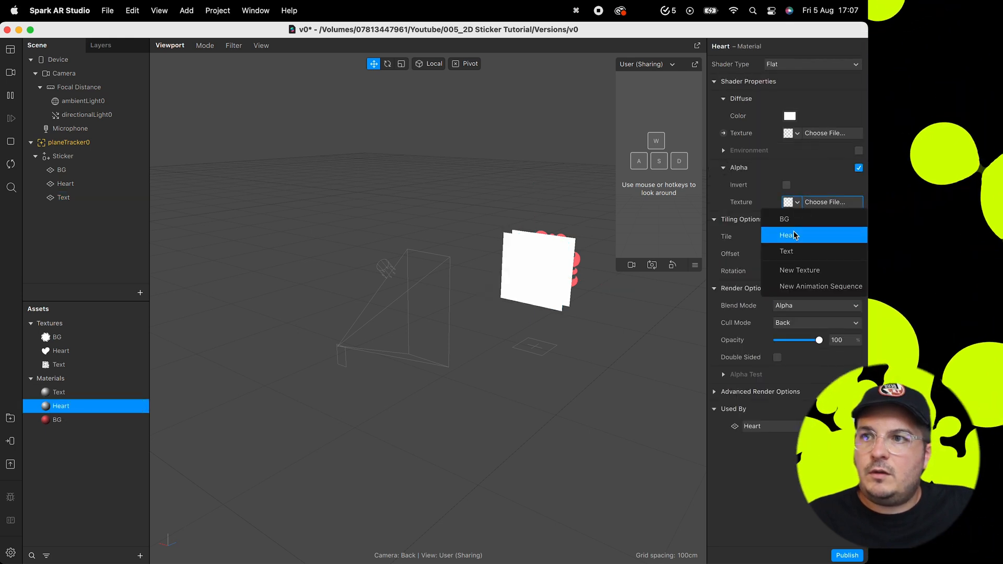
pyautogui.click(791, 235)
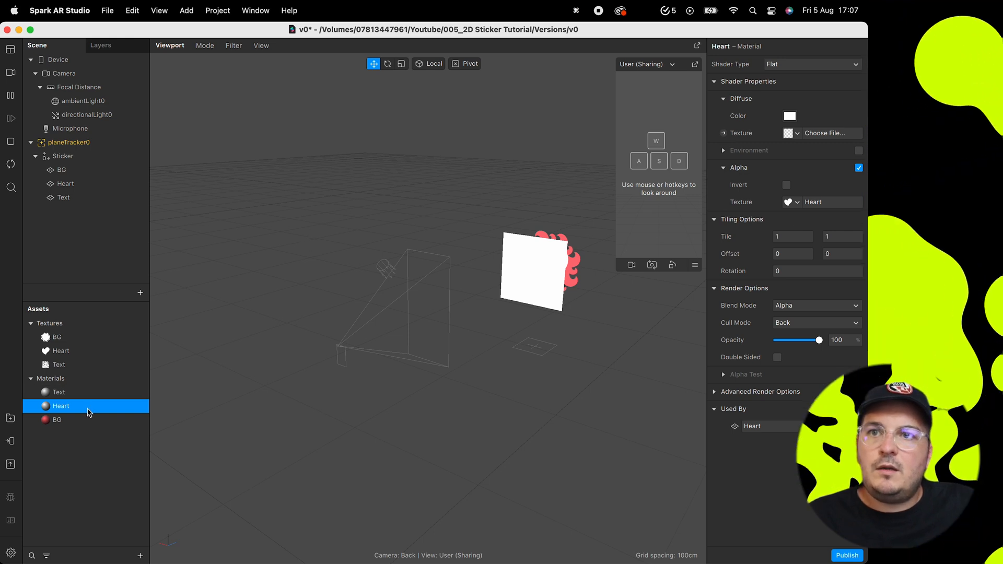
pyautogui.click(59, 392)
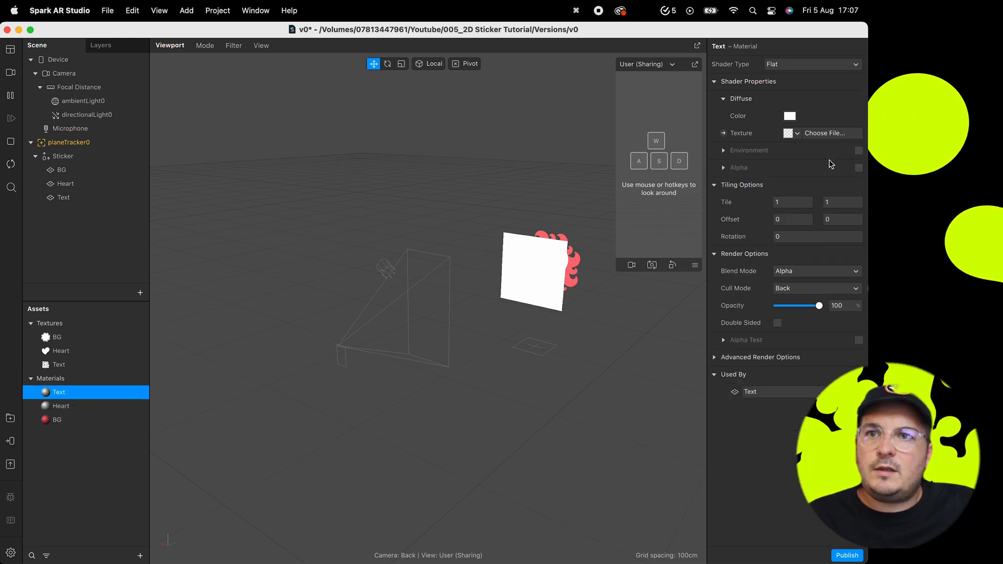
pyautogui.click(859, 167)
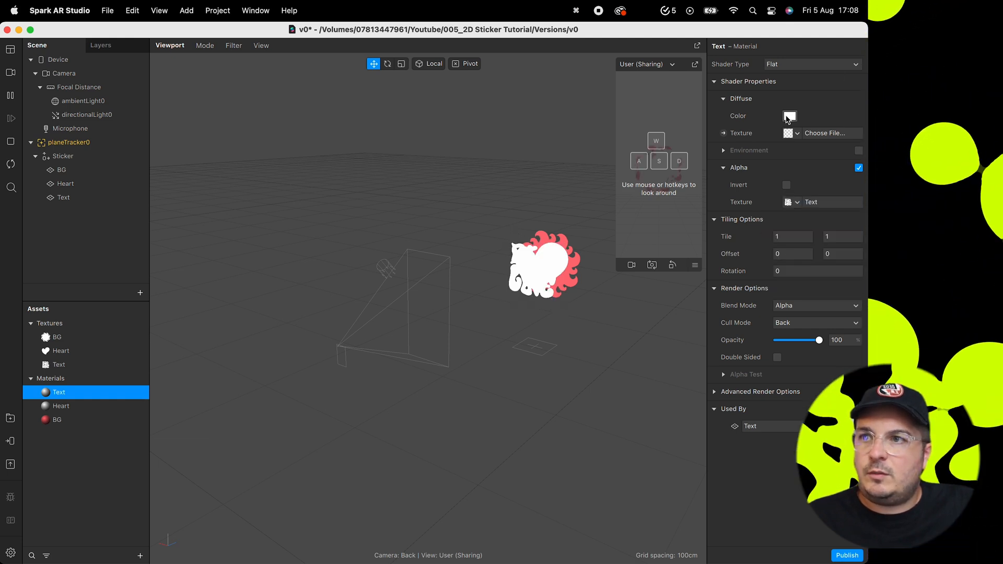
# - Set the Text material's diffuse colour to a saturated pink via the HSB sliders
pyautogui.click(790, 116)
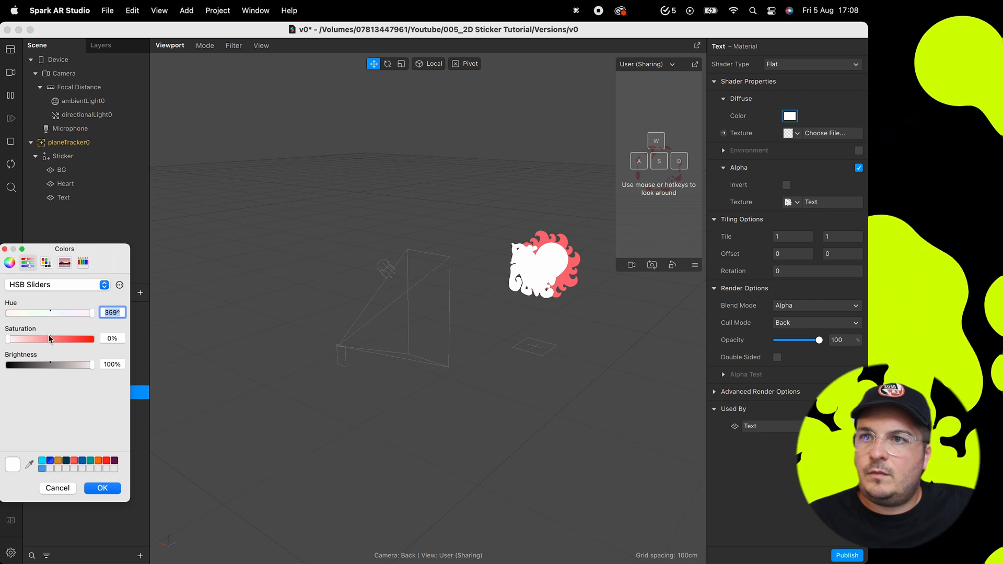
pyautogui.moveTo(40, 312); pyautogui.dragTo(76, 312)
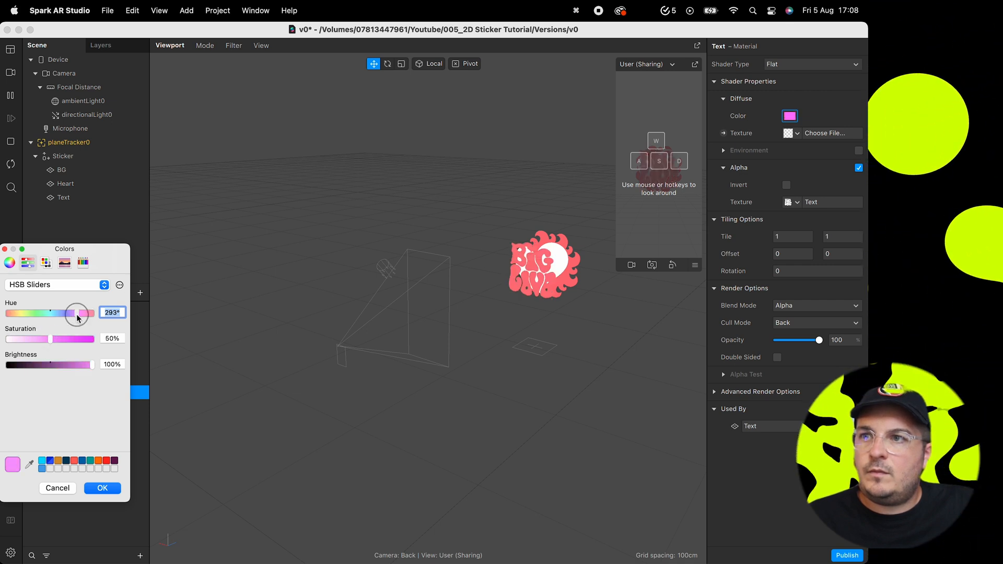
pyautogui.moveTo(76, 313); pyautogui.dragTo(85, 312)
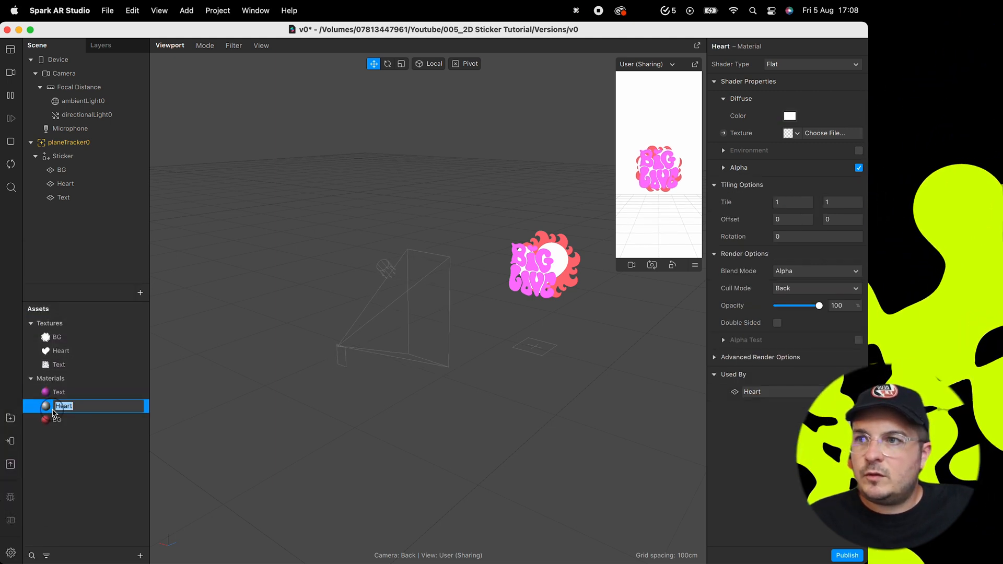
# - Set the Heart material's diffuse colour to orange
pyautogui.click(790, 116)
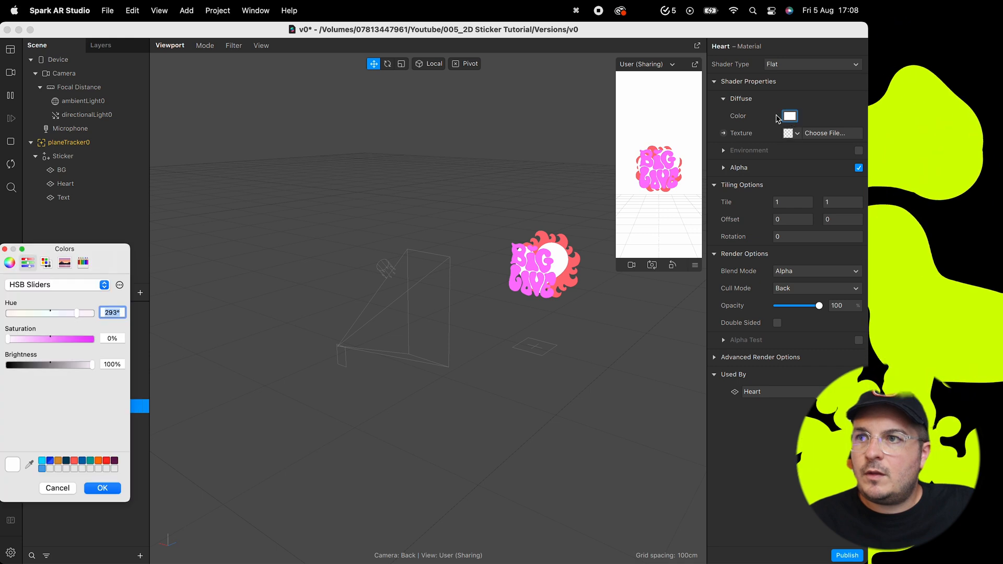
pyautogui.moveTo(7, 339); pyautogui.dragTo(52, 339)
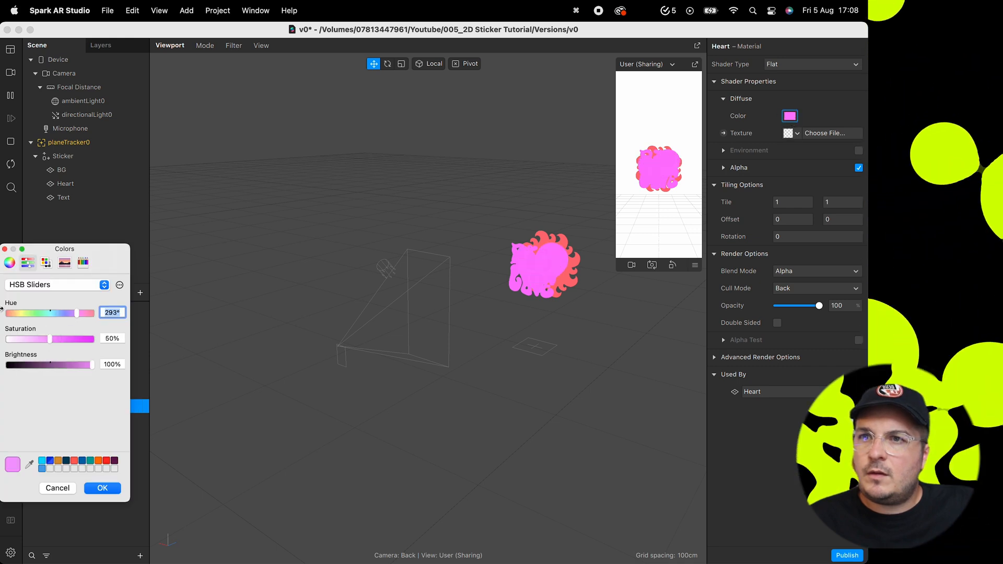
pyautogui.moveTo(92, 313); pyautogui.dragTo(9, 312)
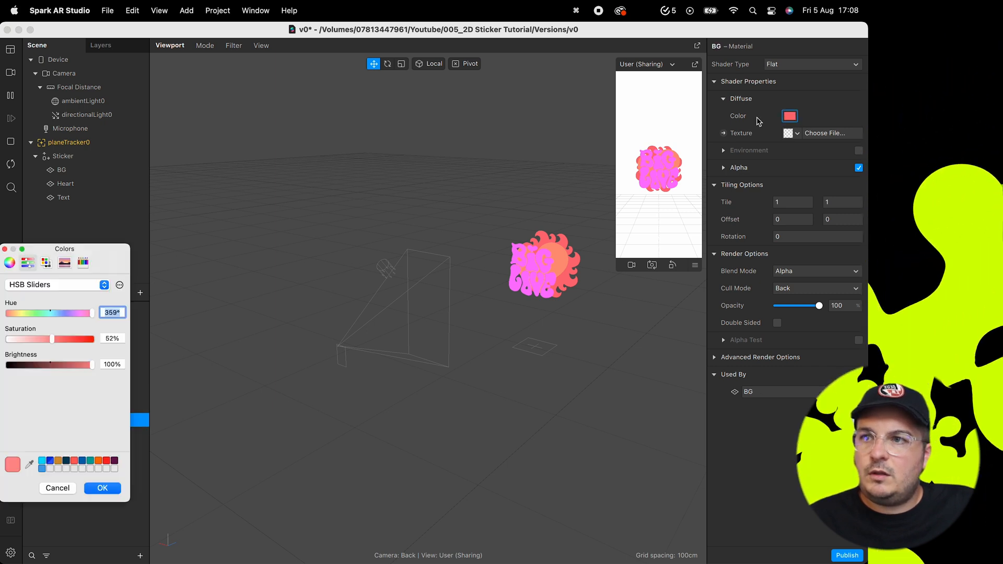
# - Set the BG material's diffuse colour to green and fine-tune it
pyautogui.moveTo(90, 312); pyautogui.dragTo(44, 313)
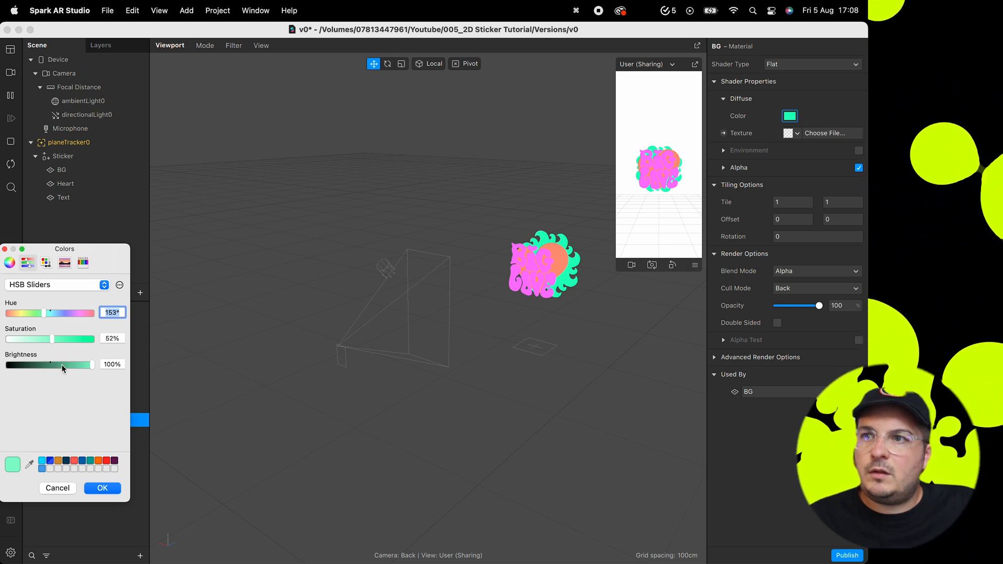
pyautogui.moveTo(93, 363); pyautogui.dragTo(79, 364)
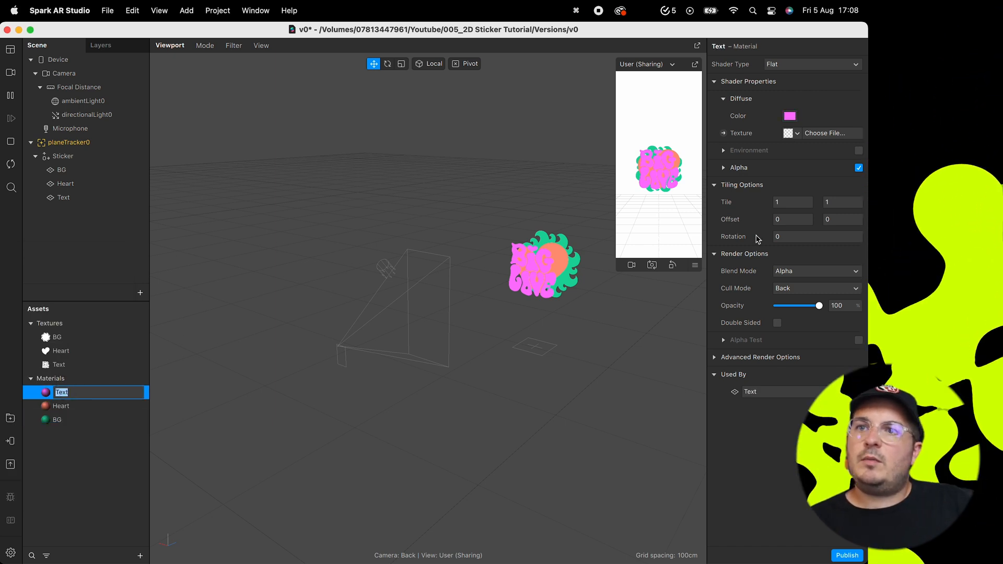
pyautogui.click(790, 116)
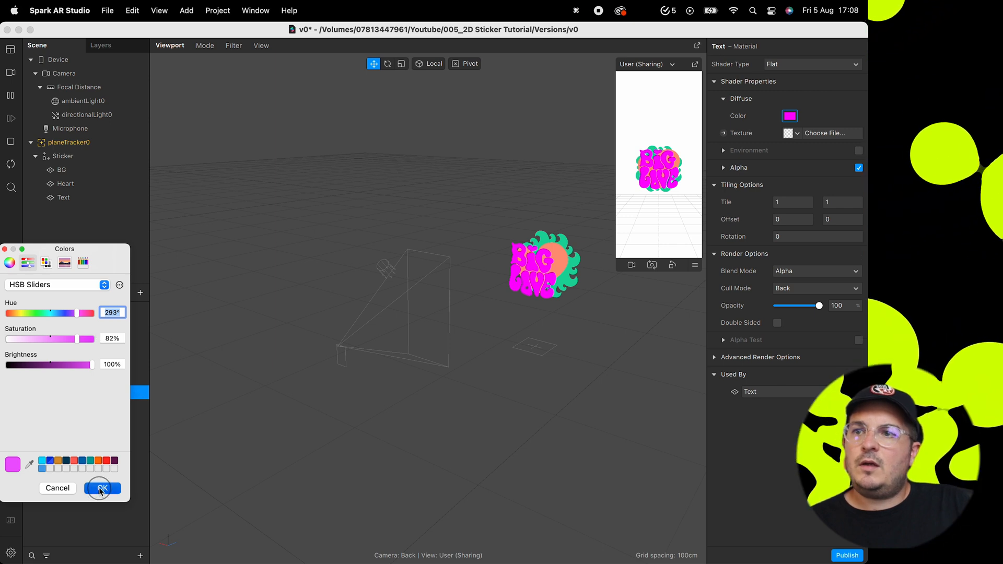
# - Confirm the magenta text colour and set the BG plane's Position Z to -0.05
pyautogui.click(102, 488)
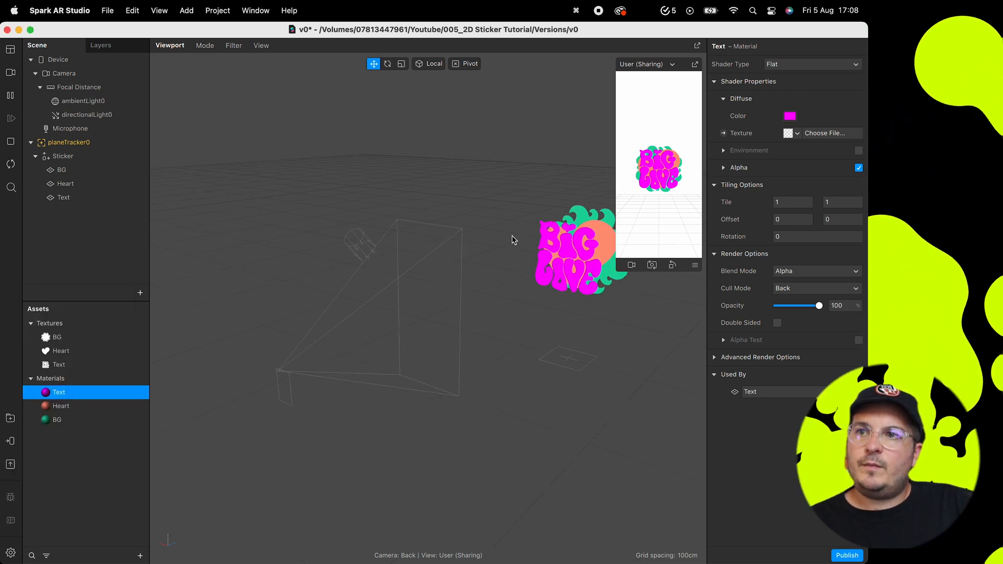
pyautogui.click(63, 197)
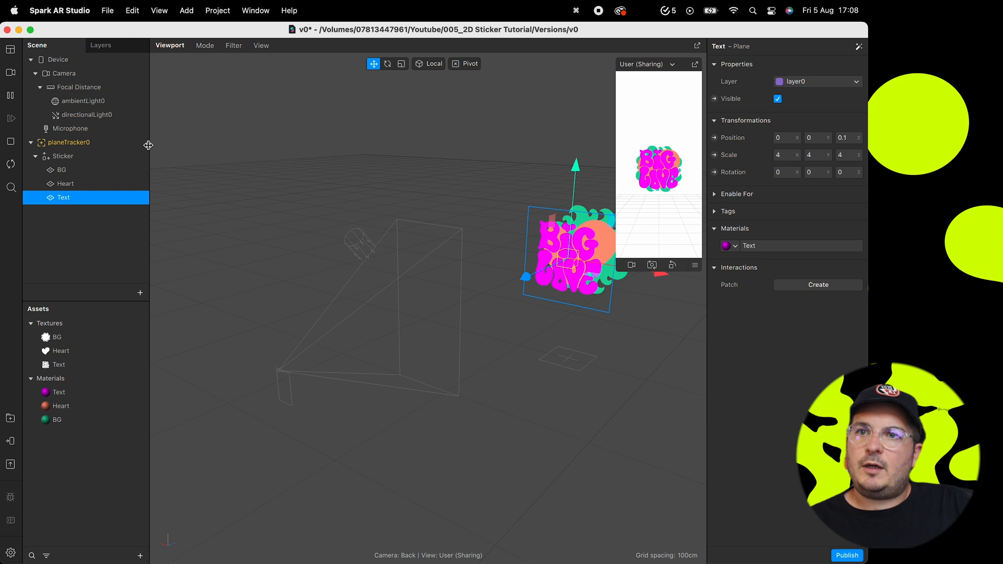
pyautogui.click(62, 169)
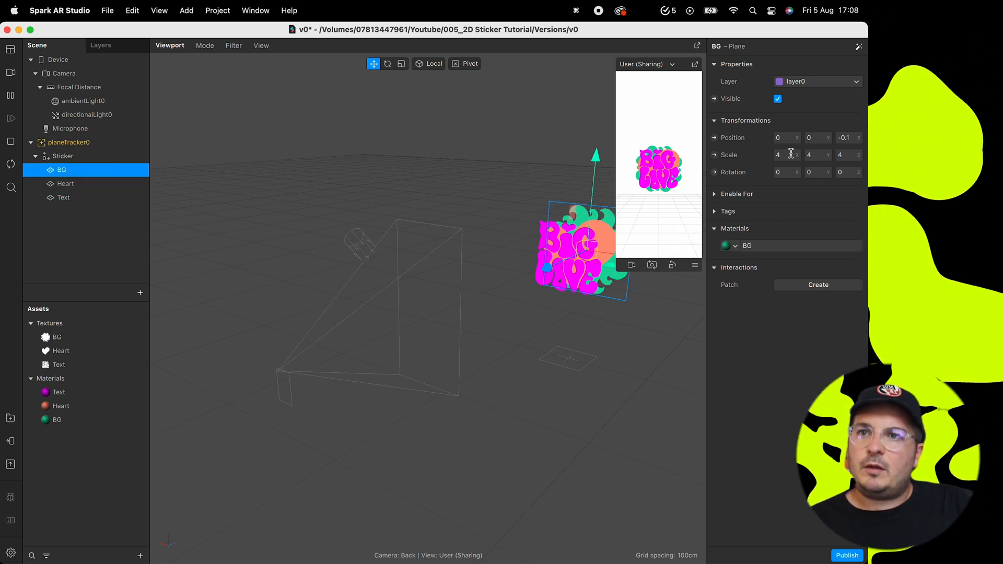
pyautogui.click(845, 138)
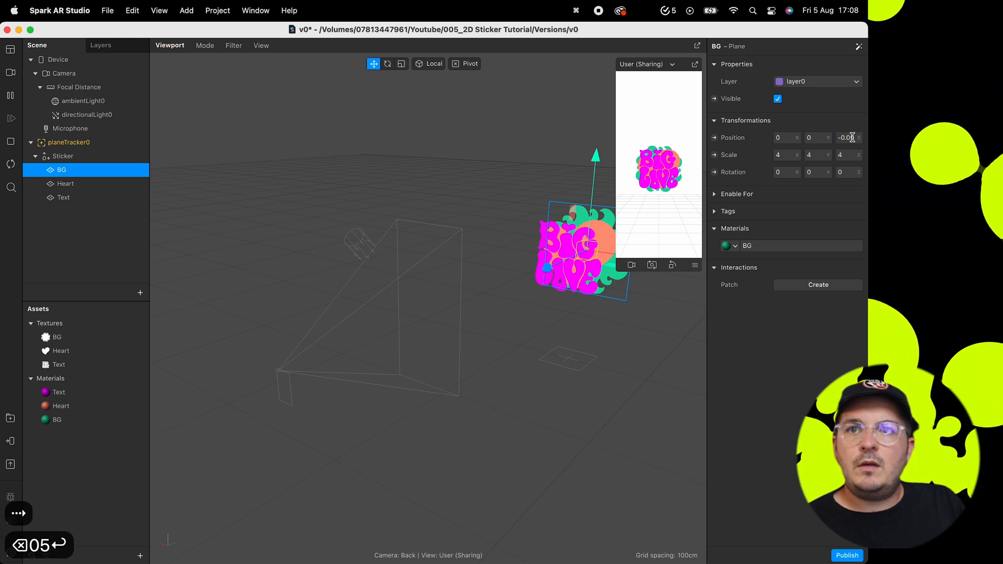
pyautogui.click(65, 184)
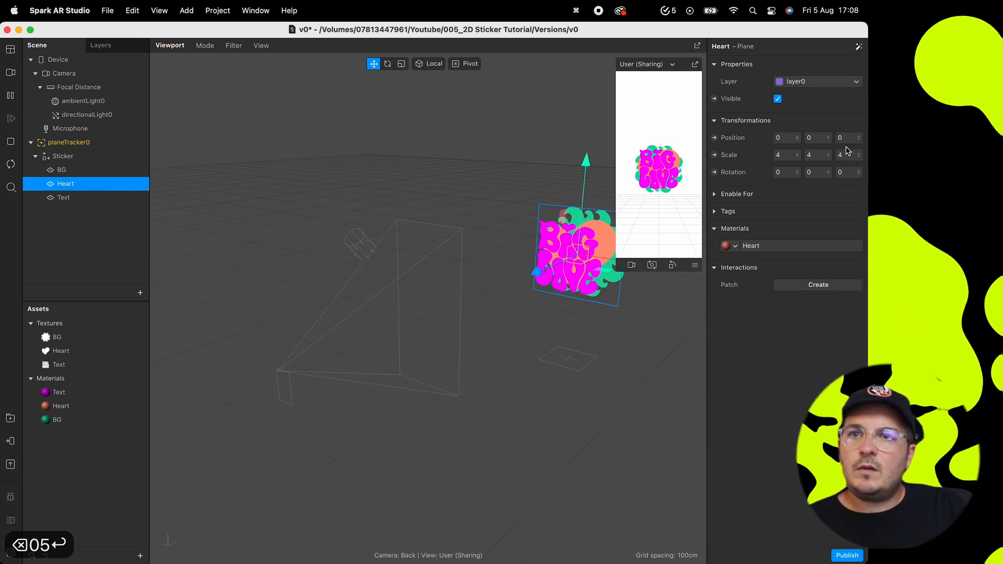
# - Set the Text plane's Position Z to 0.05 and the Heart plane's Scale to 5
pyautogui.click(64, 198)
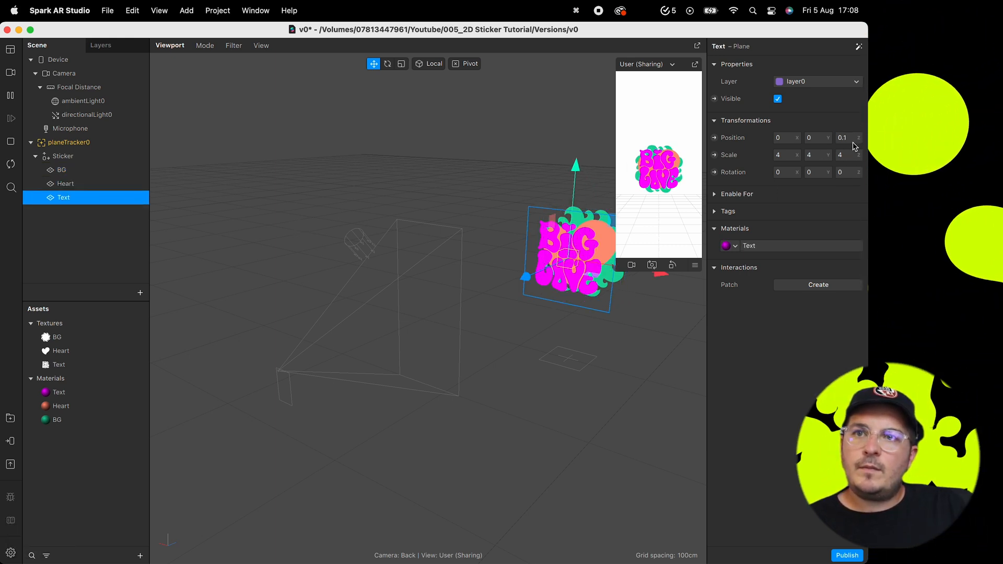
pyautogui.click(845, 138)
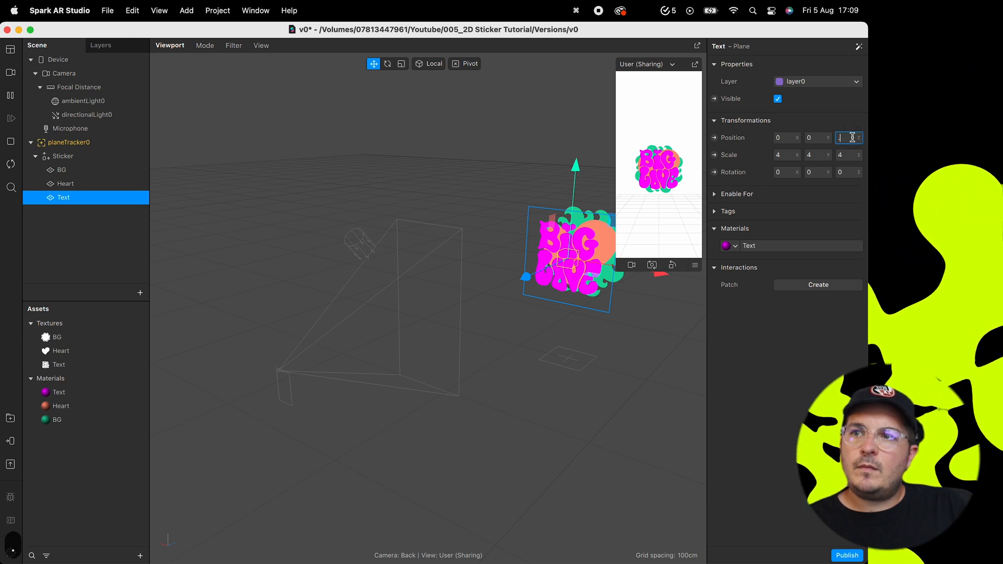
pyautogui.write('0.05')
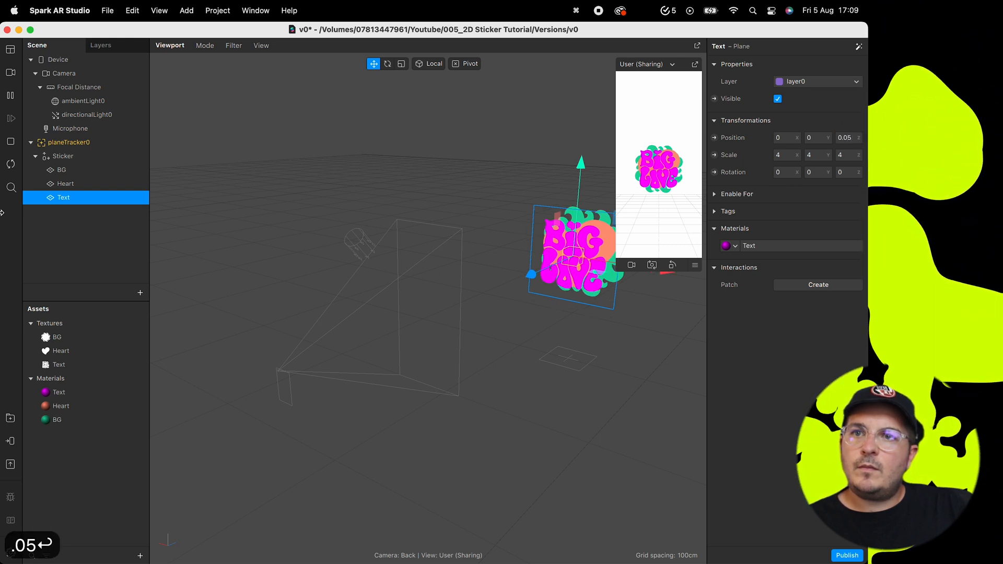
pyautogui.click(62, 169)
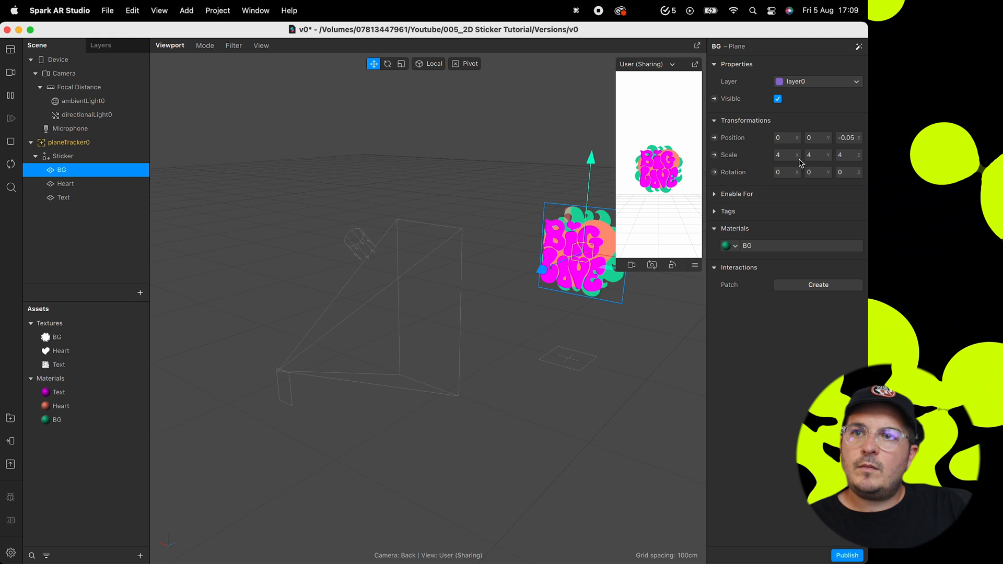
pyautogui.write('5')
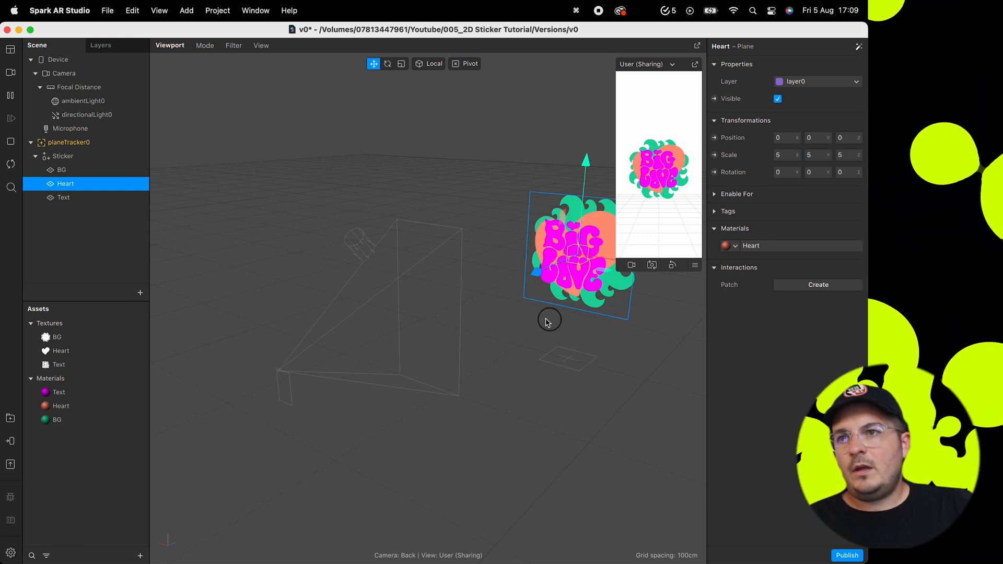
# - Make all three sticker materials Double Sided with Alpha Test enabled
pyautogui.moveTo(549, 320); pyautogui.dragTo(381, 326)
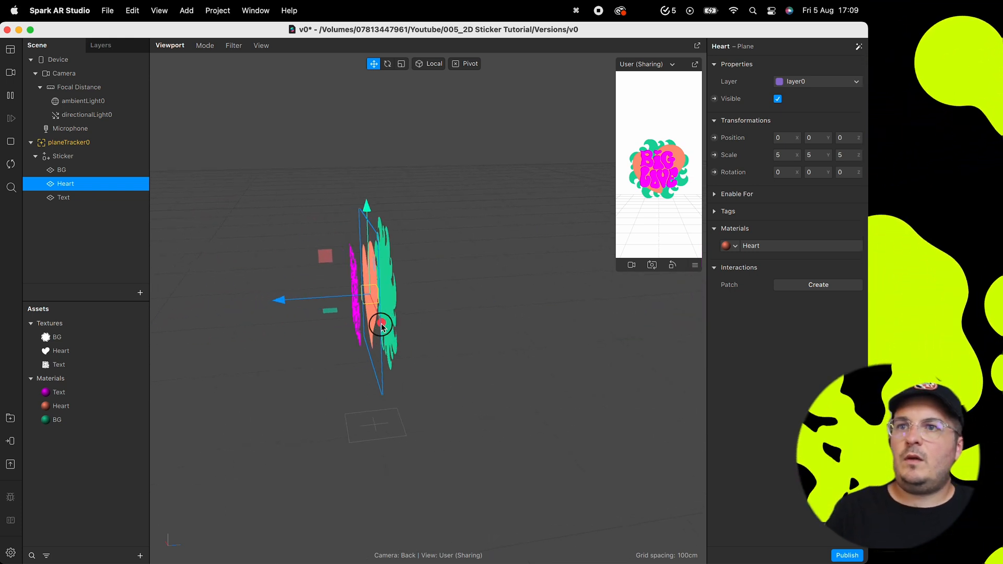
pyautogui.moveTo(380, 323); pyautogui.dragTo(518, 214)
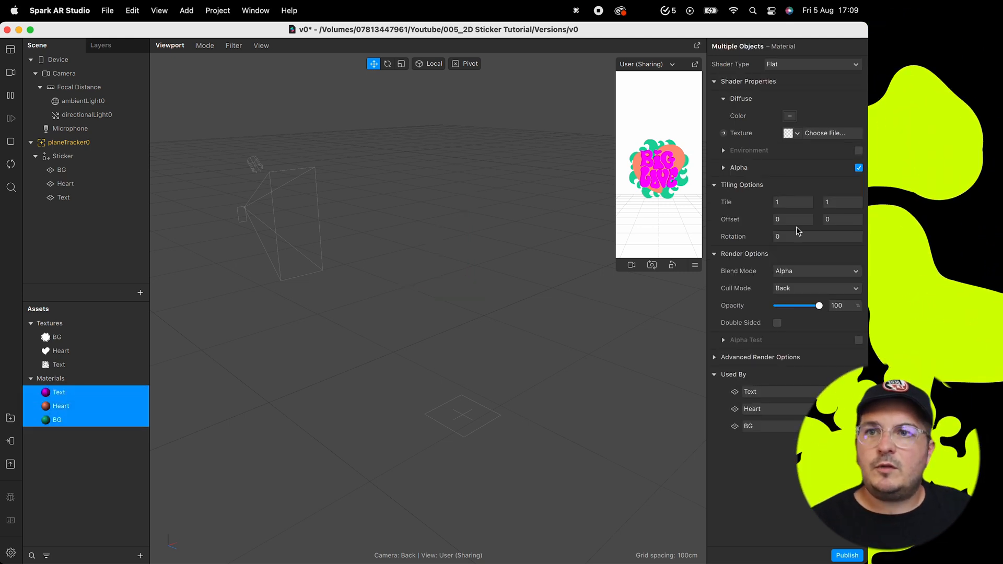
pyautogui.moveTo(781, 328)
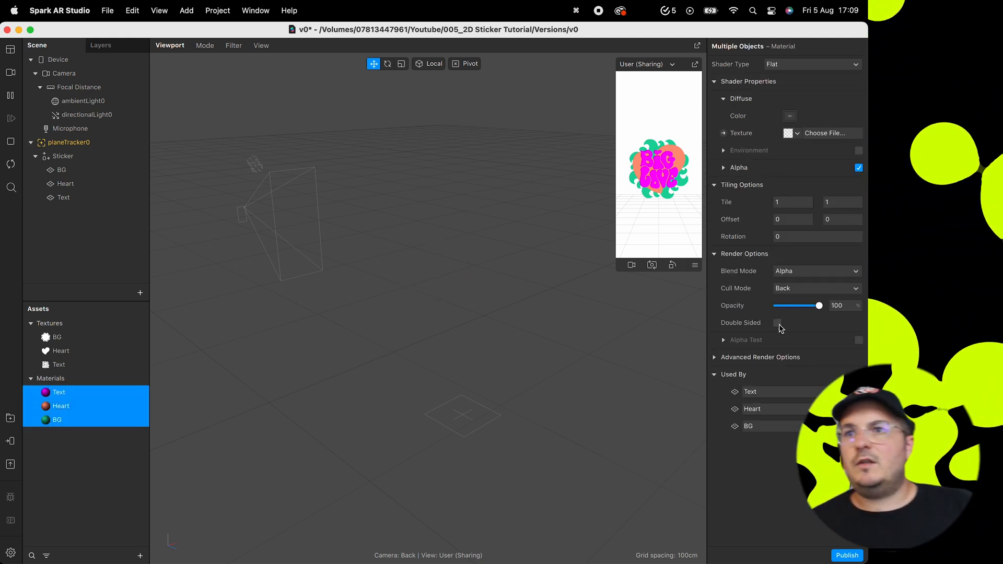
pyautogui.click(776, 323)
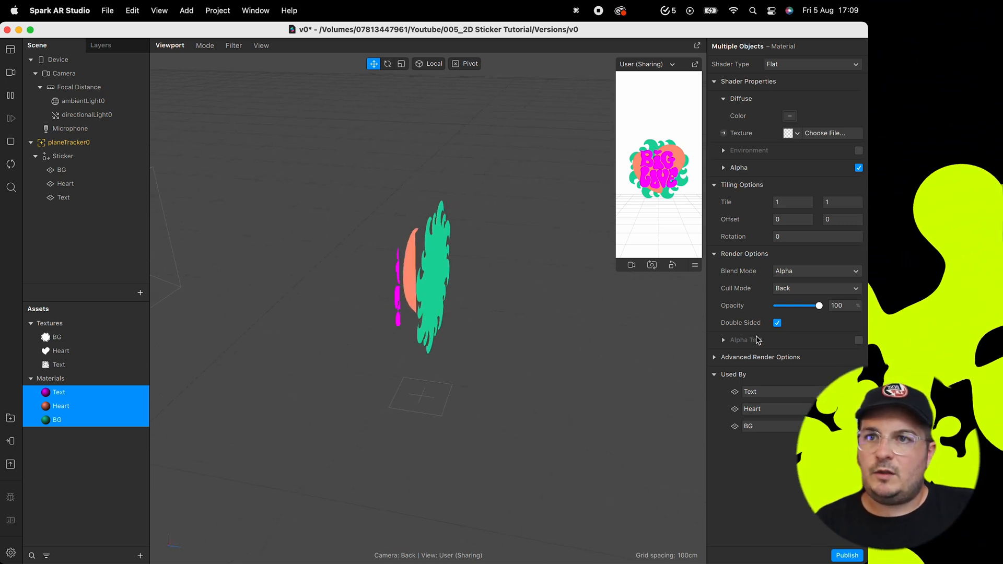
pyautogui.click(859, 339)
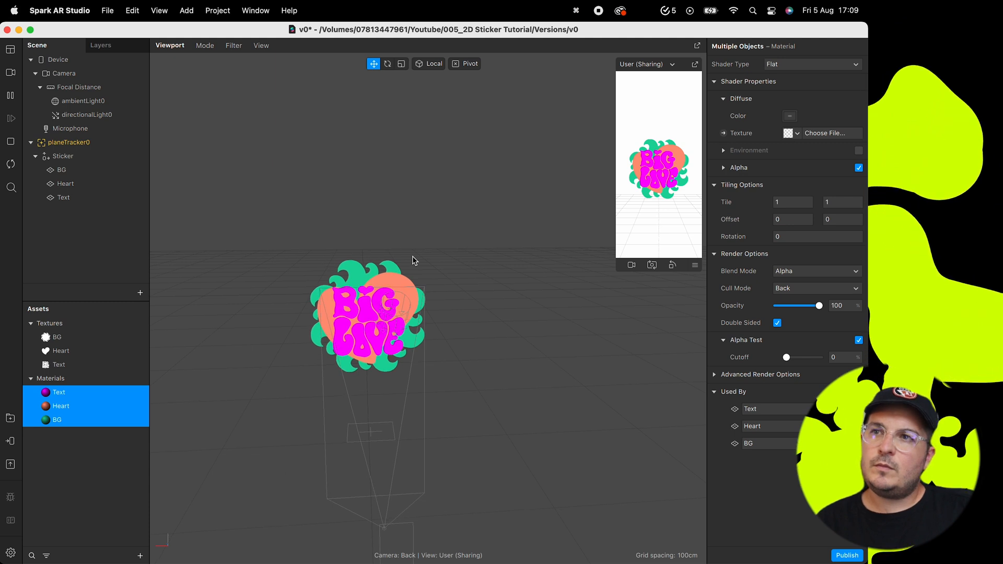
pyautogui.moveTo(232, 94)
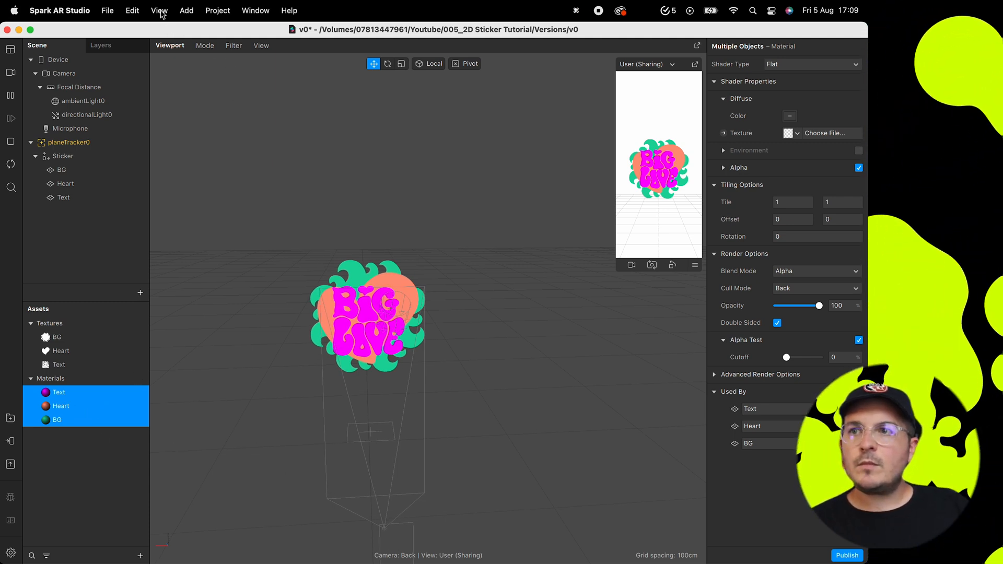
# - Show the Patch Editor and create a 3D Rotation patch for the BG plane
pyautogui.click(158, 10)
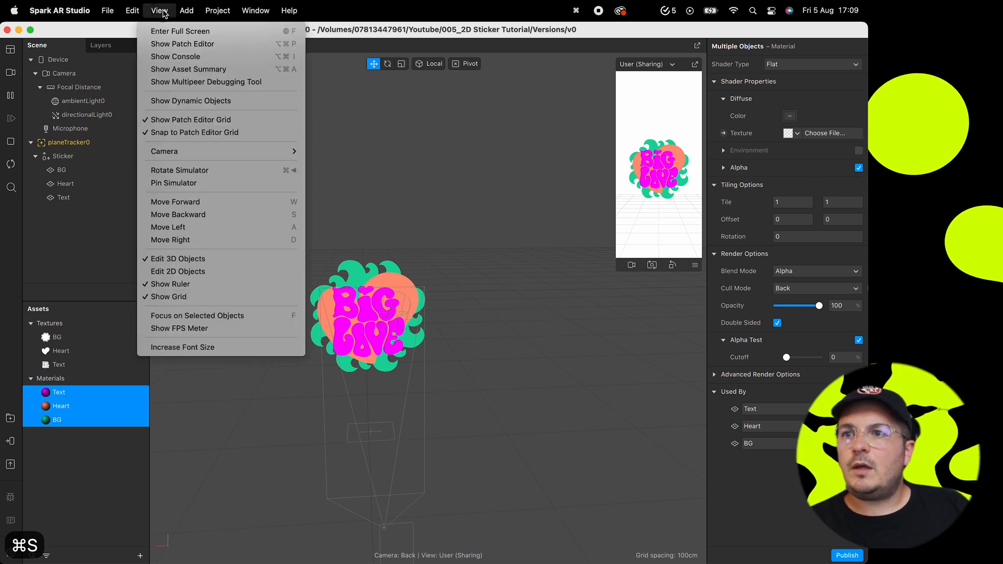
pyautogui.moveTo(182, 44)
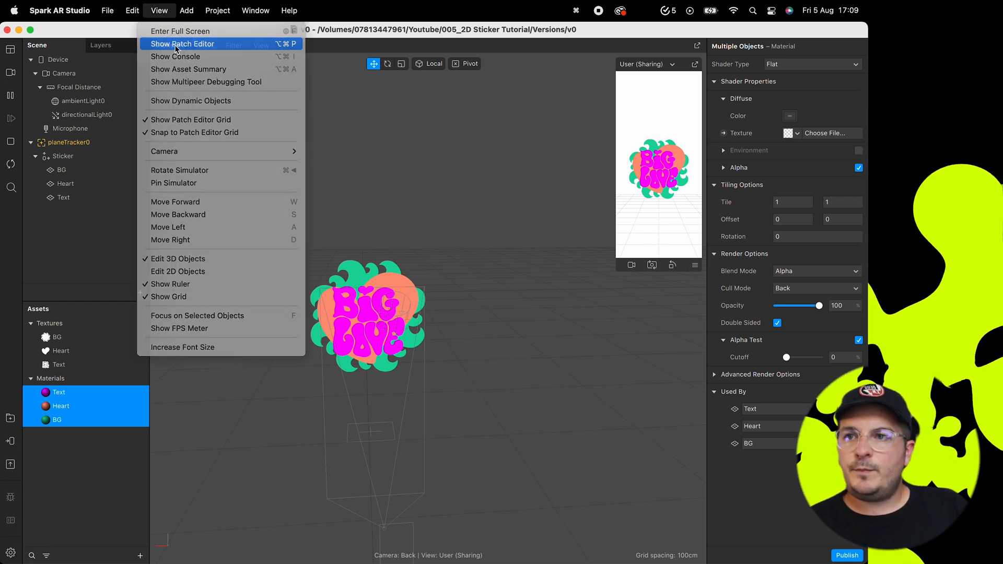
pyautogui.click(182, 44)
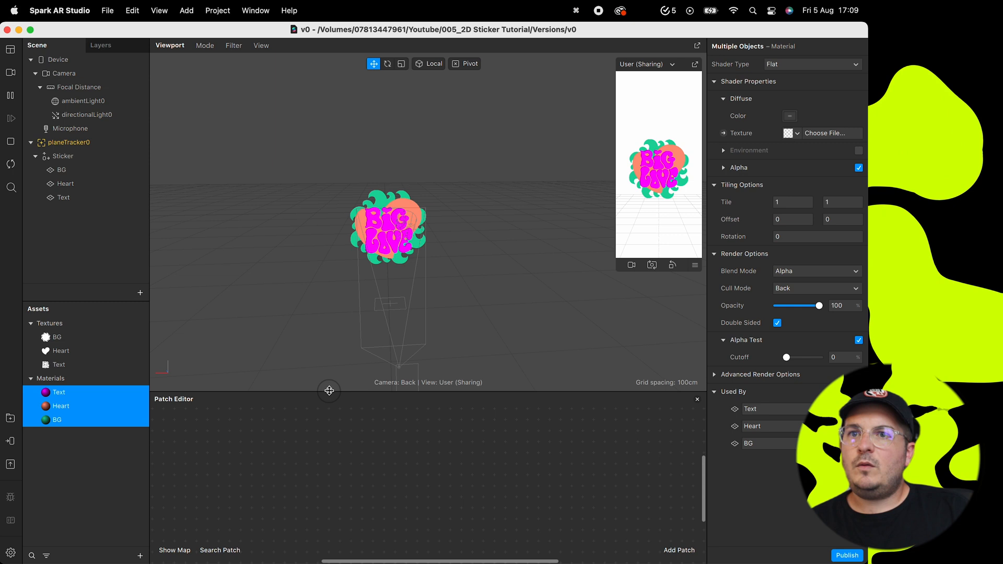
pyautogui.click(62, 170)
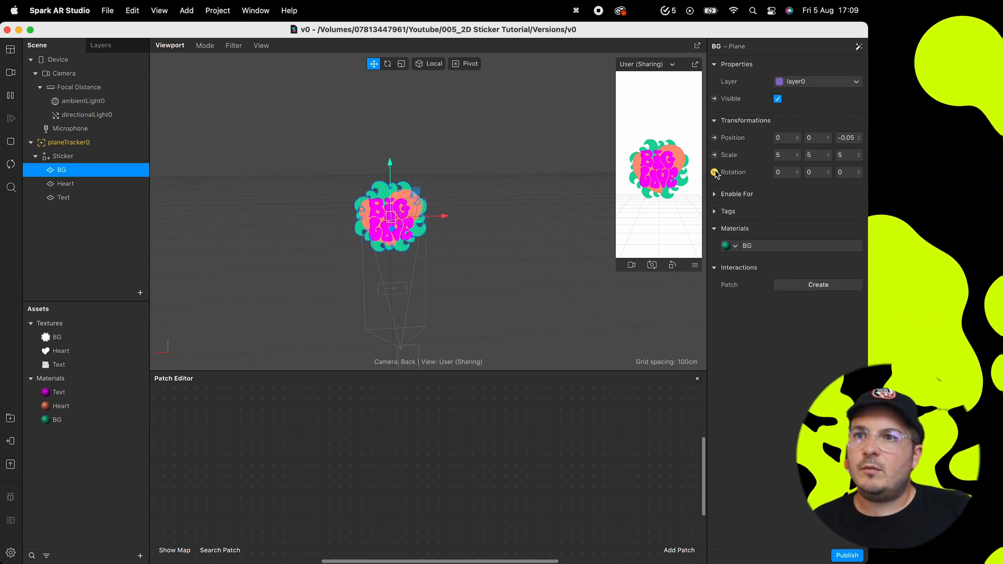
pyautogui.click(715, 172)
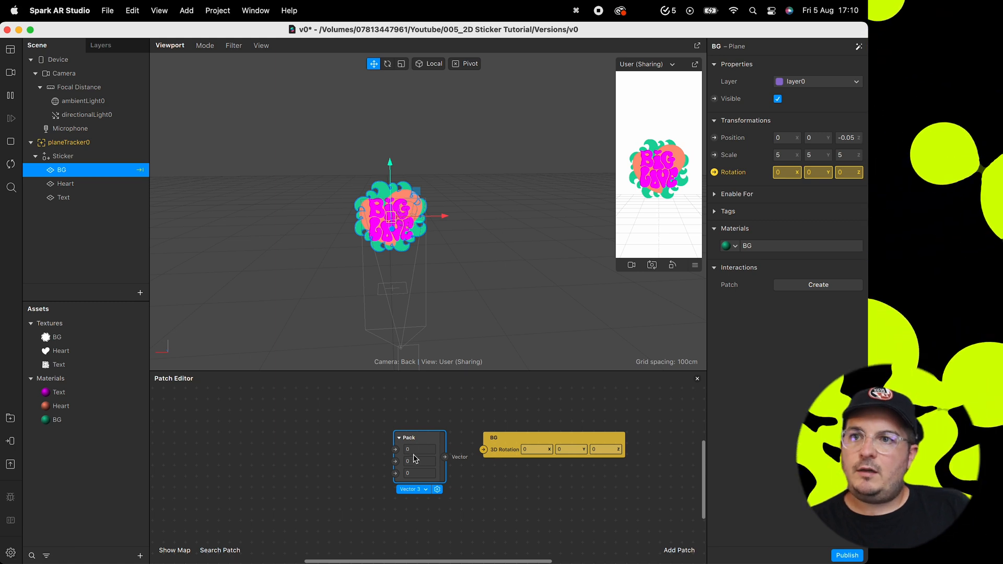
pyautogui.moveTo(450, 457); pyautogui.dragTo(481, 449)
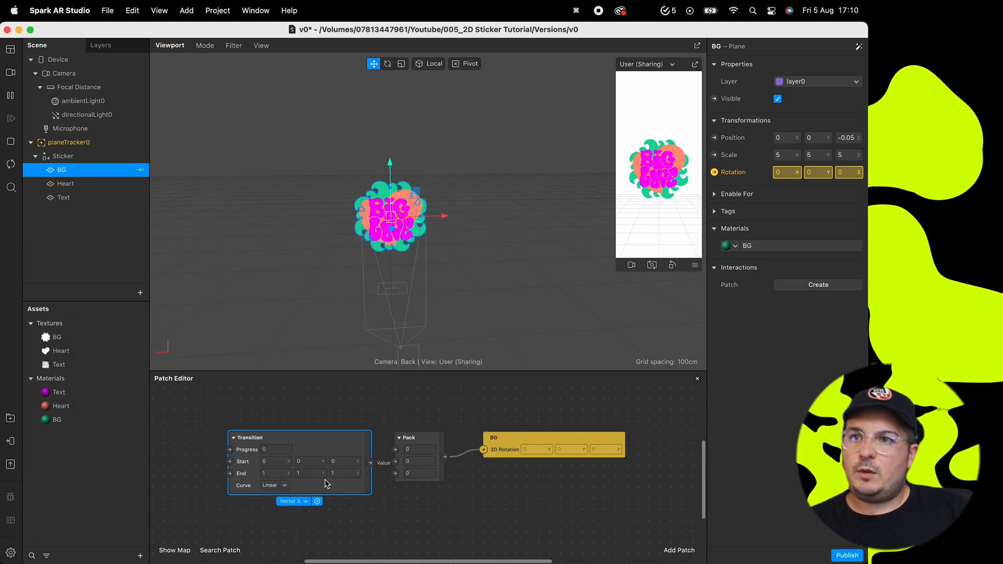
# - Wire a number Transition into the Pack's Z input, ending at 360
pyautogui.click(293, 500)
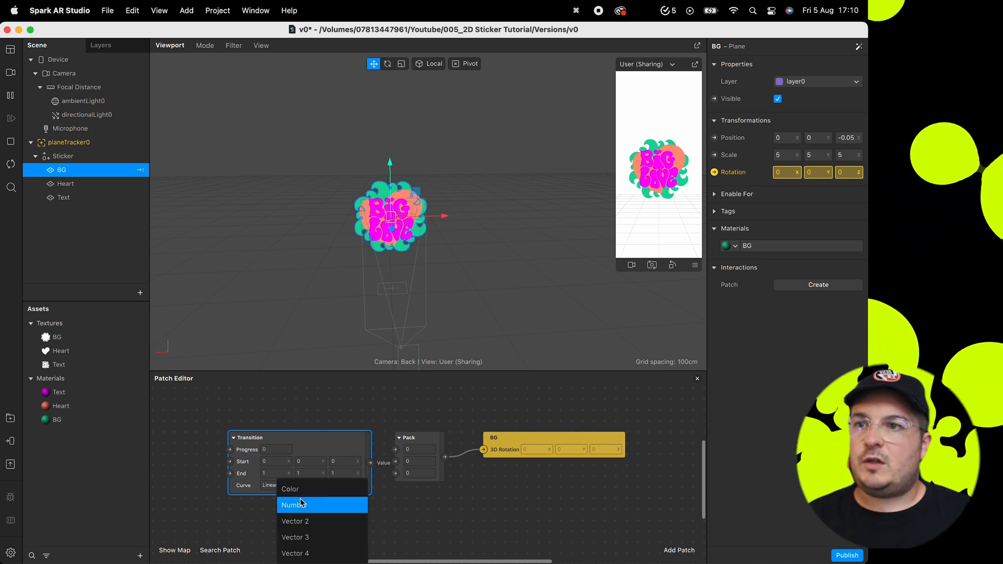
pyautogui.click(296, 505)
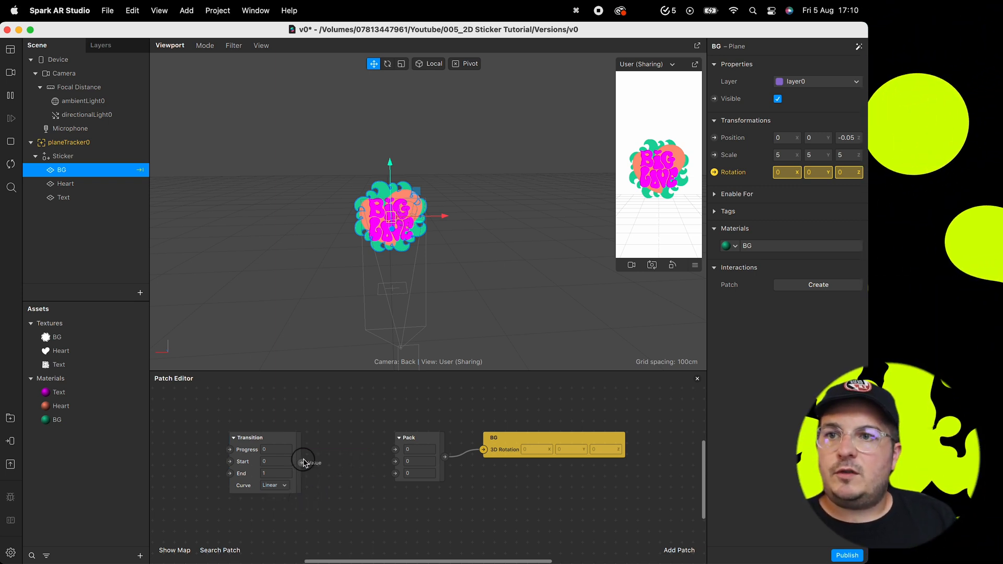
pyautogui.moveTo(302, 463); pyautogui.dragTo(394, 470)
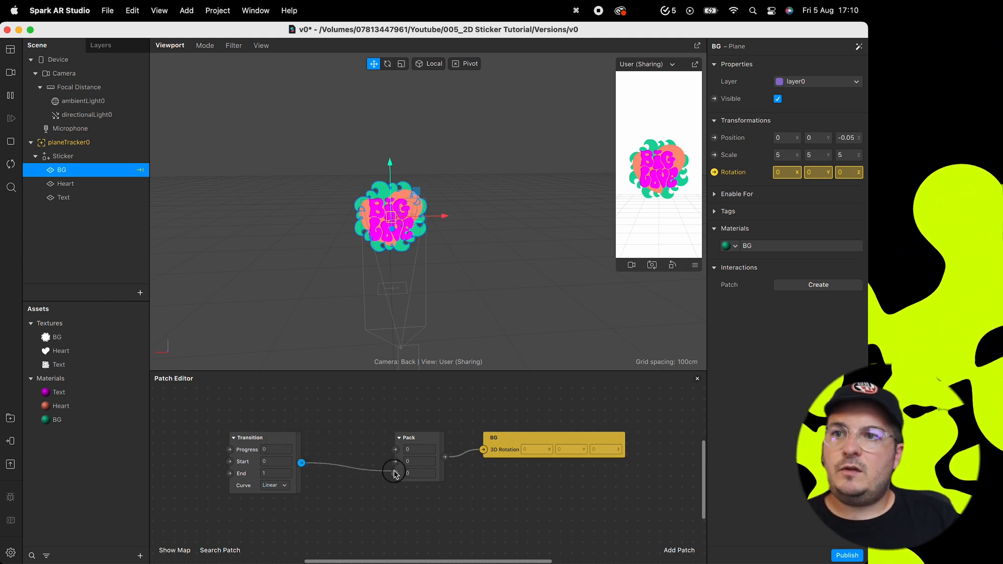
pyautogui.moveTo(250, 437); pyautogui.dragTo(304, 437)
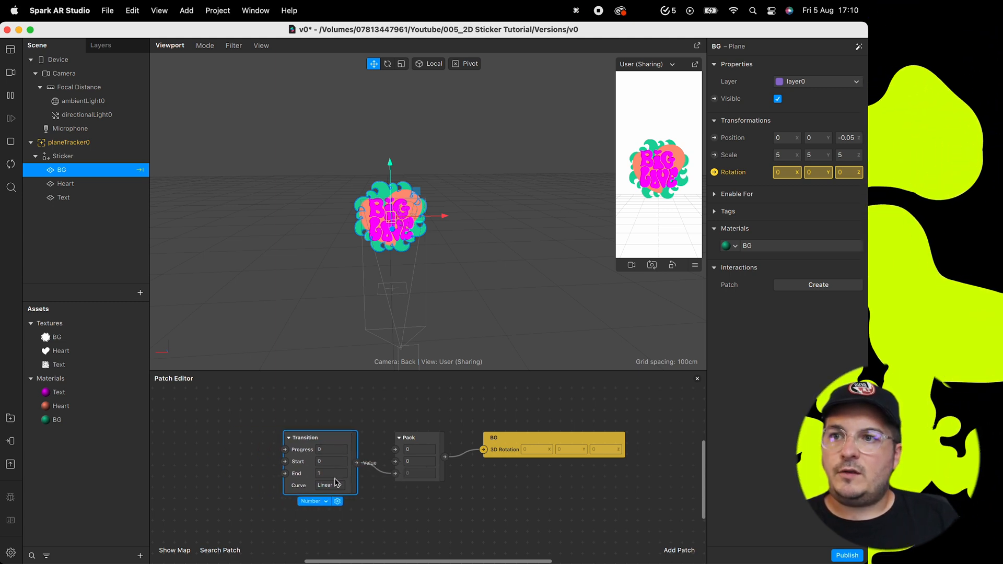
pyautogui.write('360')
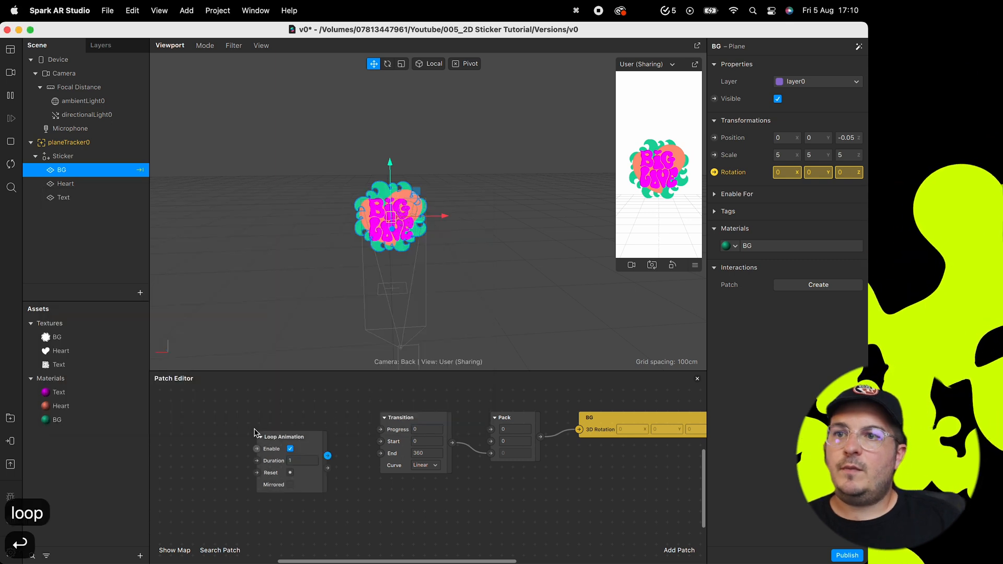
# - Set the Loop Animation duration to 4 and the Transition to run 0 to 360
pyautogui.click(298, 461)
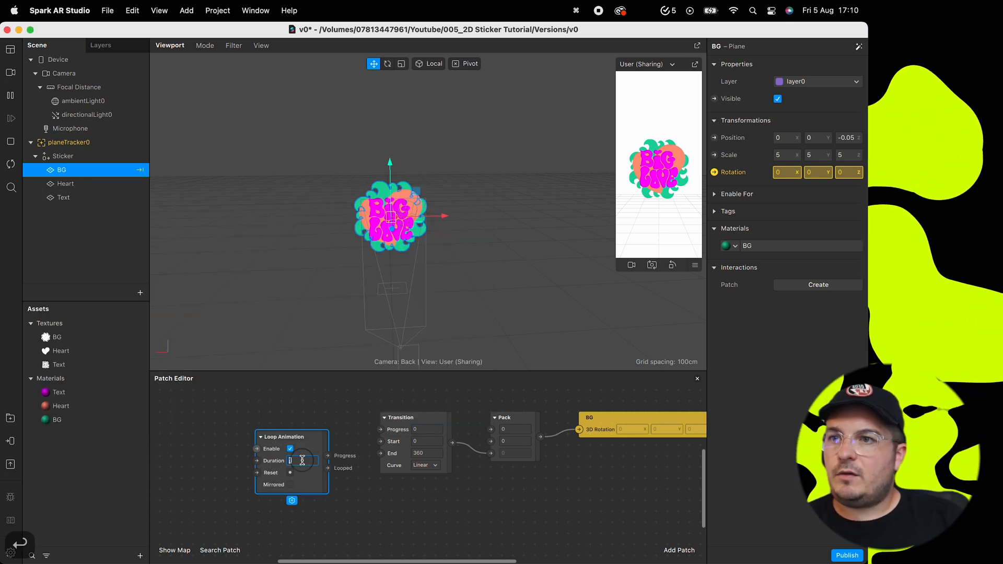
pyautogui.write('4')
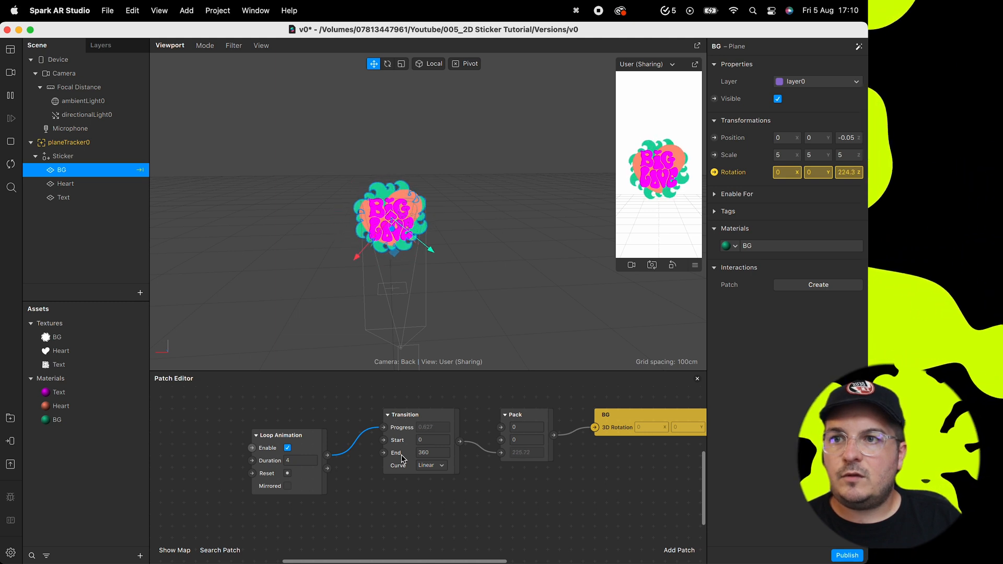
pyautogui.write('0')
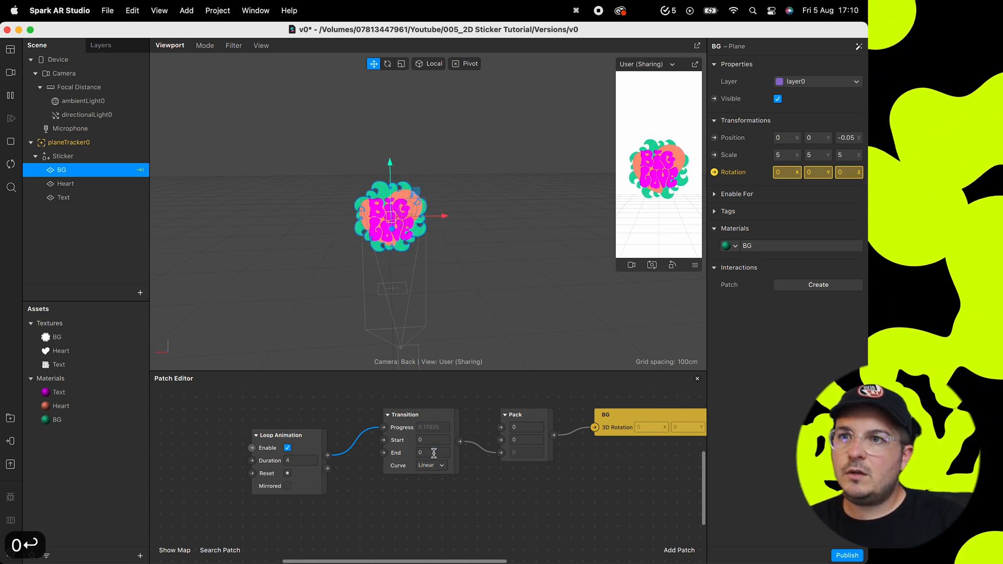
pyautogui.write('36')
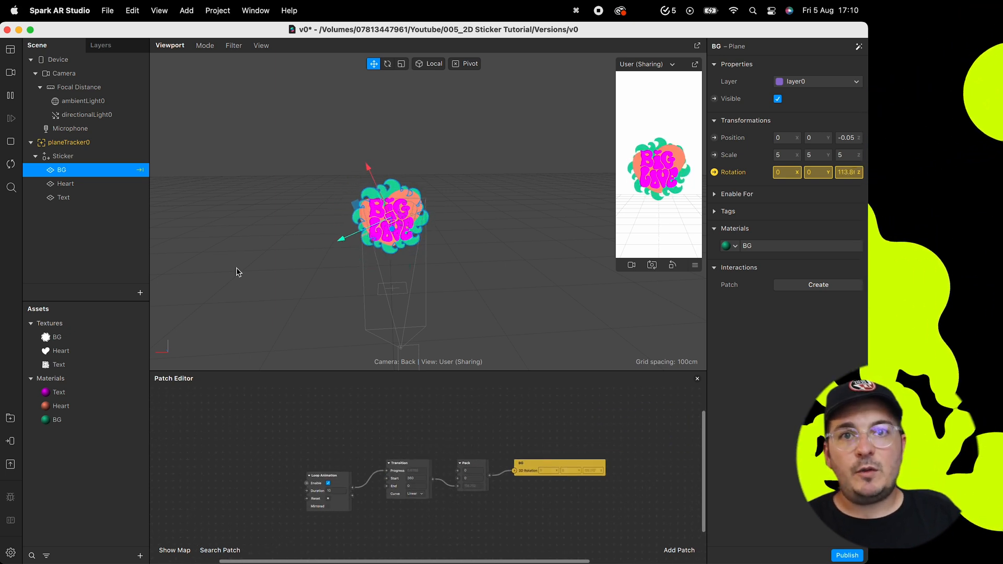
# - Create a Heart rotation loop with duration 5 and Transition from 30 to -30
pyautogui.click(65, 184)
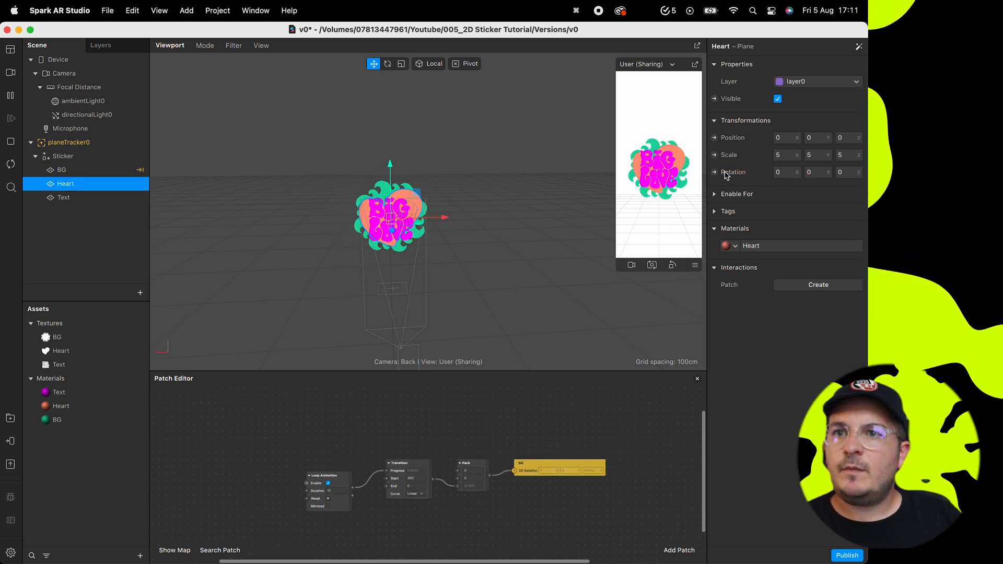
pyautogui.click(454, 488)
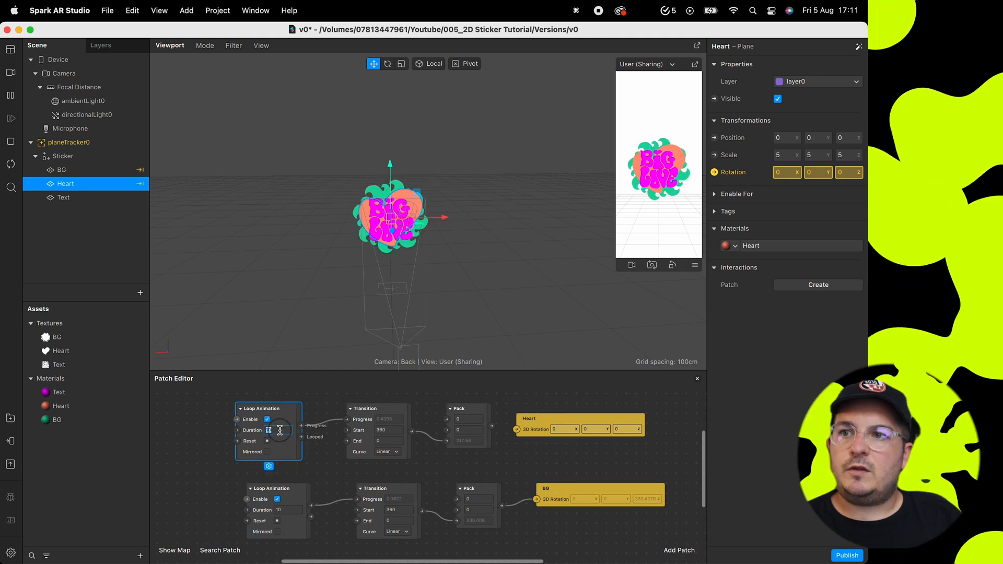
pyautogui.write('5')
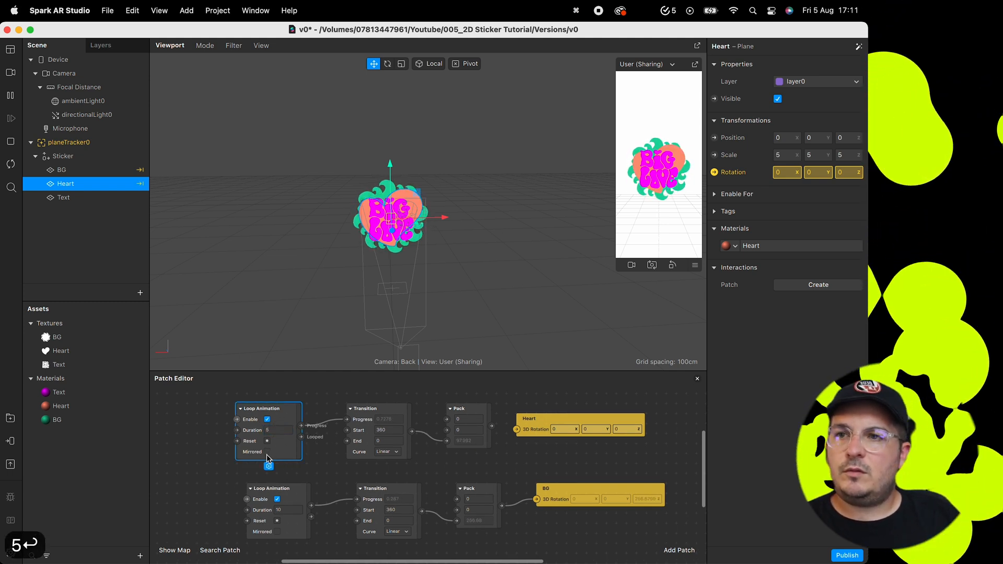
pyautogui.click(383, 430)
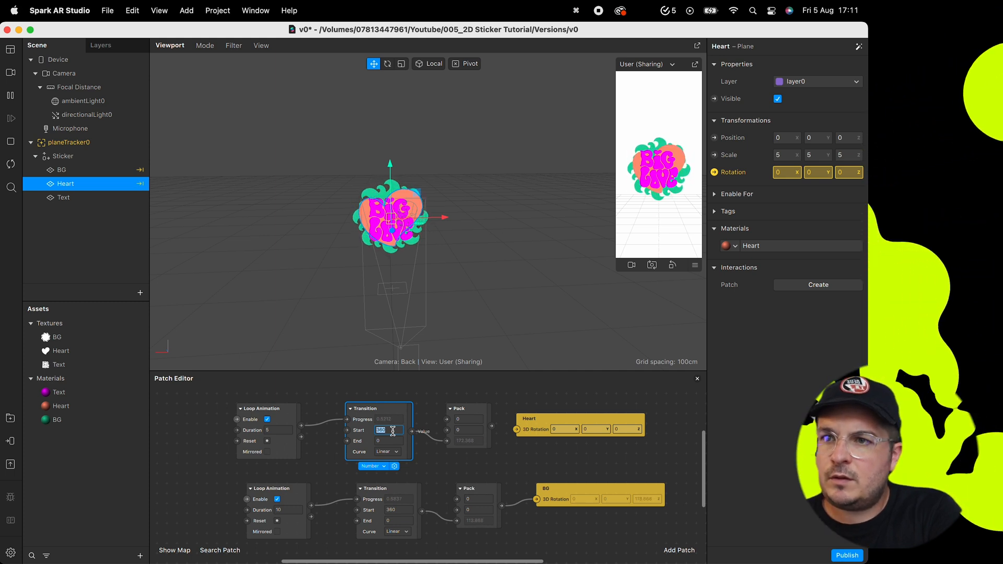
pyautogui.write('30')
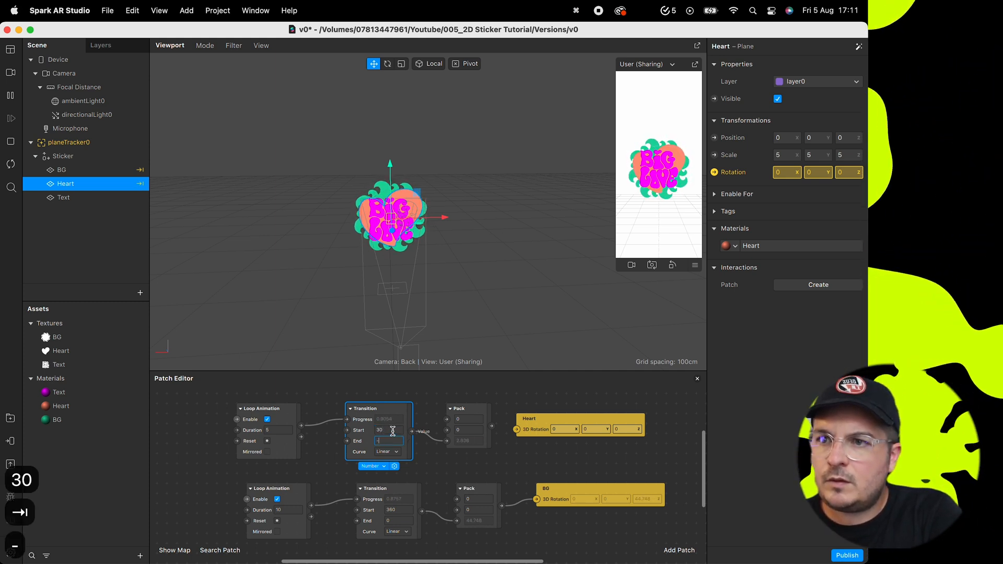
pyautogui.write('-30')
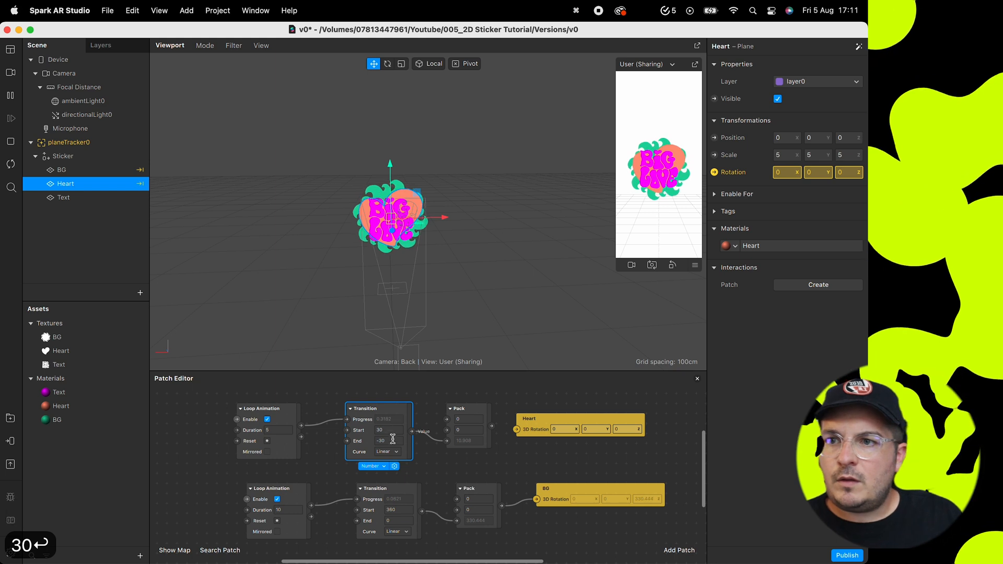
# - Ease the Heart sway with a Sinusoidal In-Out curve and make the loop Mirrored
pyautogui.click(387, 452)
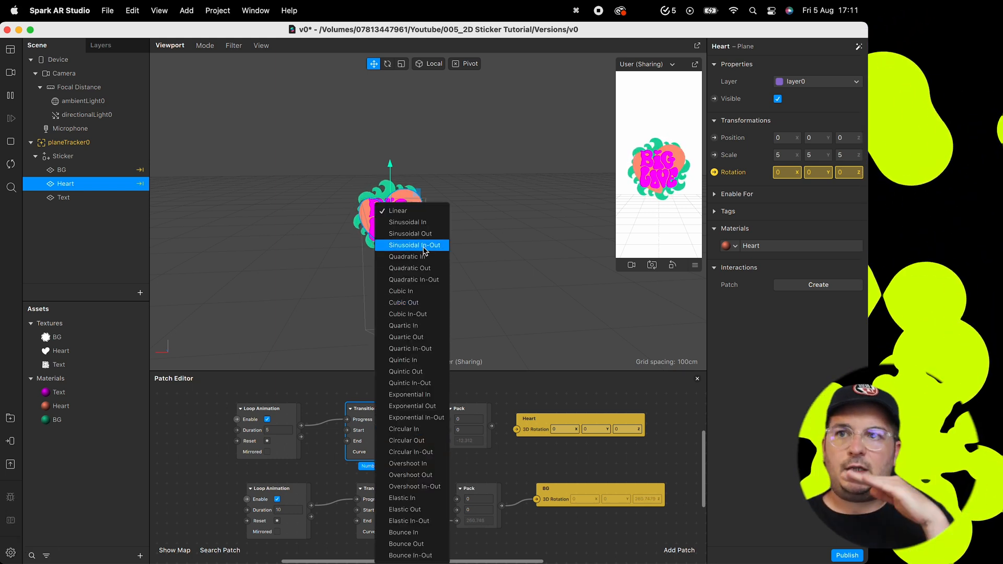
pyautogui.click(414, 245)
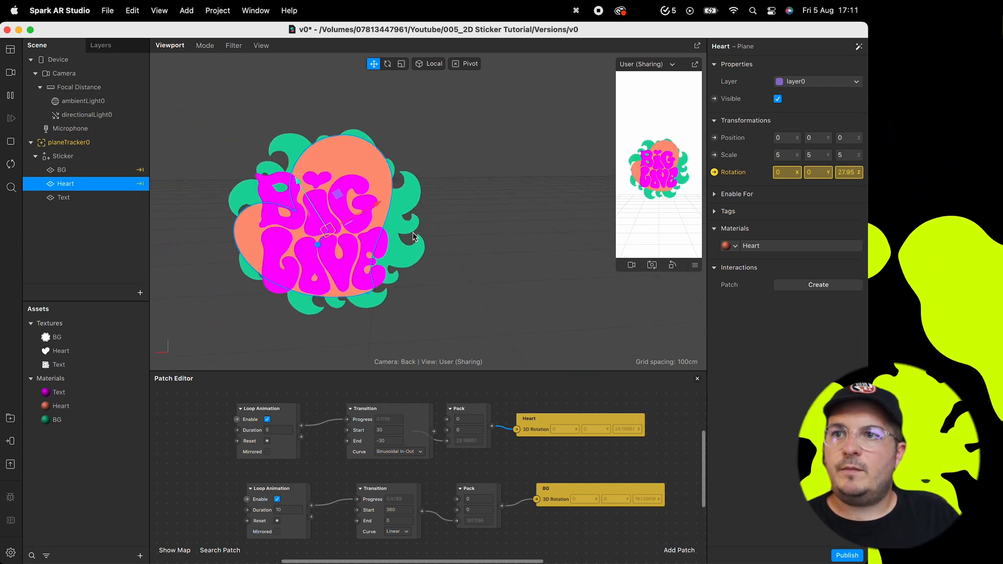
pyautogui.click(267, 451)
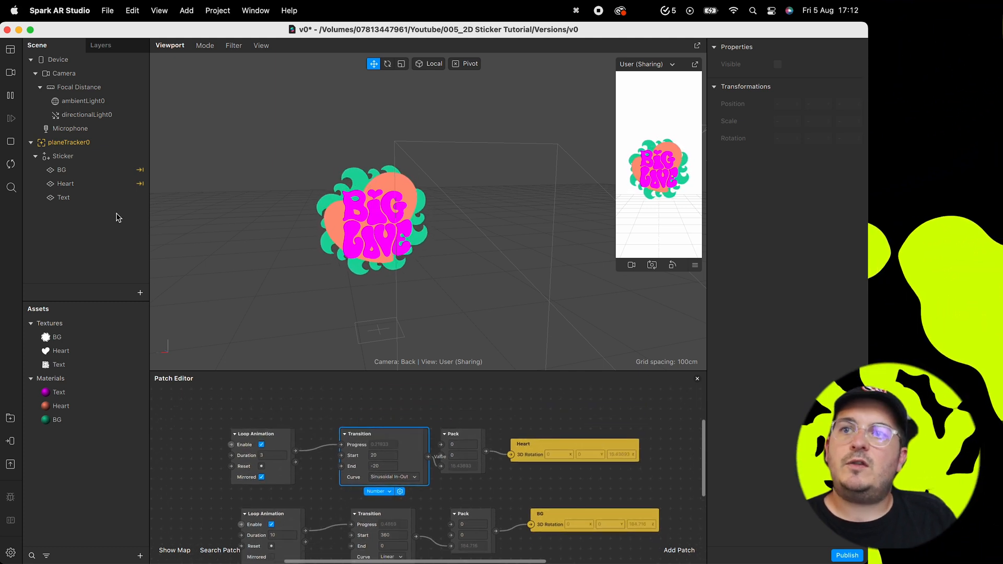
pyautogui.click(64, 198)
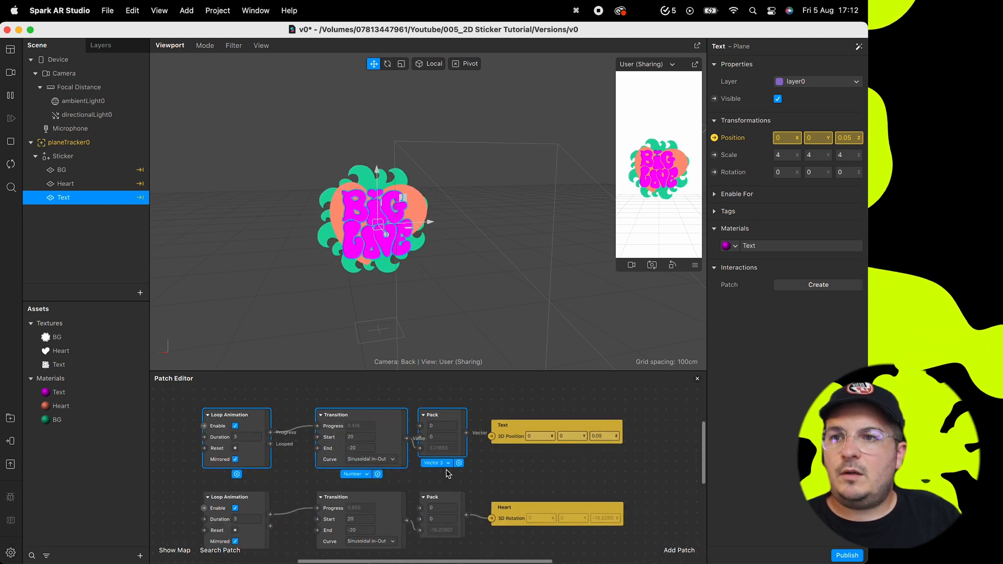
# - Create a mirrored Text position bob and wire a 3.5–4.5 Transition to Text's scale
pyautogui.click(358, 437)
pyautogui.write('5')
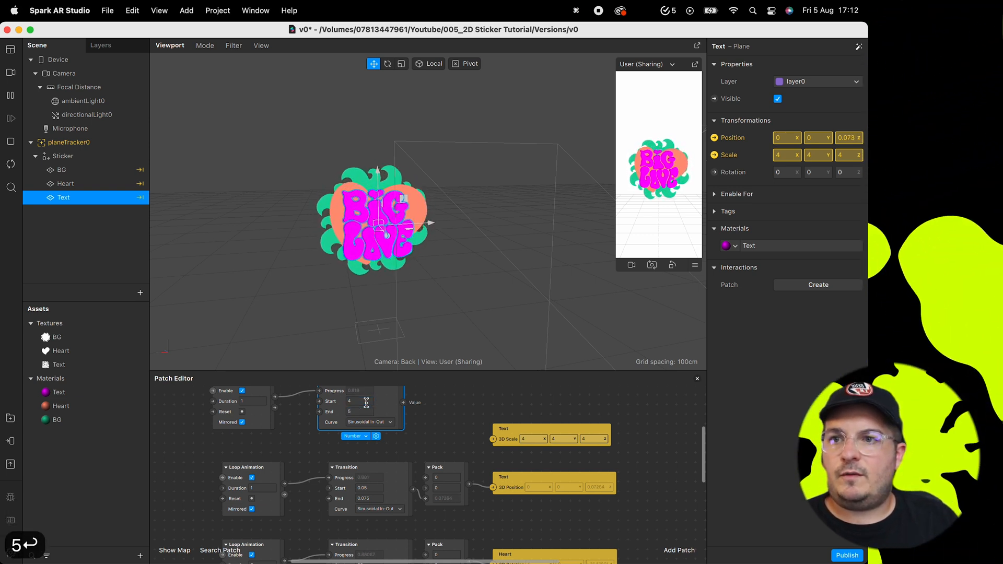
pyautogui.click(354, 436)
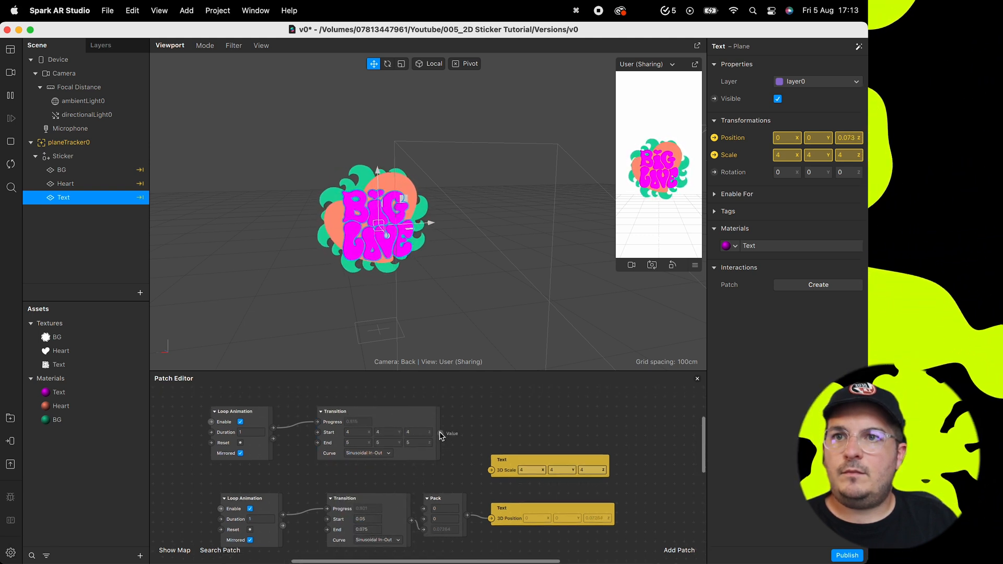
pyautogui.moveTo(445, 434); pyautogui.dragTo(492, 469)
pyautogui.write('4.5')
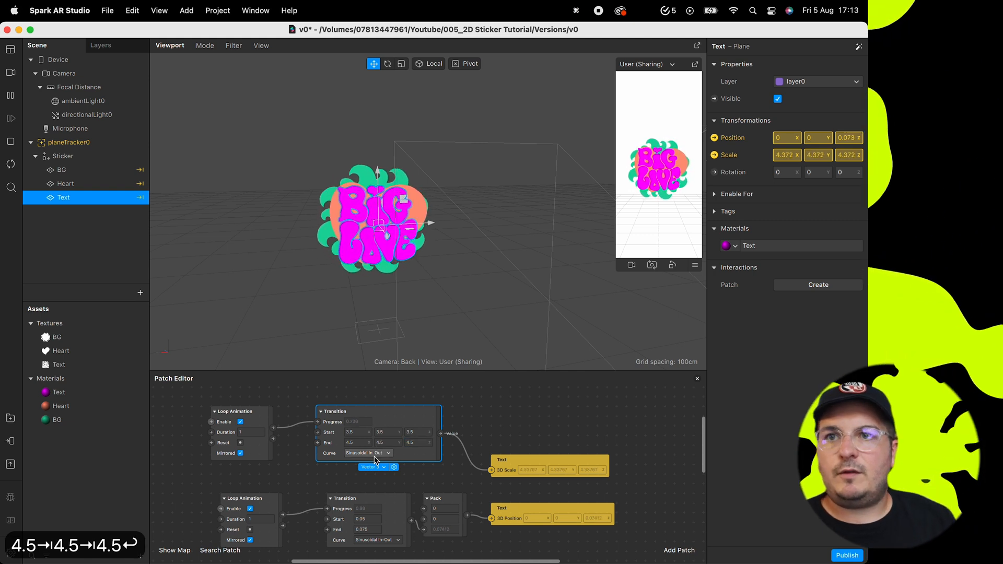
# - Give the Text scale pulse an Overshoot In-Out easing curve
pyautogui.click(368, 452)
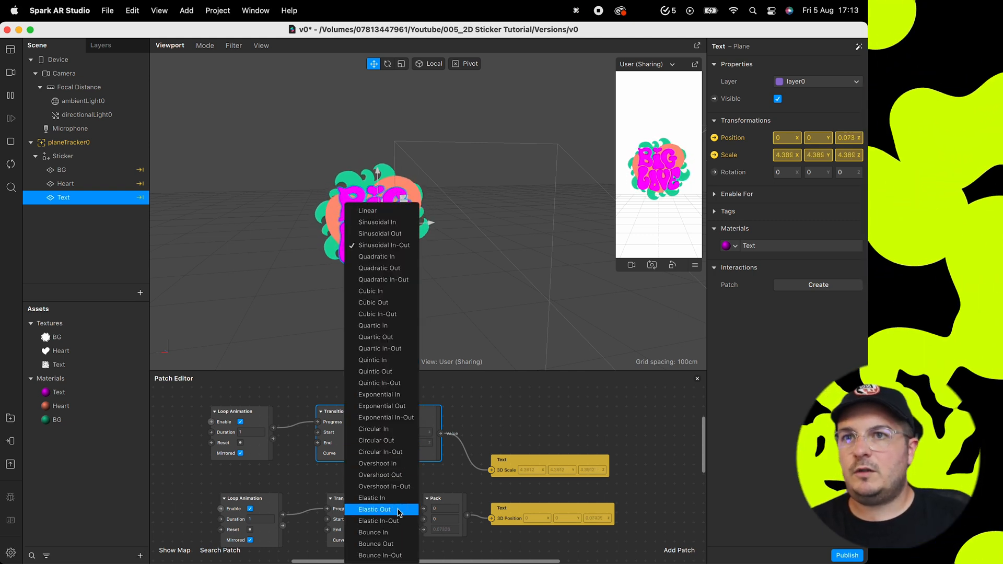
pyautogui.click(376, 521)
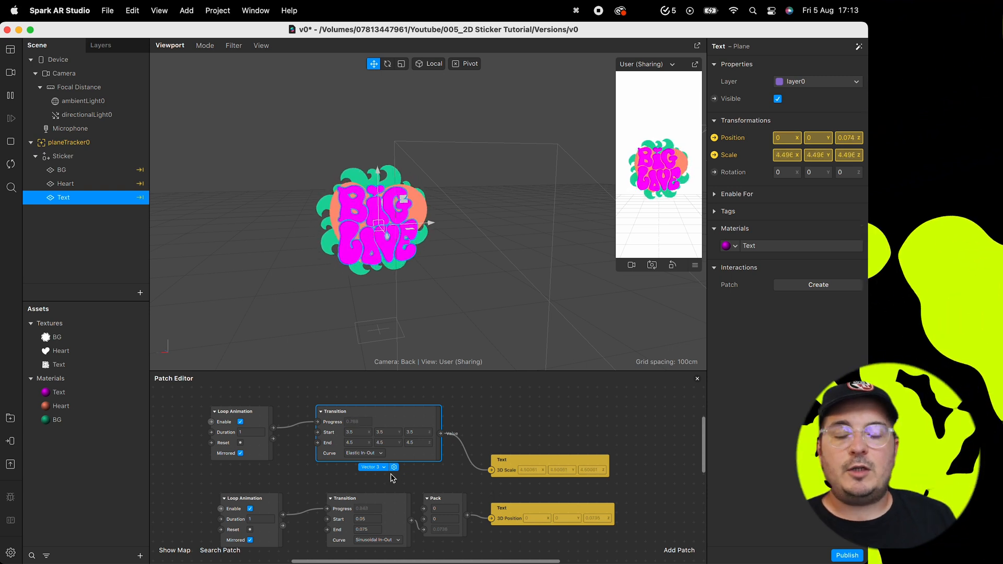
pyautogui.click(373, 452)
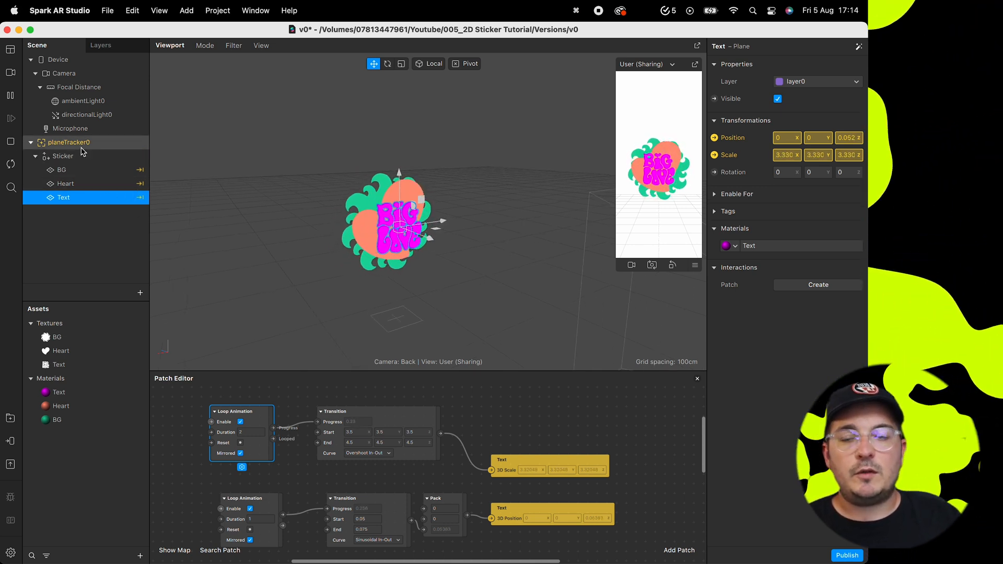
# - Add a Shadow plane under planeTracker0 with a newly created shadow material
pyautogui.rightClick(69, 143)
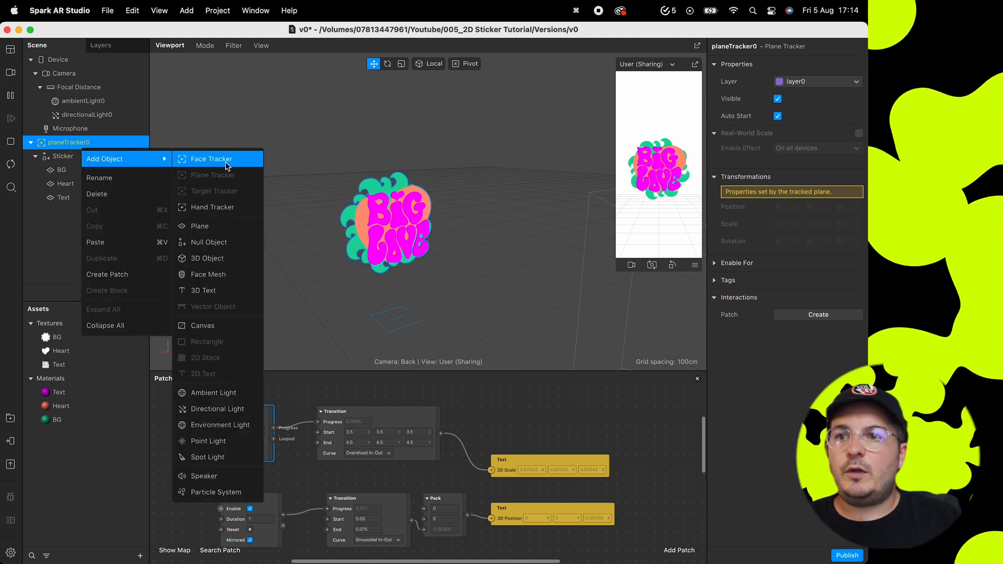
pyautogui.click(201, 226)
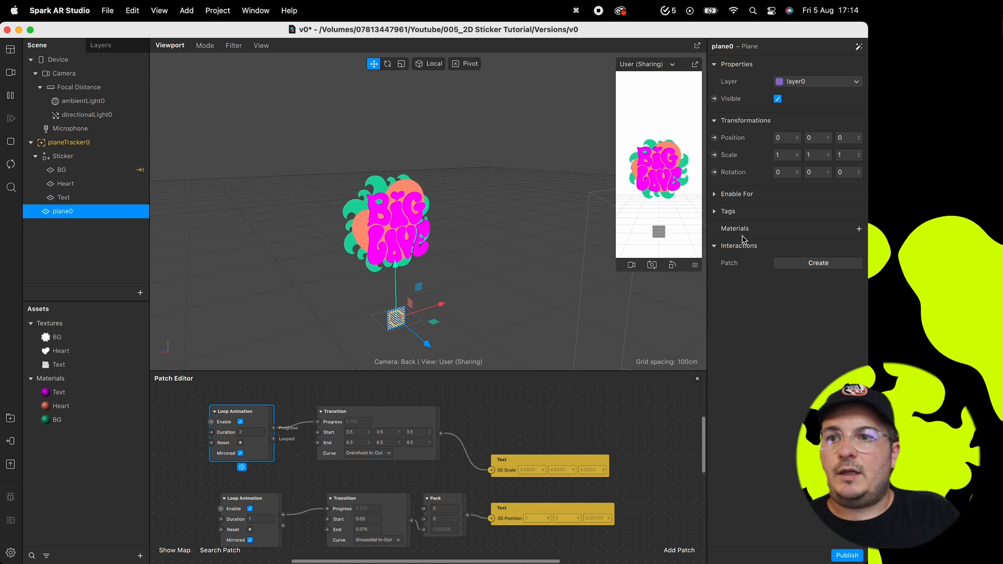
pyautogui.click(860, 229)
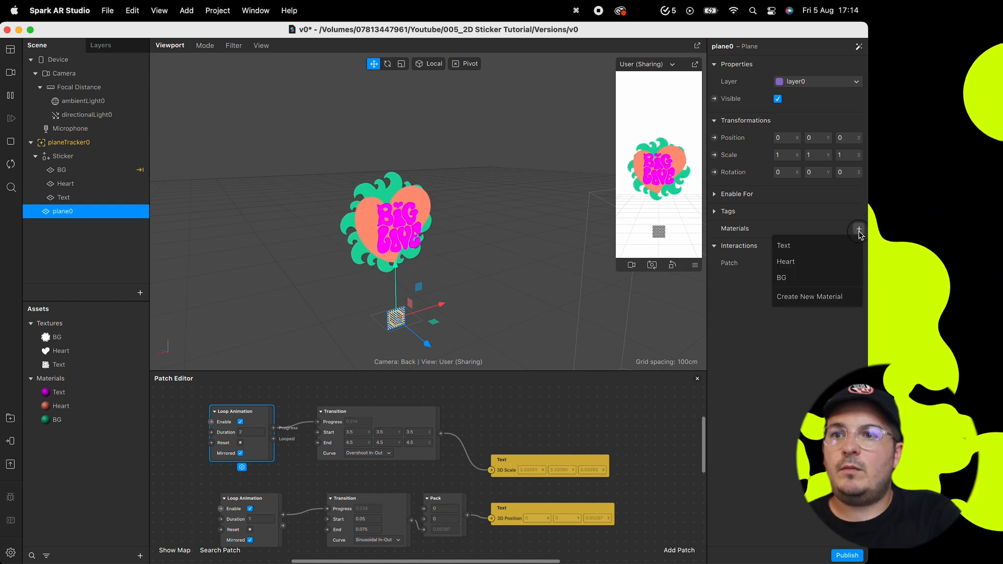
pyautogui.click(809, 296)
pyautogui.write('Shadow')
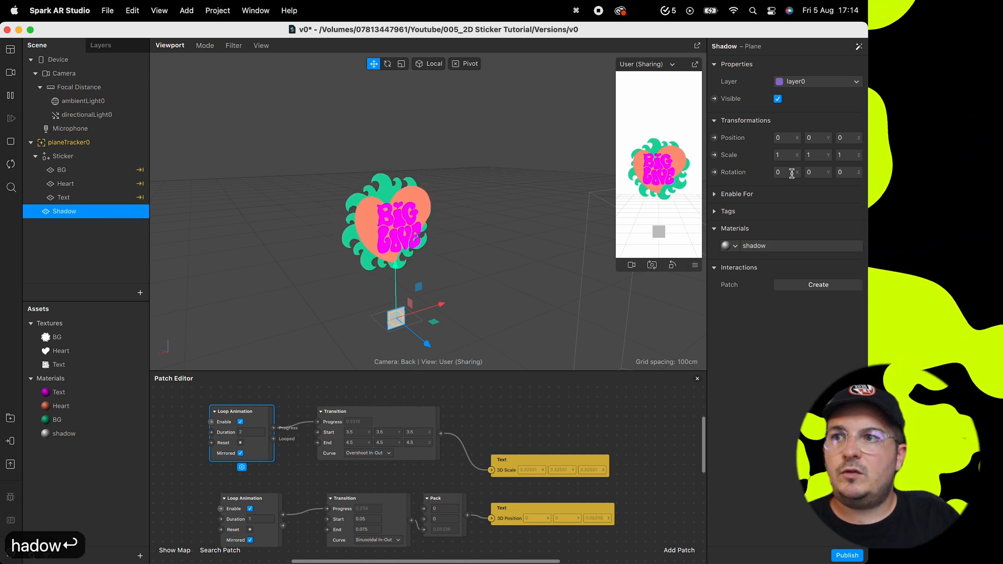
# - Lay the Shadow plane flat at Rotation X -90 and stretch it to Scale 5, 2, 1
pyautogui.write('90')
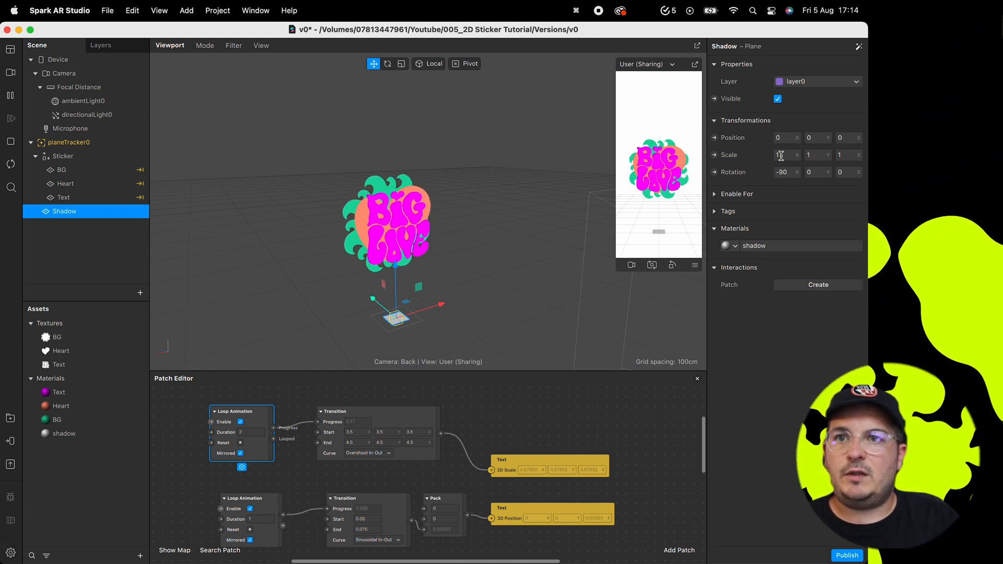
pyautogui.click(785, 155)
pyautogui.write('5')
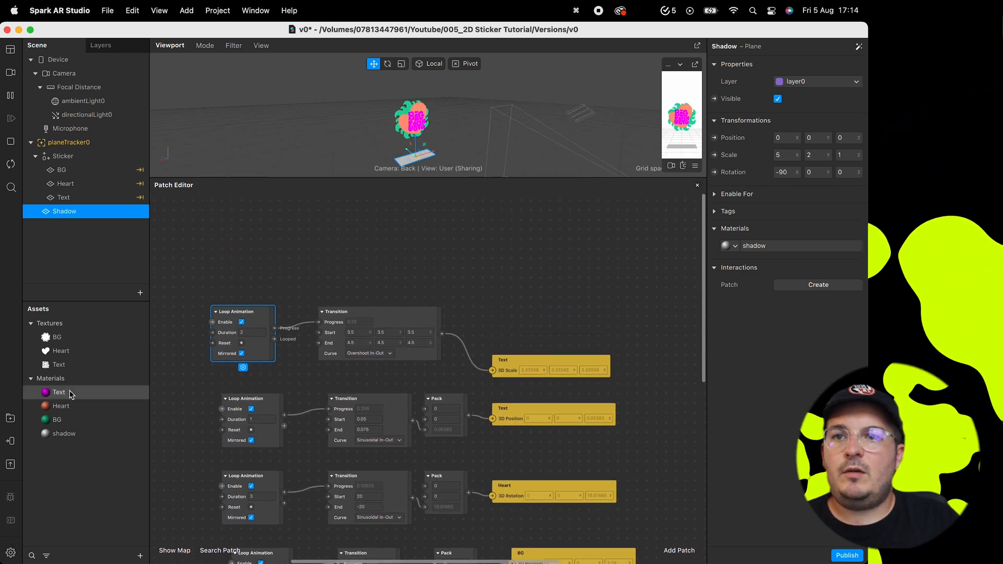
# - Set the shadow material to Alpha blending, expose its texture as a patch, and add an SDF Circle
pyautogui.click(64, 433)
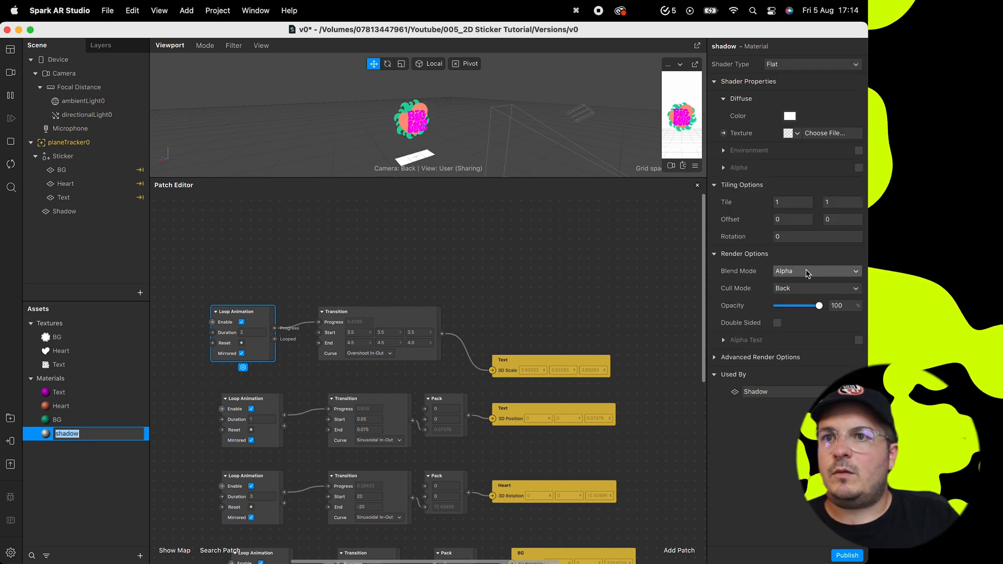
pyautogui.click(817, 271)
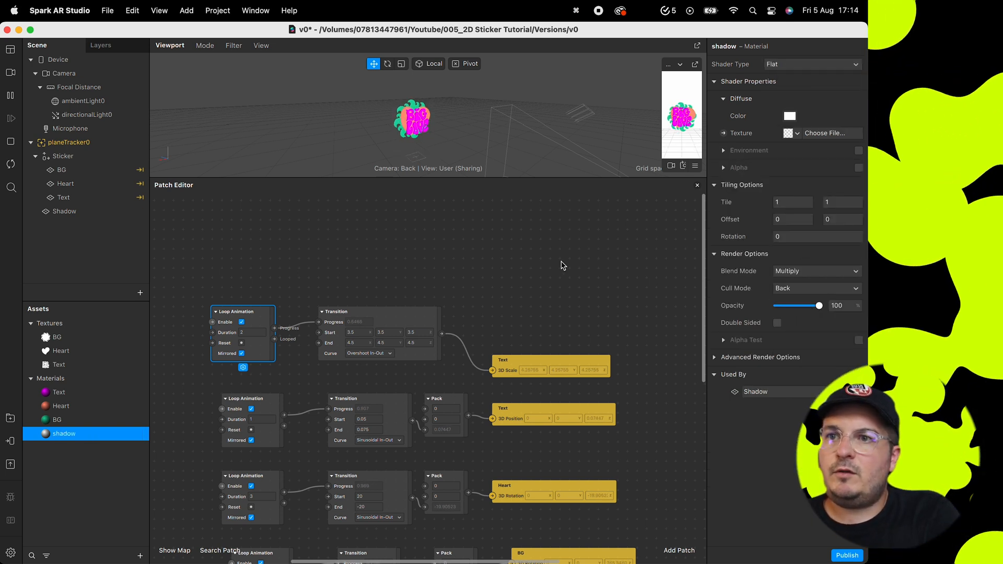
pyautogui.click(817, 271)
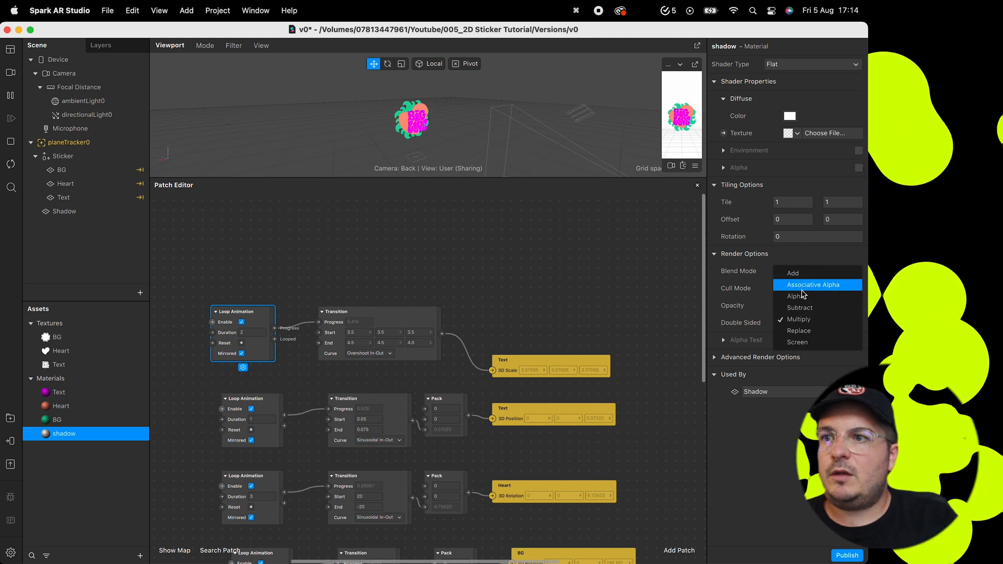
pyautogui.click(792, 295)
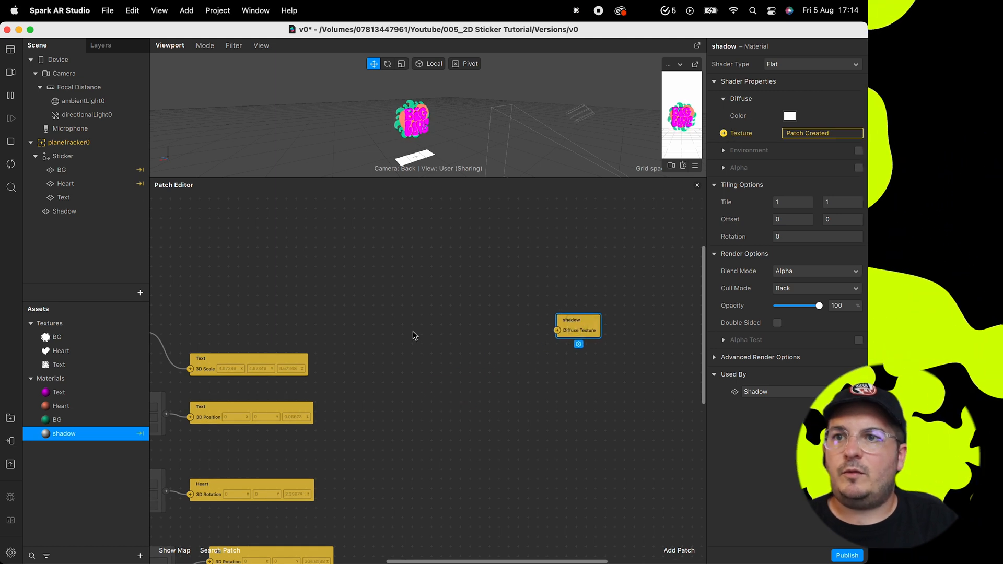
pyautogui.write('sdf')
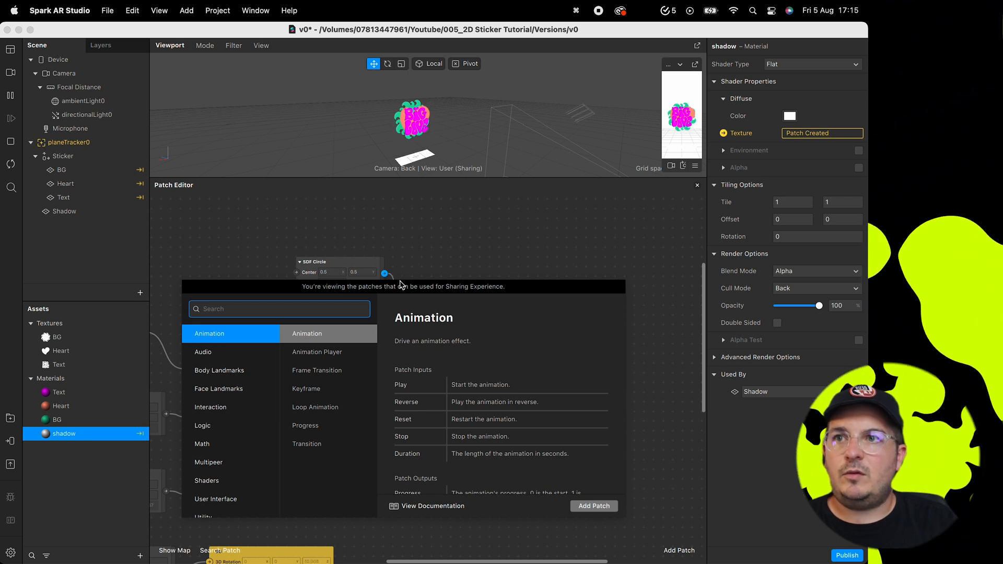
# - Chain SDF Circle through Smooth Step and Subtract into the shadow's Diffuse Texture, with Edge Max 0.5
pyautogui.write('ed')
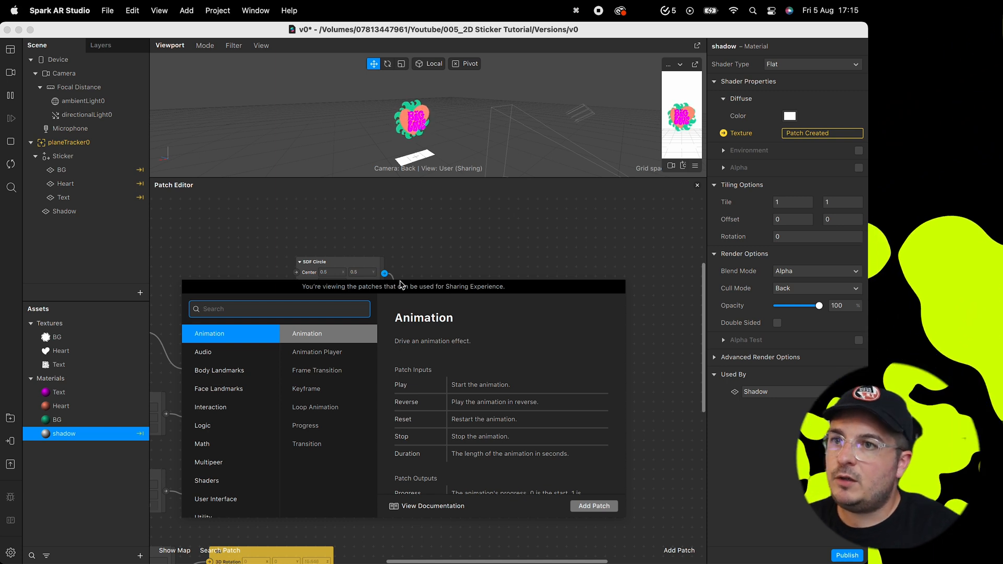
pyautogui.click(202, 443)
pyautogui.write('1')
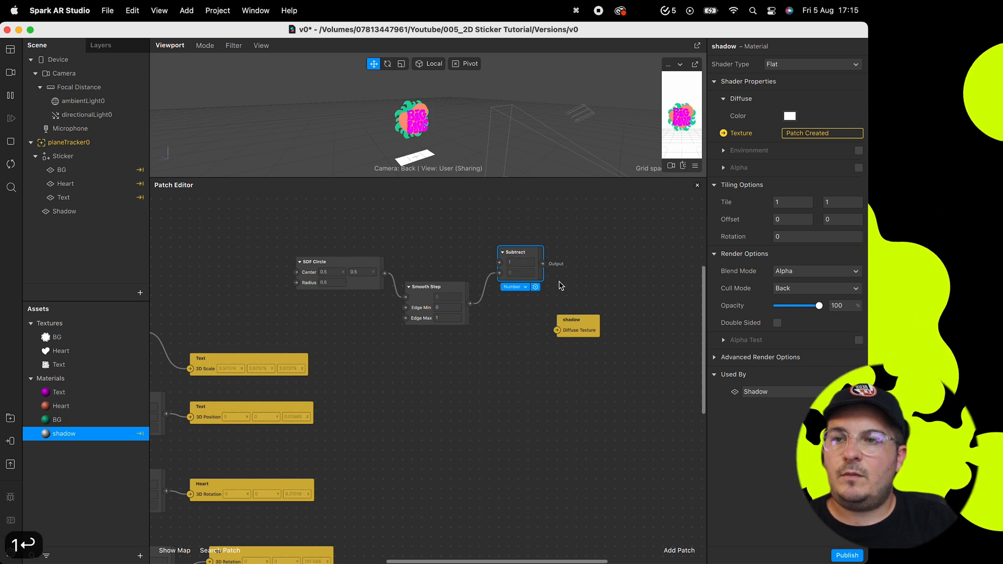
pyautogui.moveTo(550, 263); pyautogui.dragTo(557, 329)
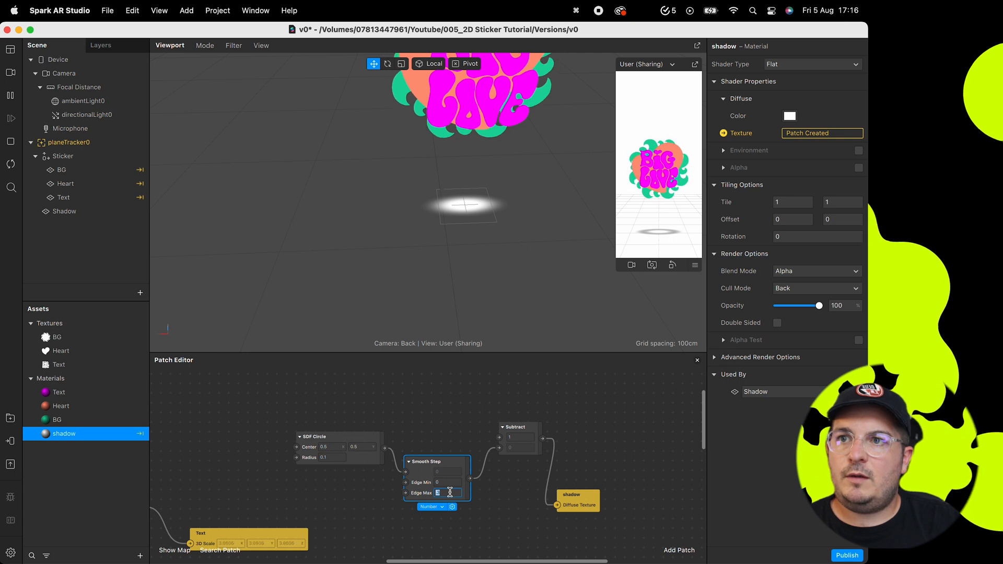
pyautogui.write('0.5')
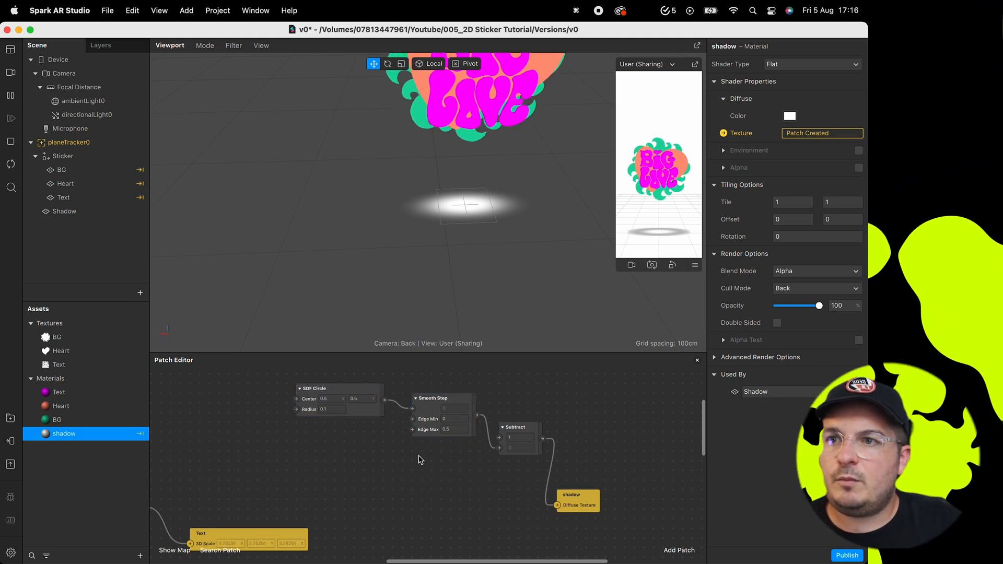
# - Make the shadow material colour black and set its Blend Mode to Multiply
pyautogui.click(790, 116)
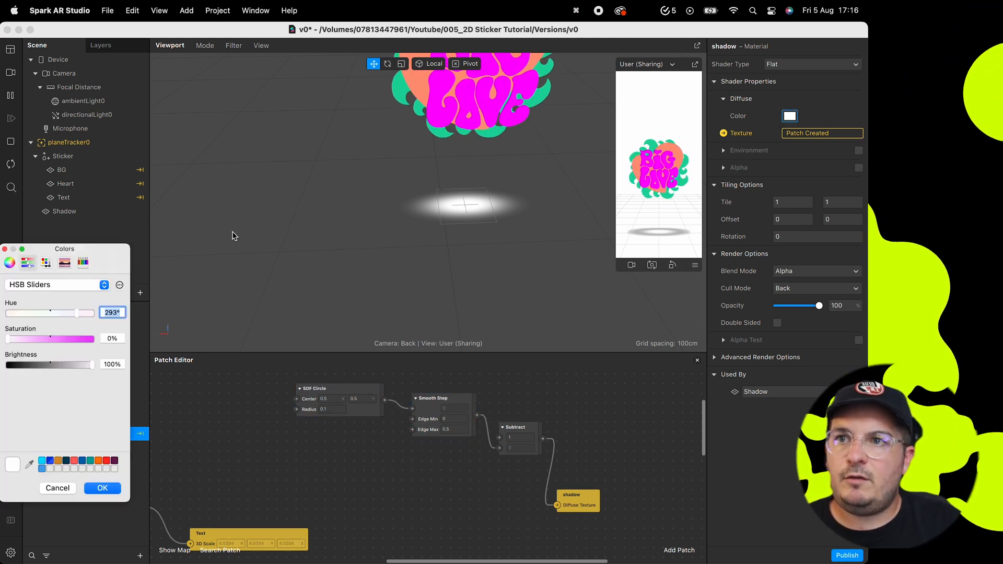
pyautogui.moveTo(93, 364); pyautogui.dragTo(7, 363)
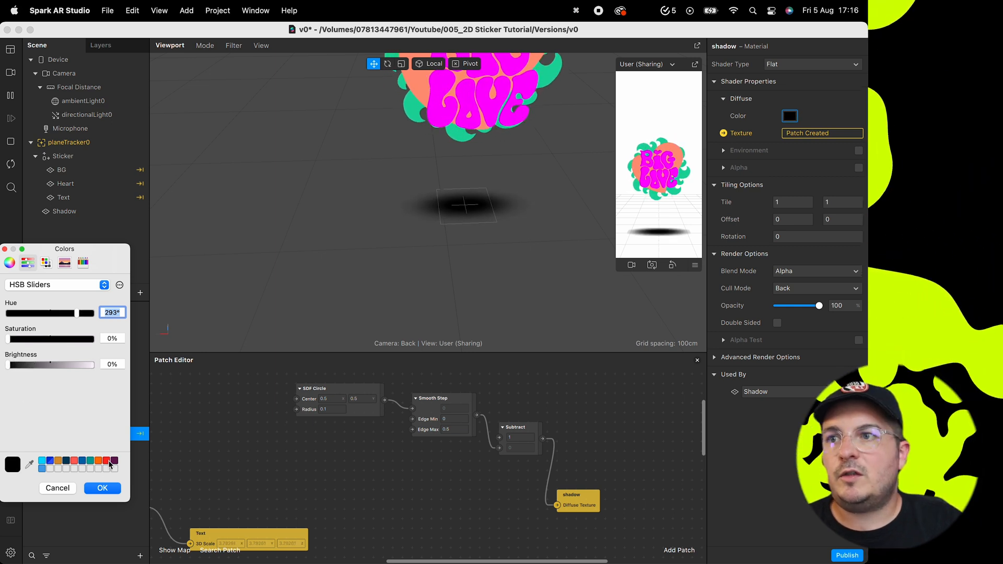
pyautogui.click(101, 488)
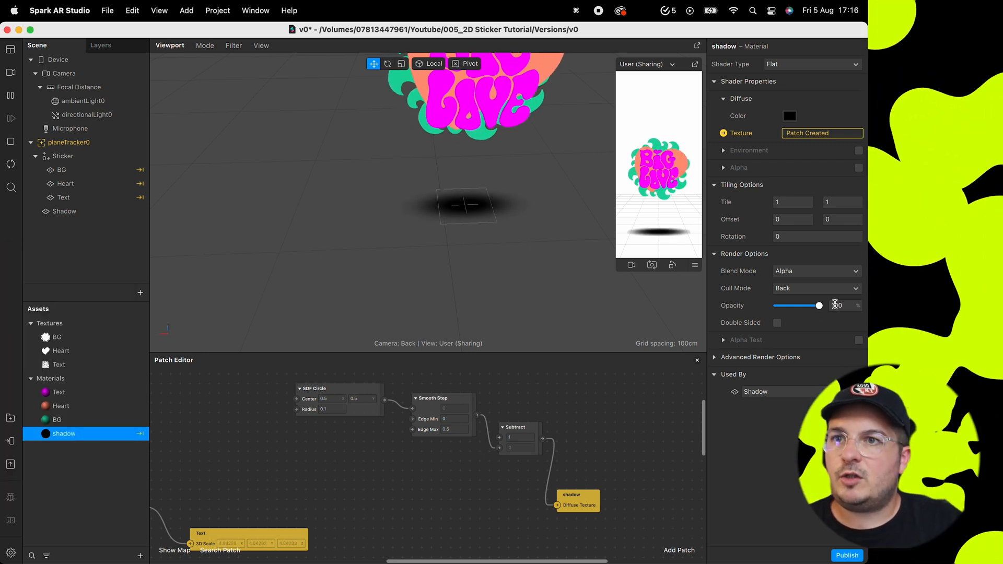
pyautogui.click(817, 271)
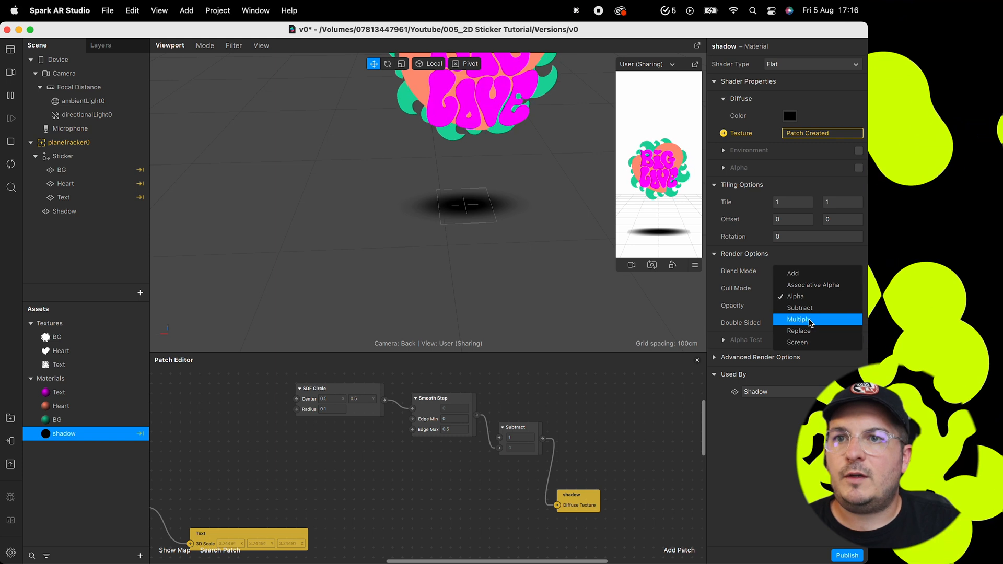
pyautogui.click(799, 319)
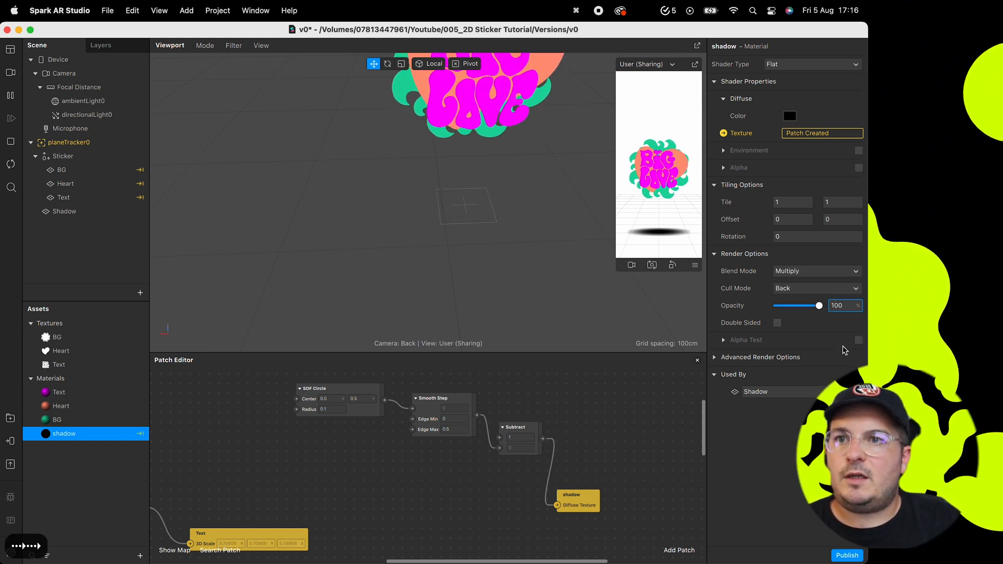
# - Set the shadow Opacity to 70 with SDF Radius 0.05 and select the Sticker null to expose its Position
pyautogui.moveTo(817, 305); pyautogui.dragTo(797, 305)
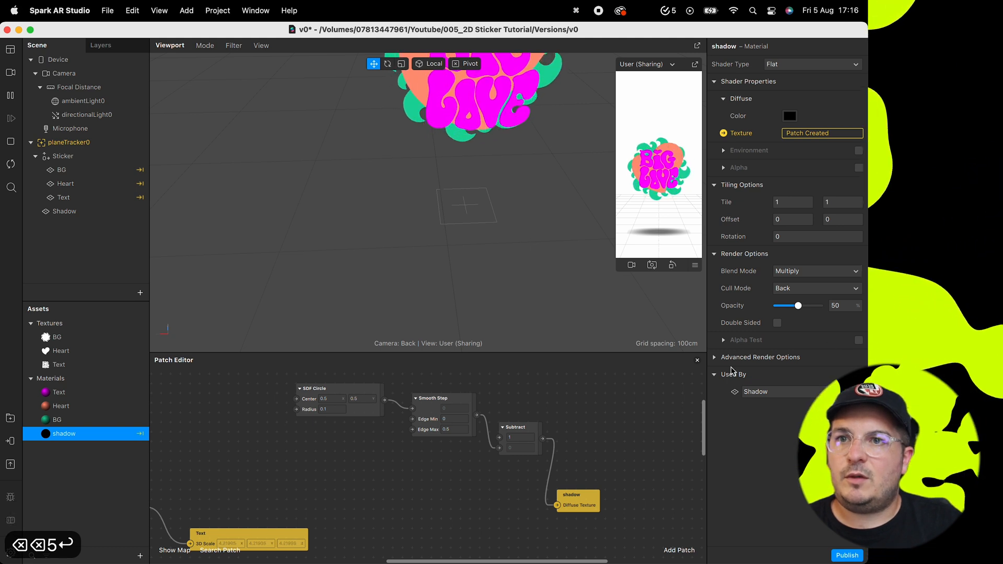
pyautogui.click(841, 305)
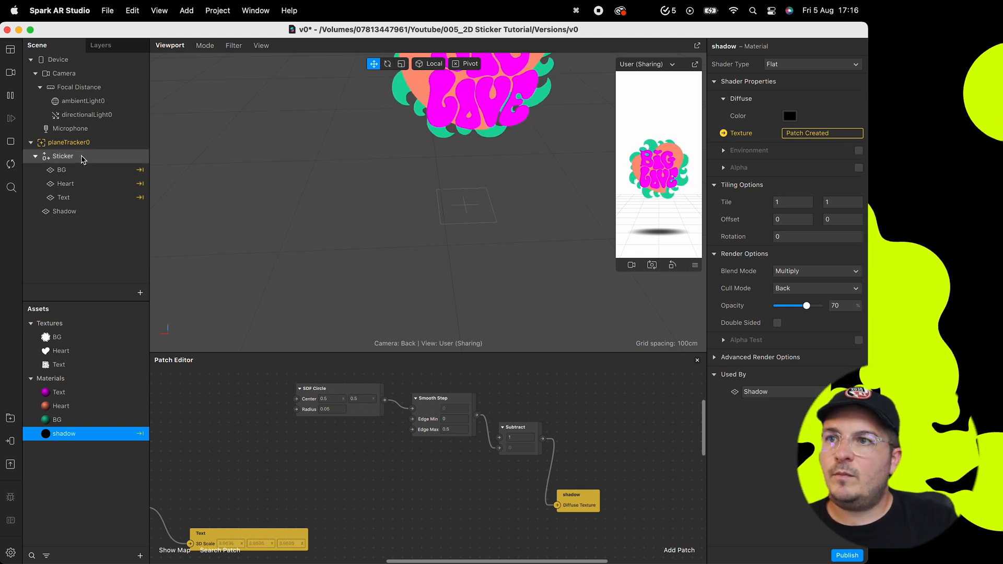
pyautogui.click(64, 156)
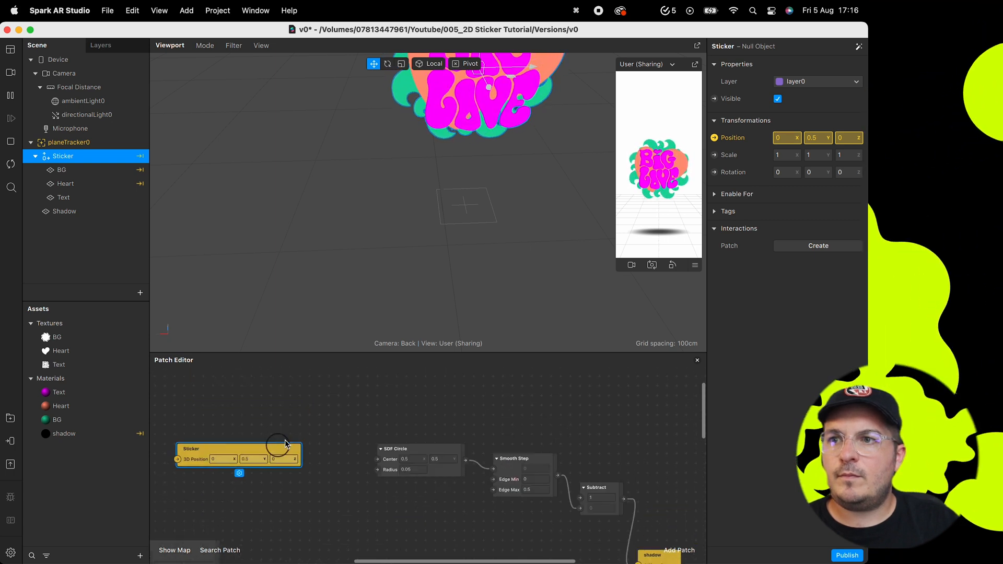
# - Add a Number-type Transition patch starting at 0.3 to drive the shadow's Edge Max
pyautogui.write('tra')
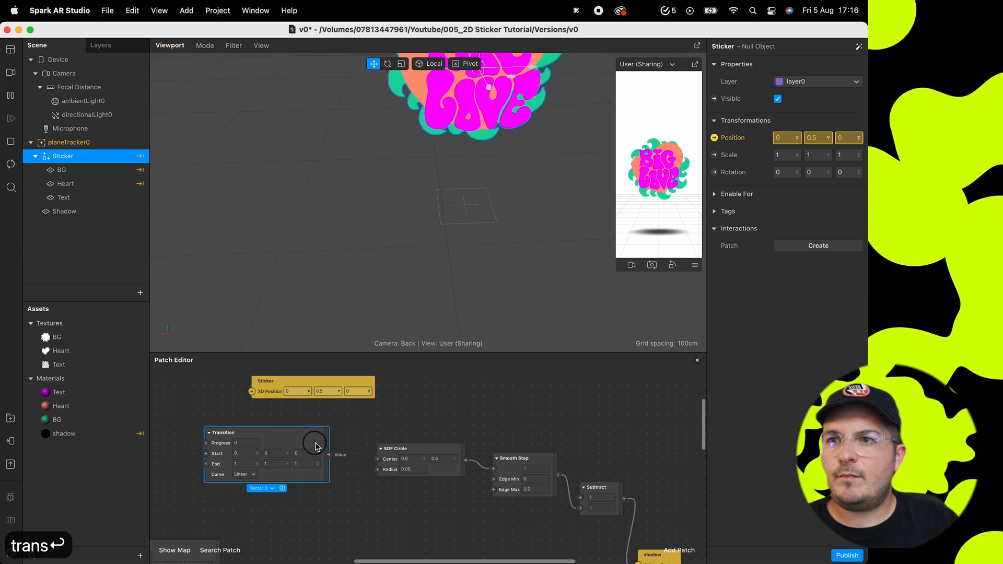
pyautogui.click(260, 488)
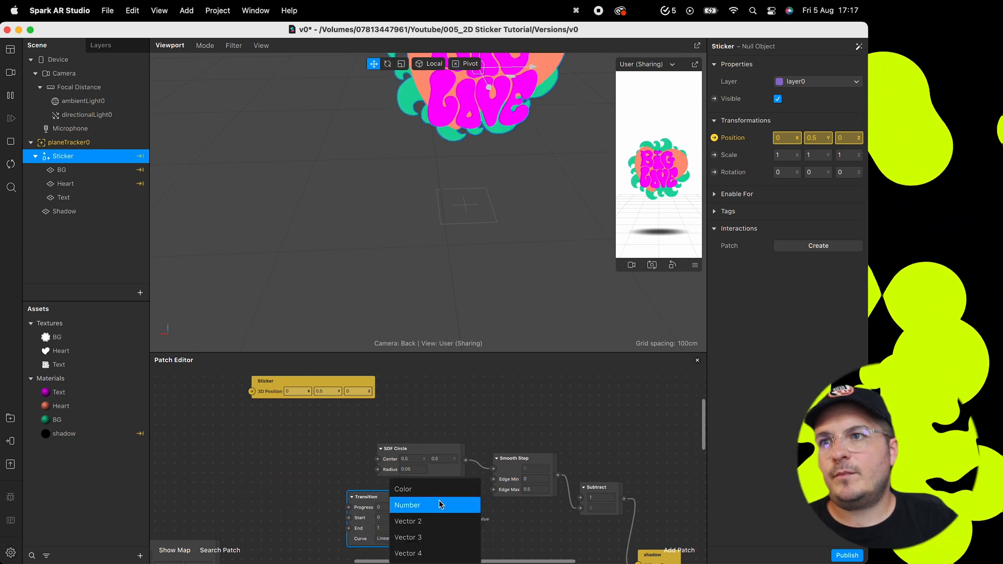
pyautogui.click(407, 505)
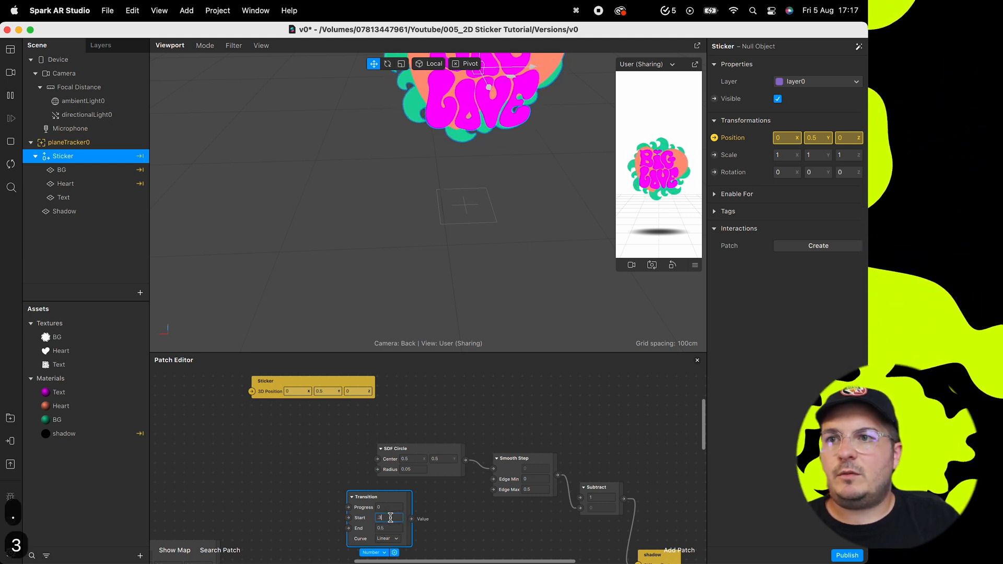
pyautogui.write('0.3')
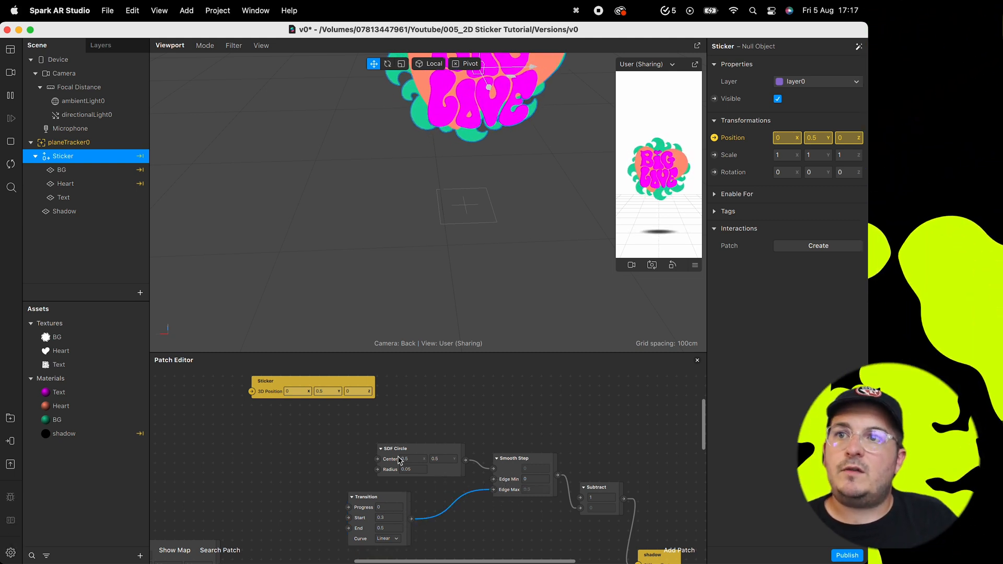
pyautogui.click(680, 550)
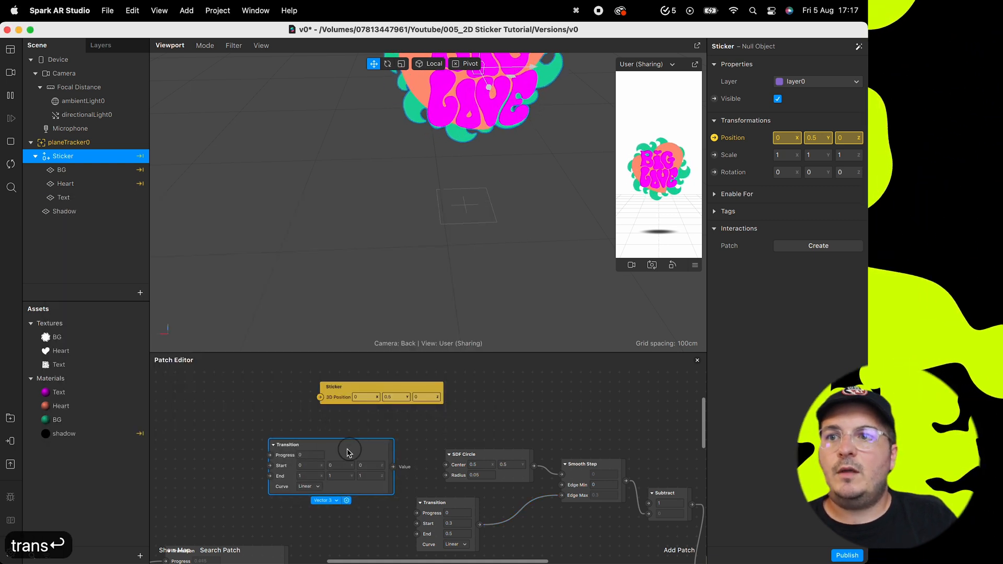
# - Add a Vector 3 Transition with vertical start 0.25 for the Sticker position and a mirrored Loop Animation driving both
pyautogui.moveTo(349, 451); pyautogui.dragTo(298, 448)
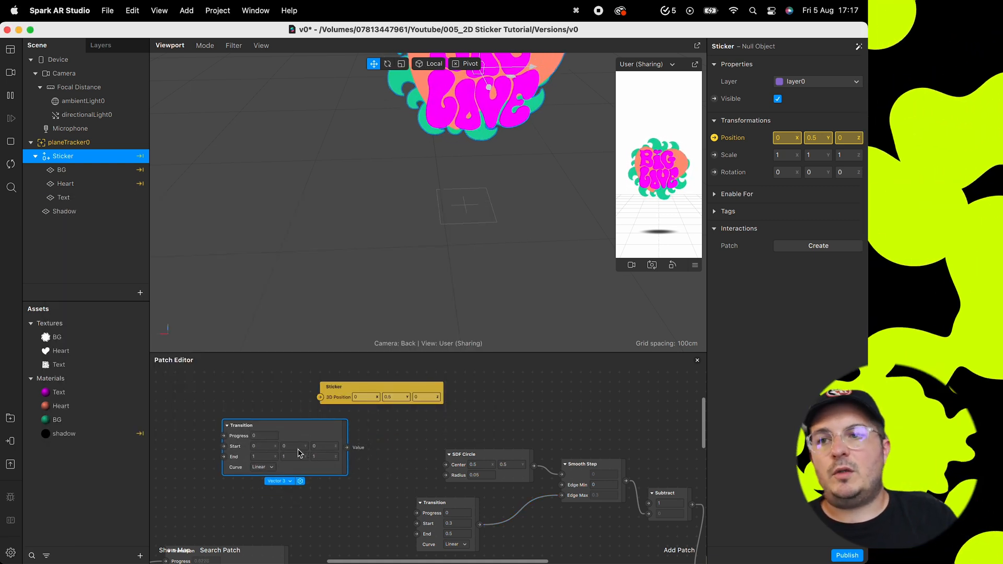
pyautogui.click(293, 447)
pyautogui.write('.5')
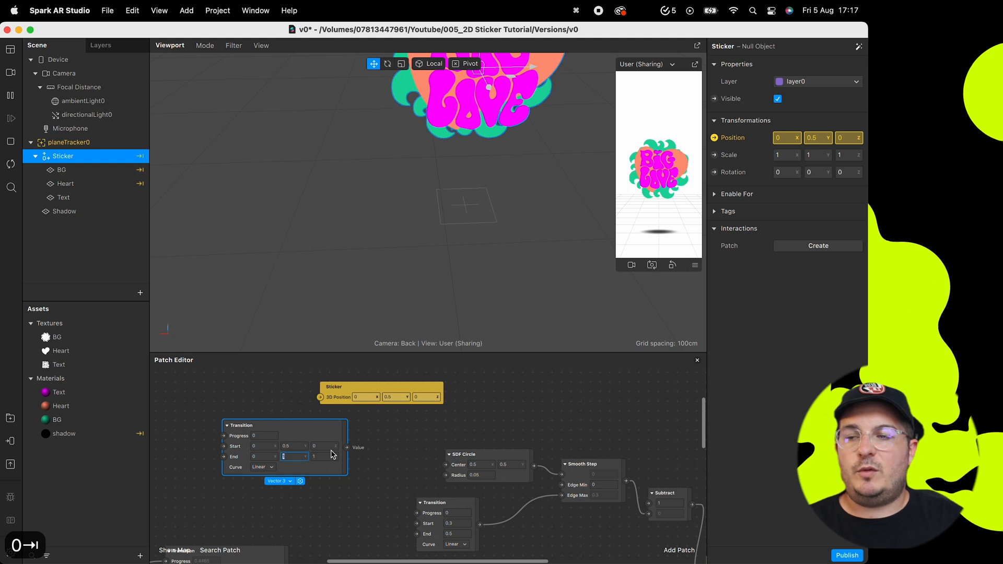
pyautogui.write('0.25')
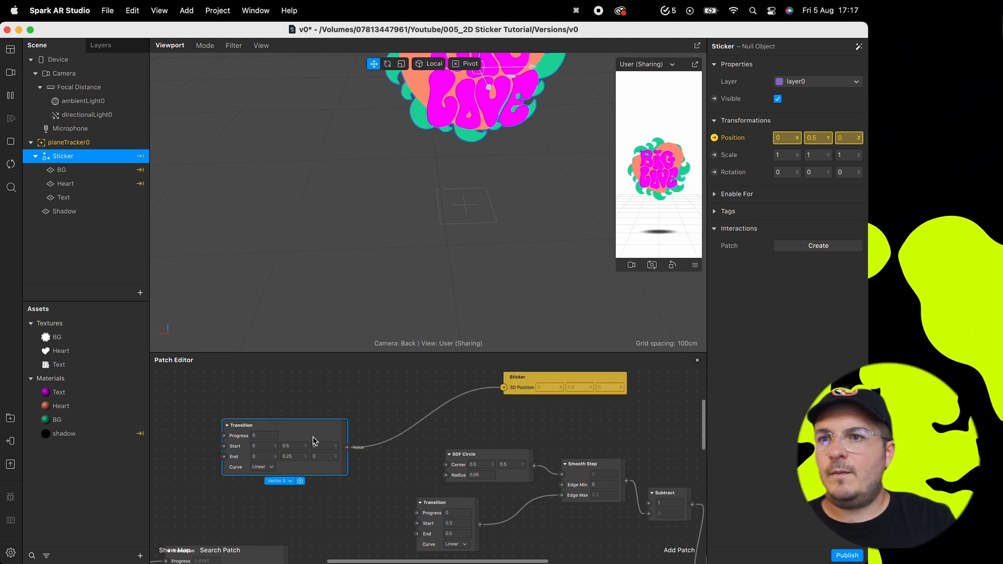
pyautogui.write('lo')
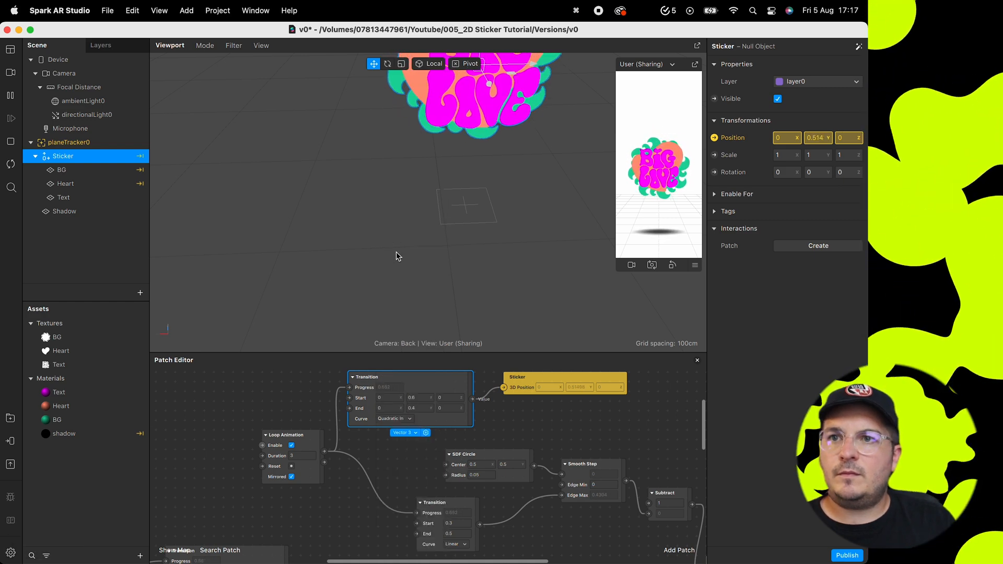
# - Ease the transitions with Sinusoidal In-Out curves and adjust the shadow softness start value
pyautogui.click(395, 418)
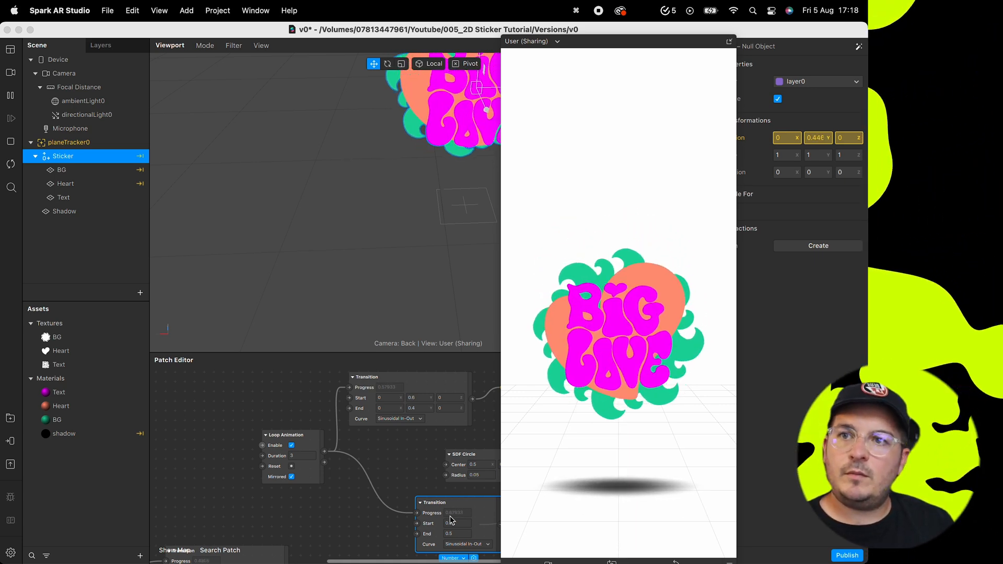
pyautogui.click(457, 524)
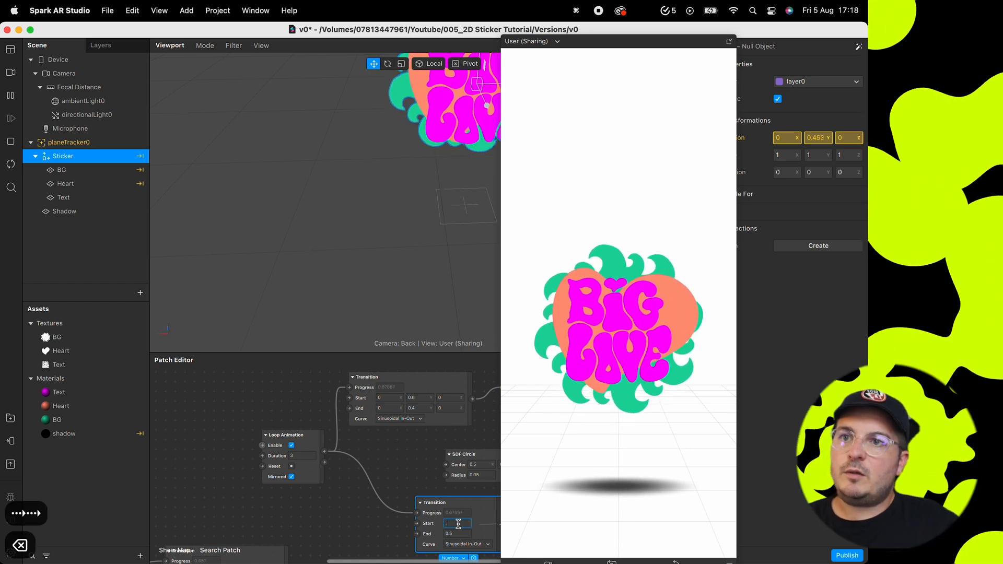